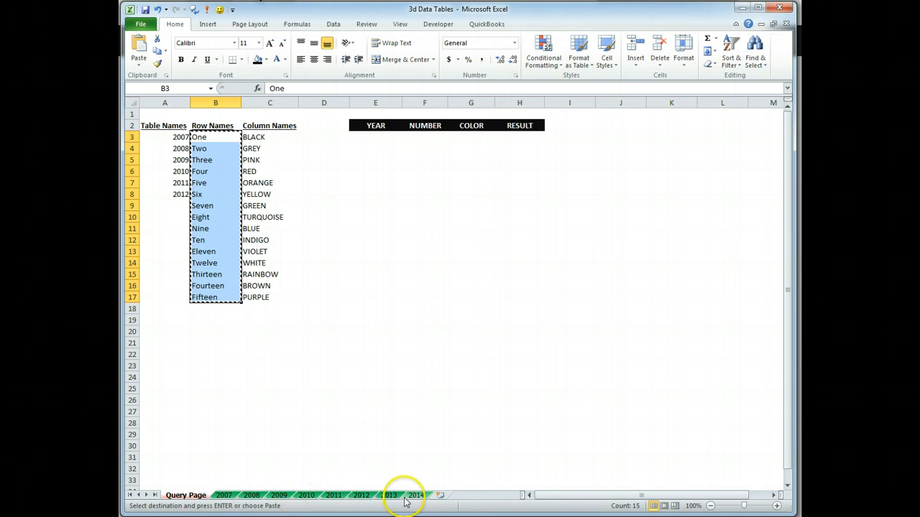
mouse_move(402, 500)
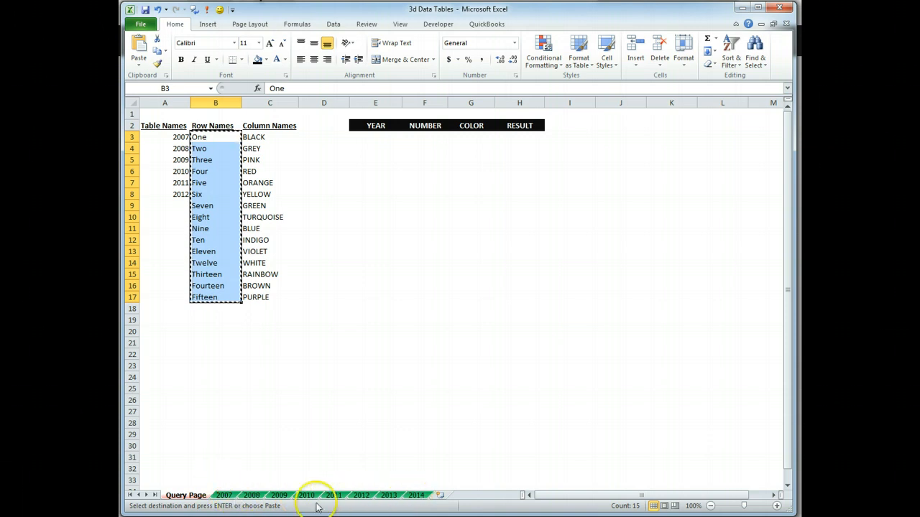
- Group sheets 2007–2014, copy the One–Fifteen row names, and target cell C3 for pasting
left_click(225, 495)
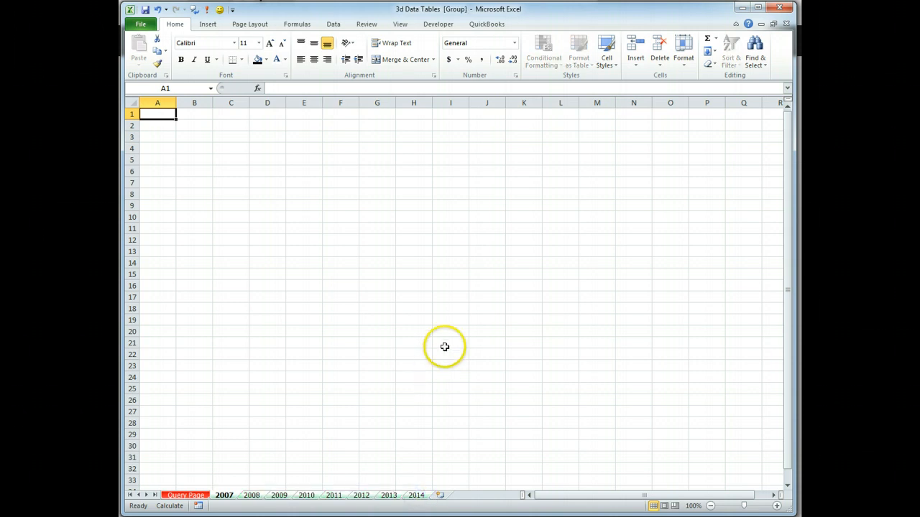
mouse_move(452, 21)
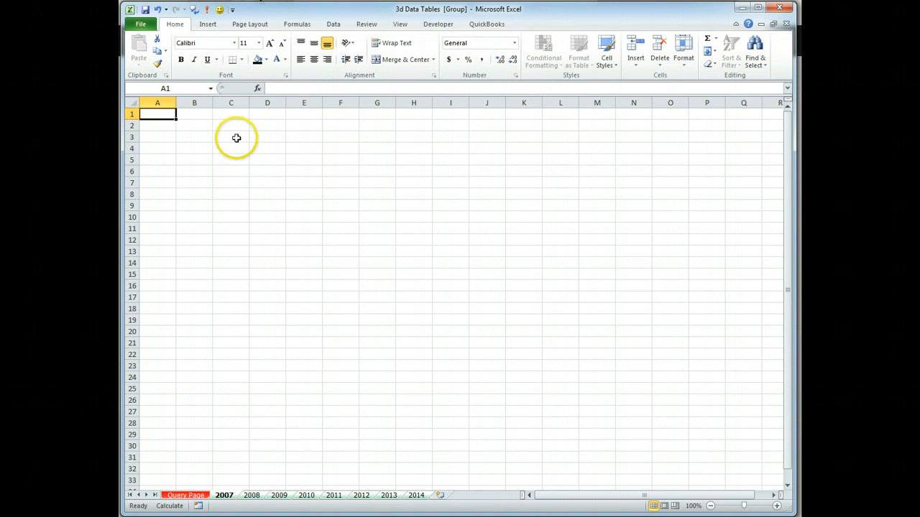
left_click(230, 137)
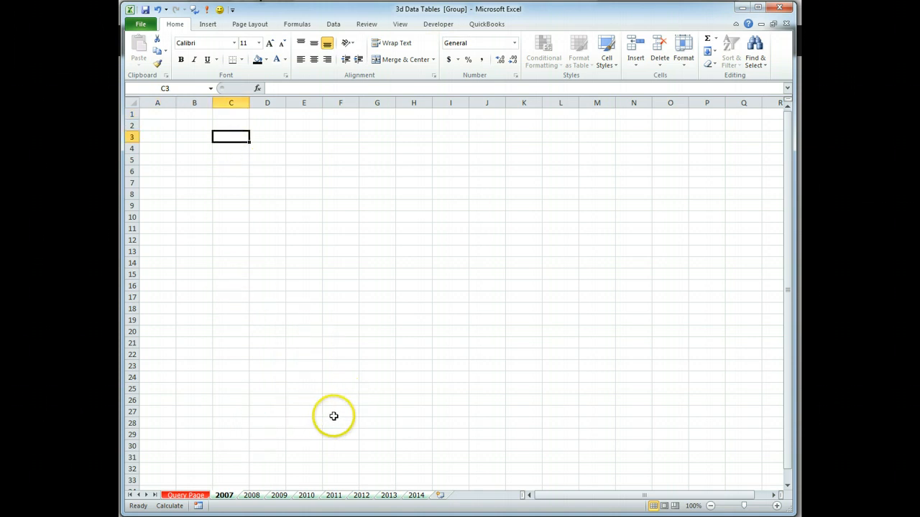
mouse_move(343, 404)
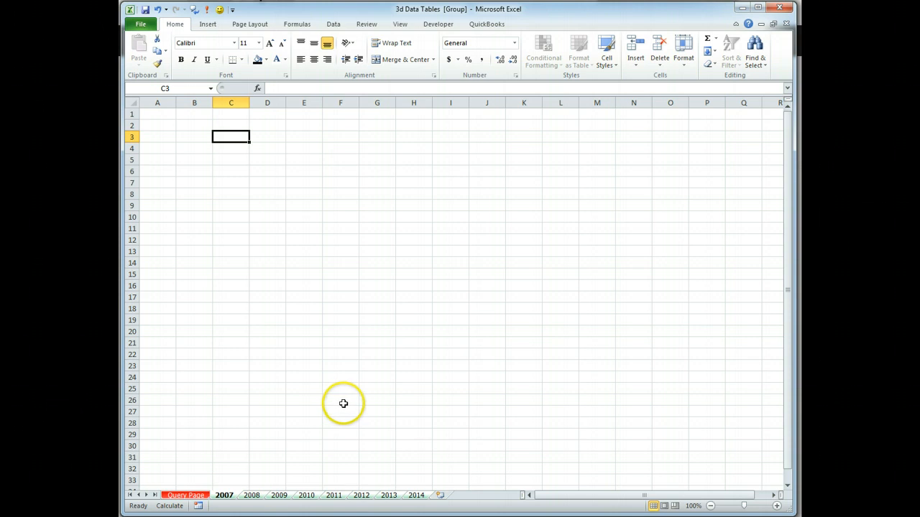
left_click(226, 496)
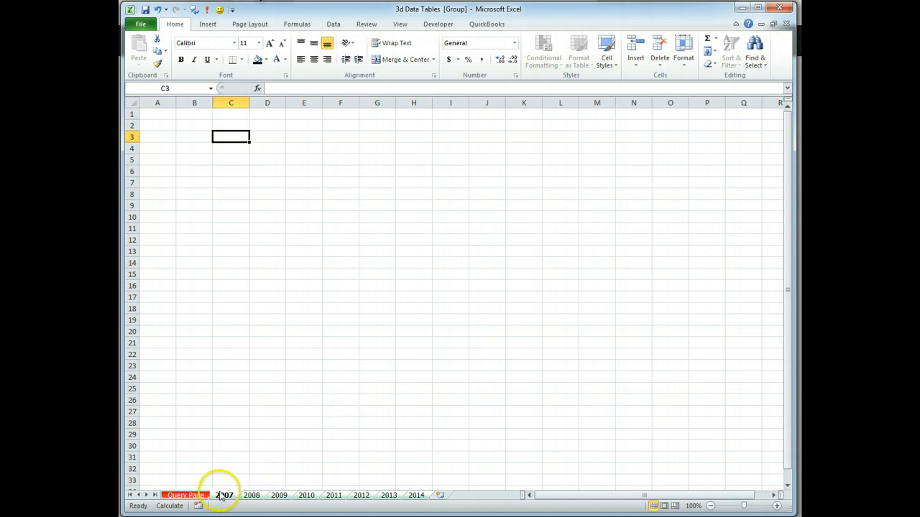
right_click(213, 199)
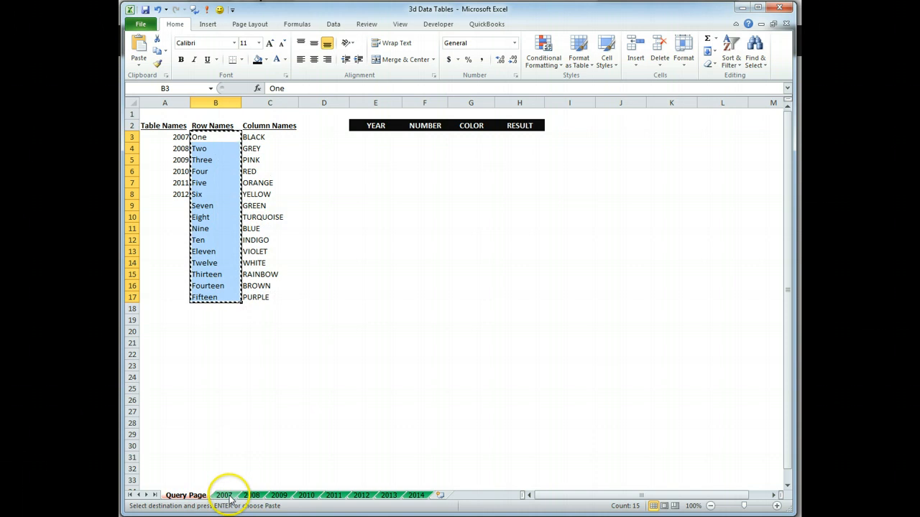
left_click(229, 498)
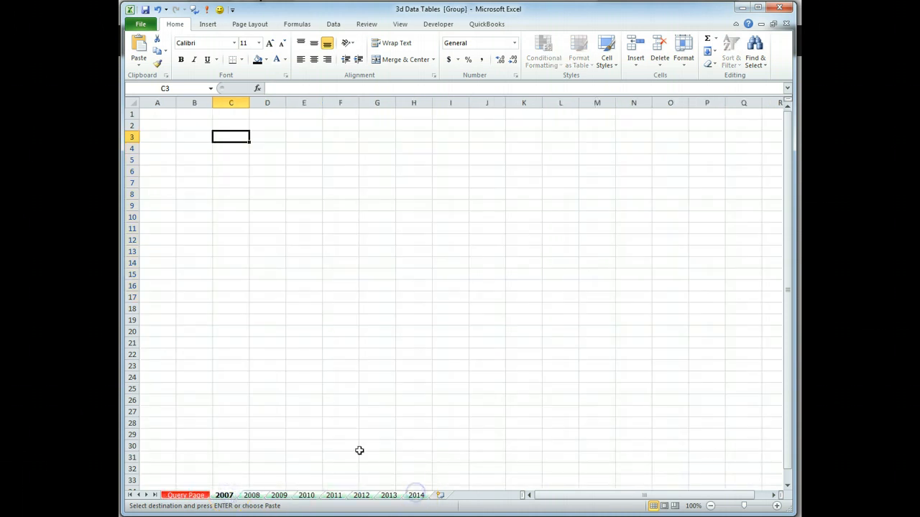
right_click(230, 137)
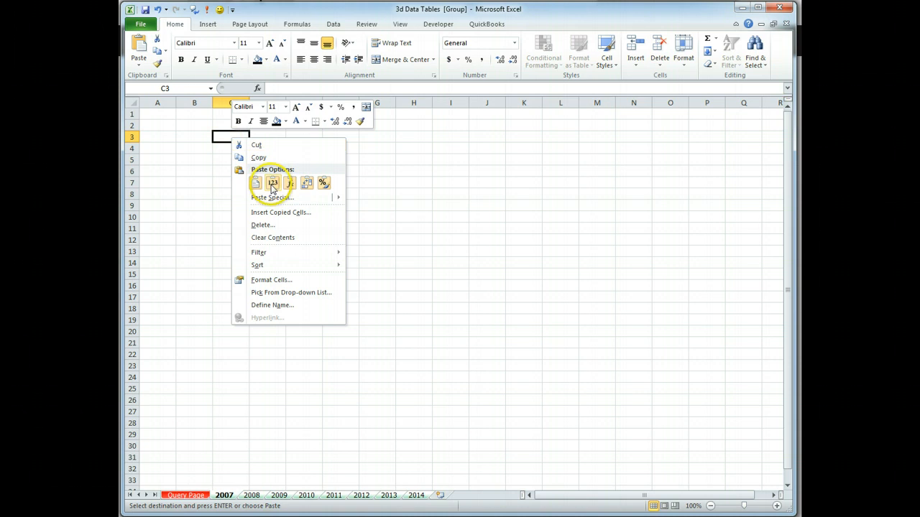
- Paste One to Fifteen into C3:C17 with green fill and bold white text, and heighten row 2
left_click(272, 183)
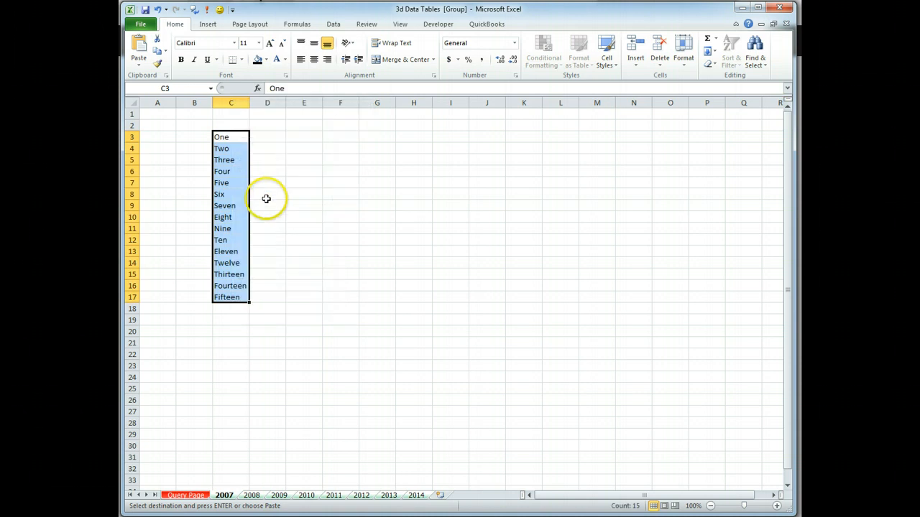
mouse_move(256, 106)
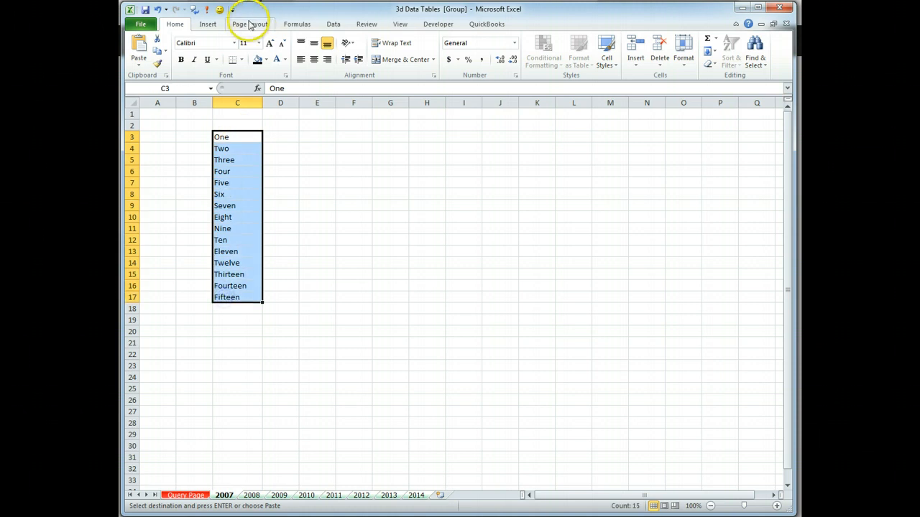
left_click(259, 59)
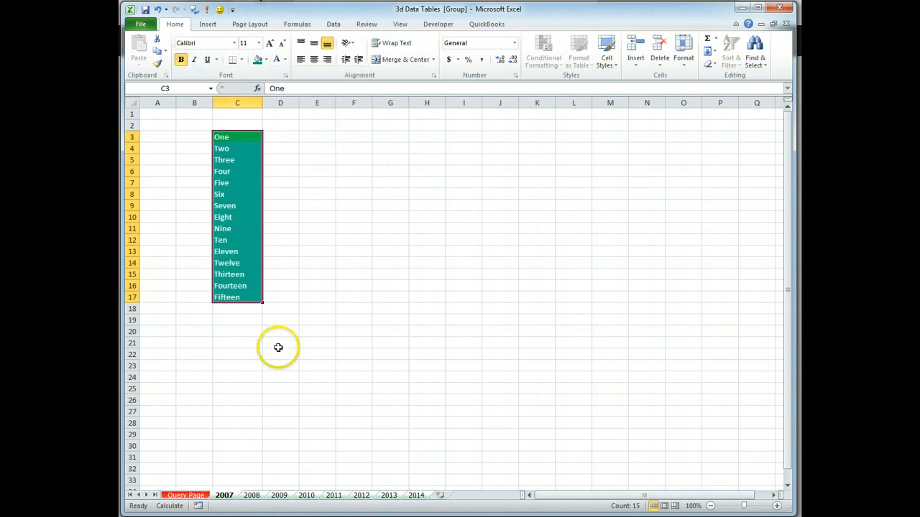
mouse_move(342, 148)
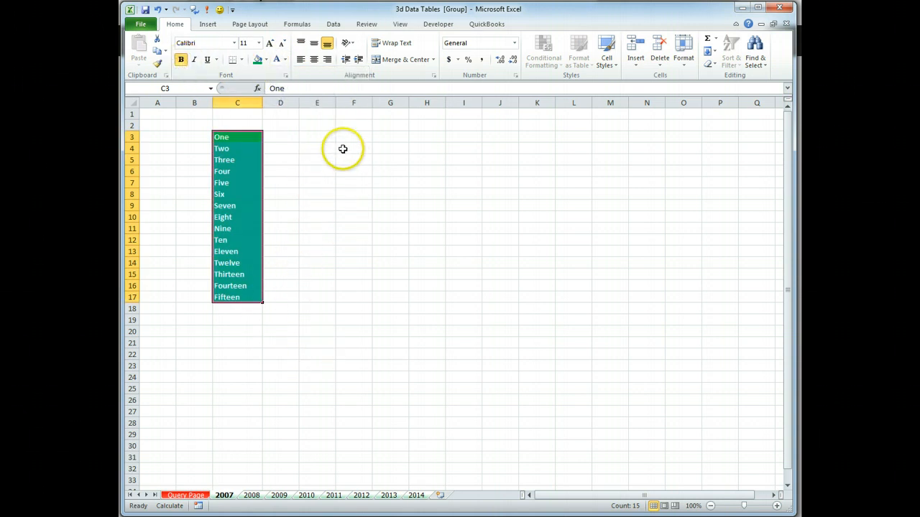
mouse_move(278, 124)
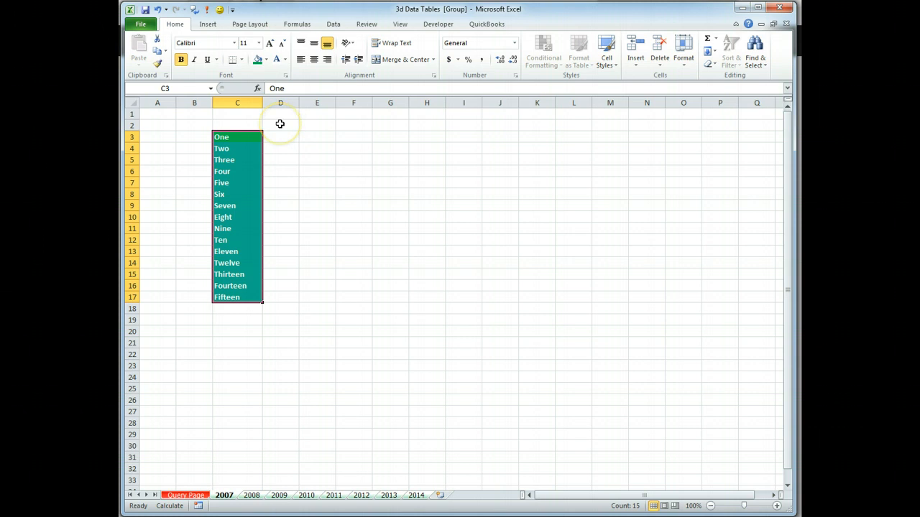
mouse_move(161, 142)
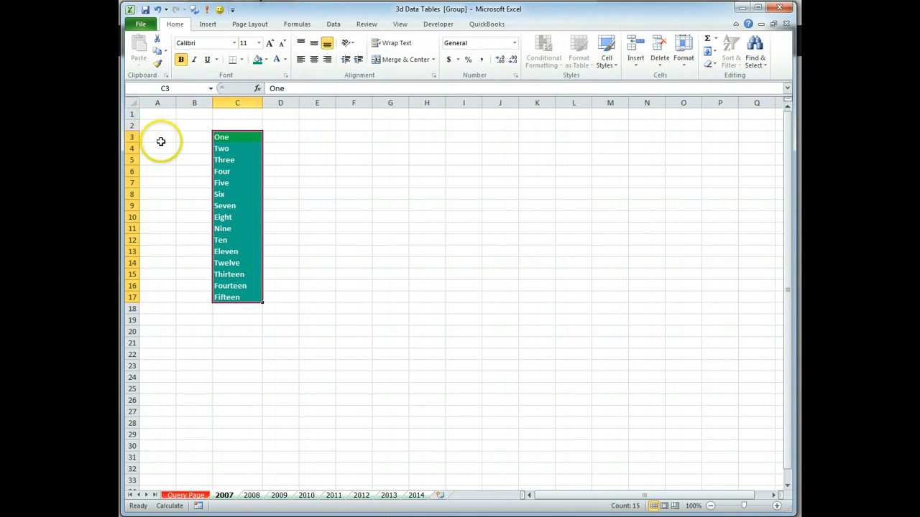
left_click_drag(134, 127, 134, 143)
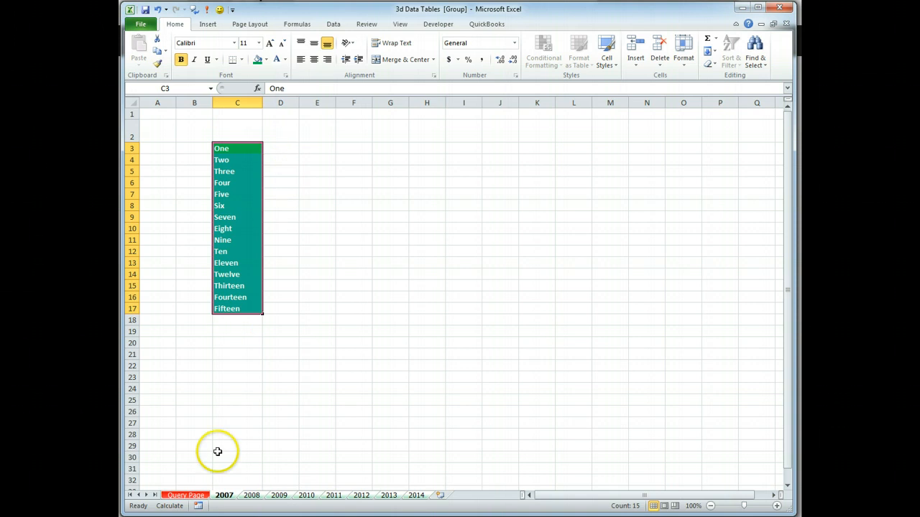
left_click(185, 495)
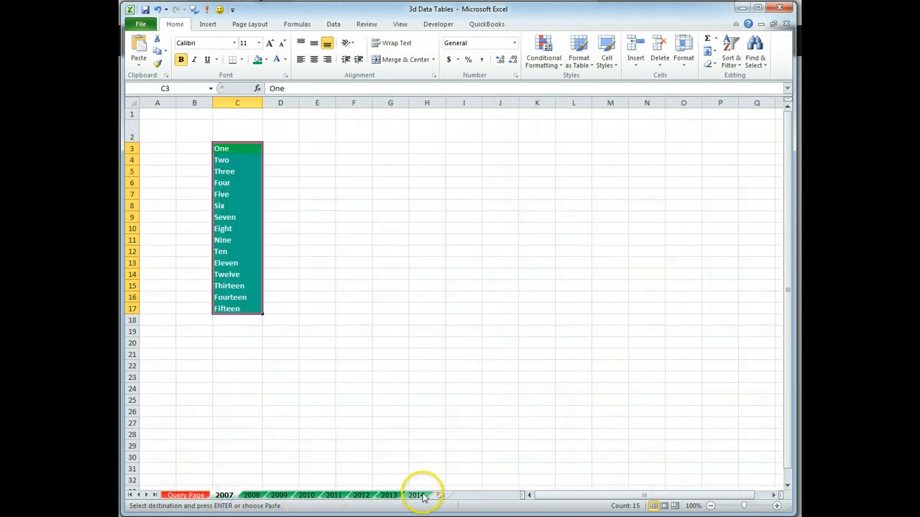
- Transpose-paste the colour names BLACK to PURPLE across row 2 from D2 on the grouped sheets
left_click(420, 494)
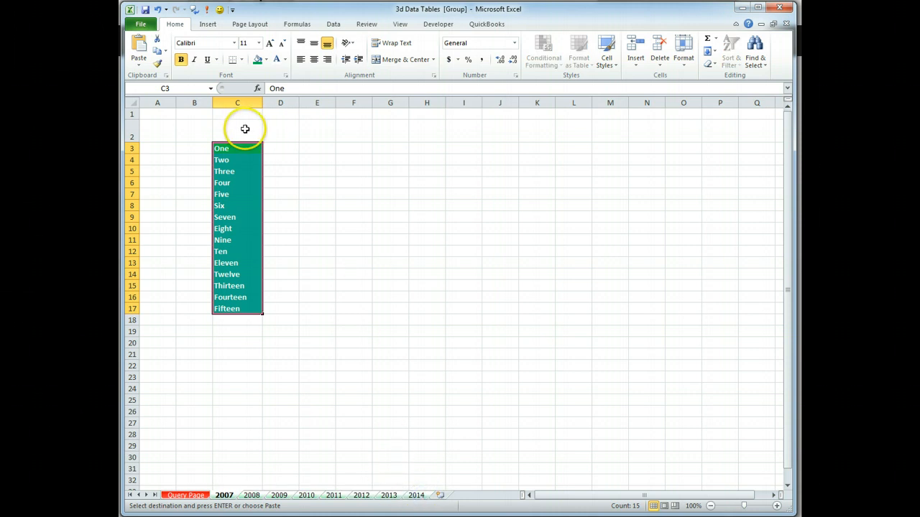
mouse_move(274, 134)
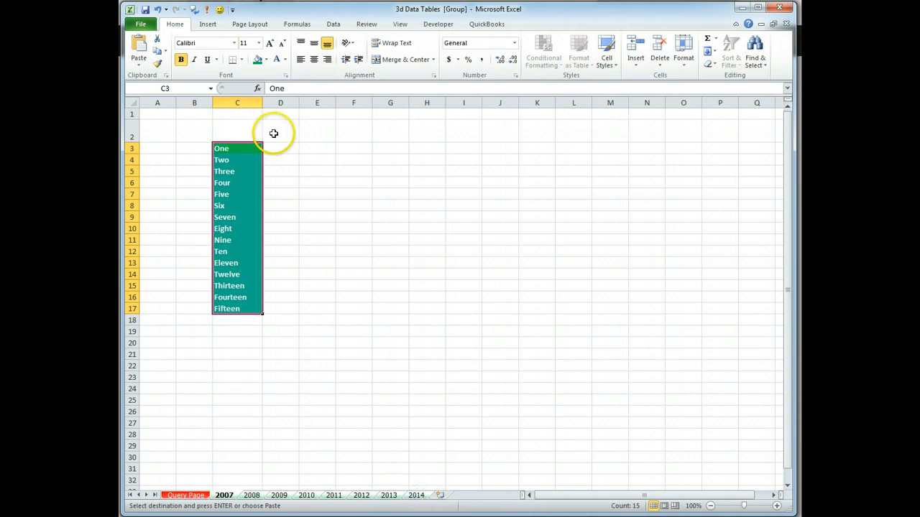
left_click(280, 137)
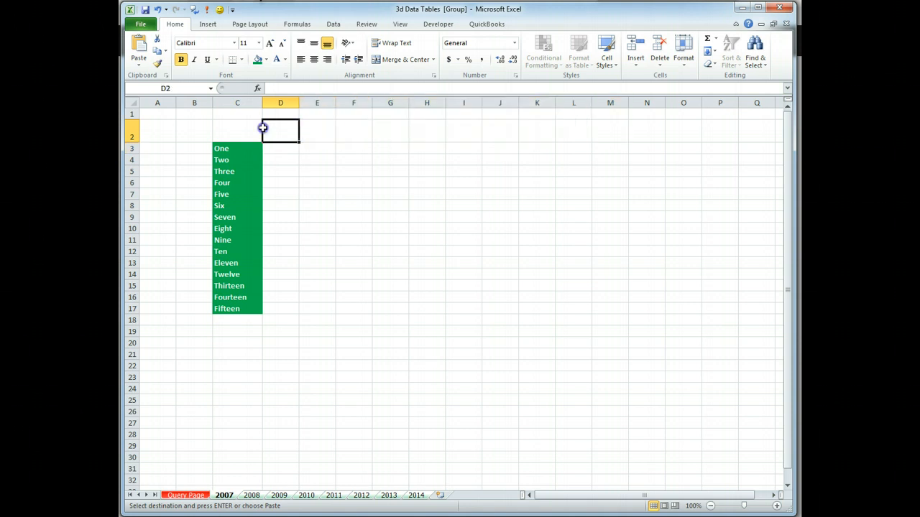
right_click(280, 133)
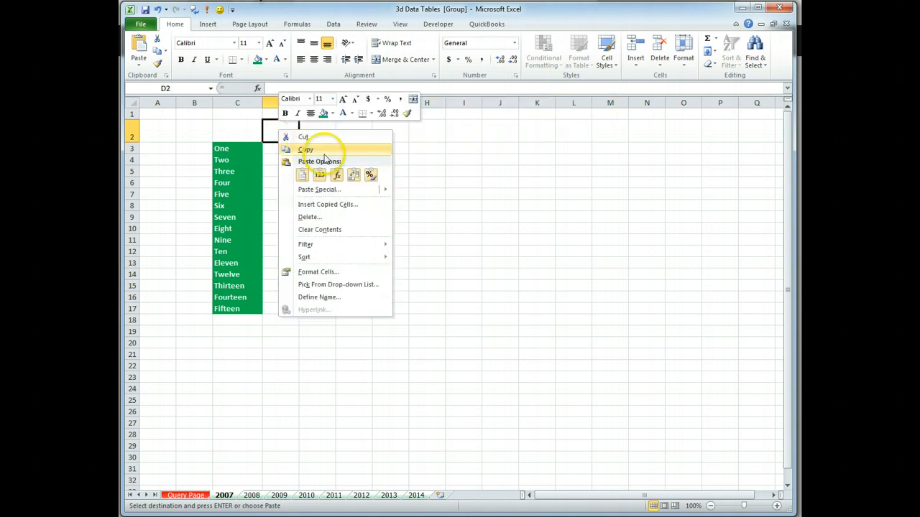
mouse_move(354, 176)
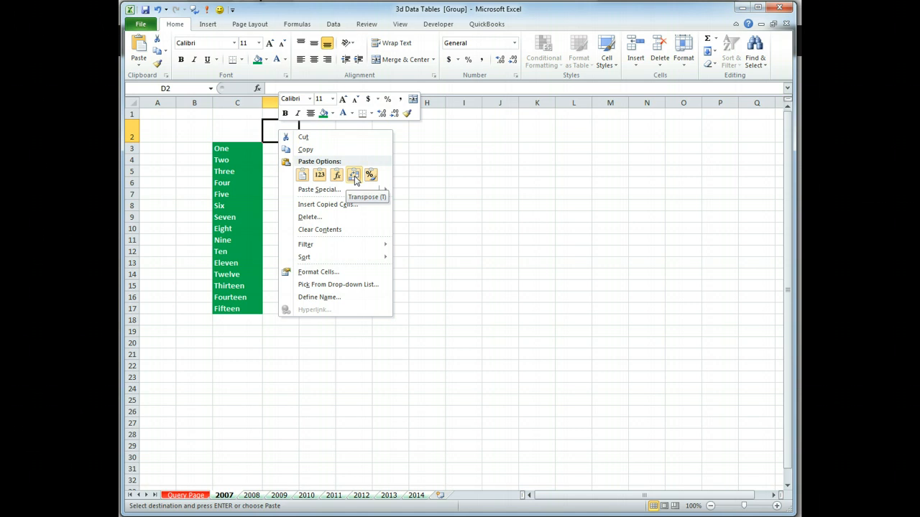
left_click(354, 175)
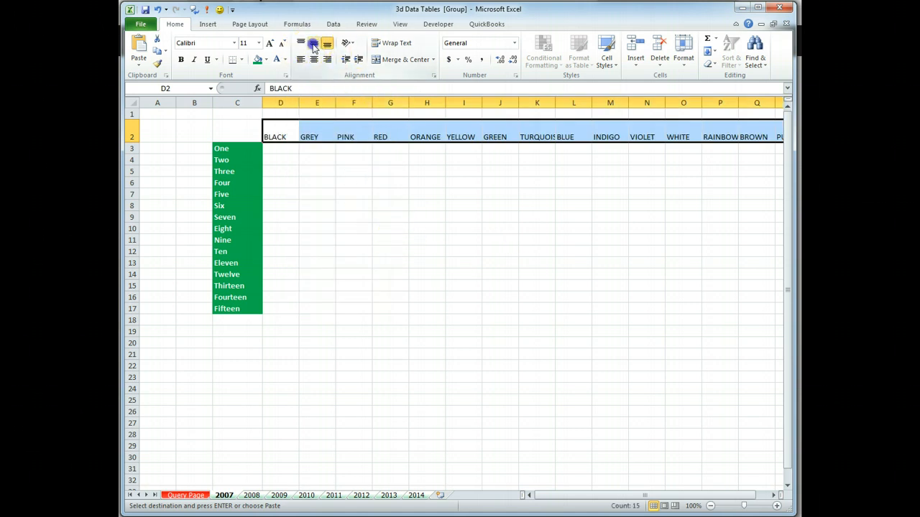
- Centre the colour headings, widen columns D:R evenly and give D2:R2 a green fill
left_click(312, 60)
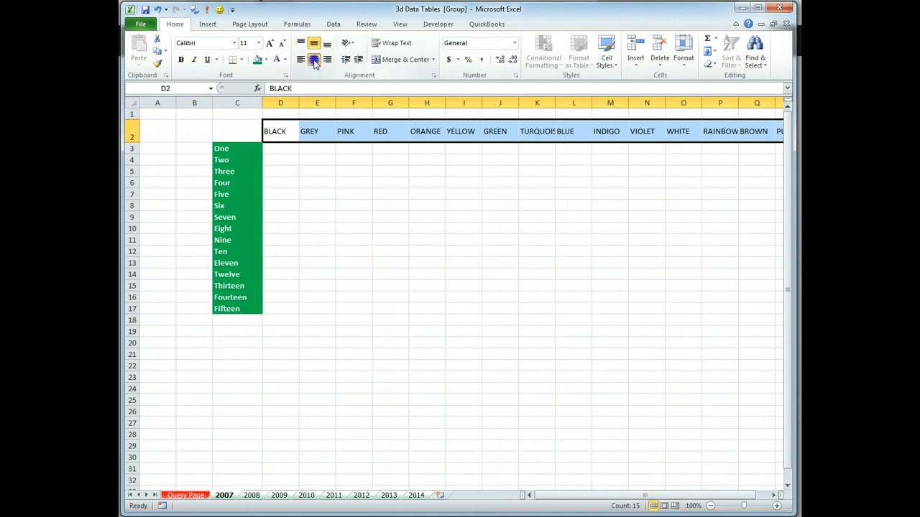
left_click(298, 60)
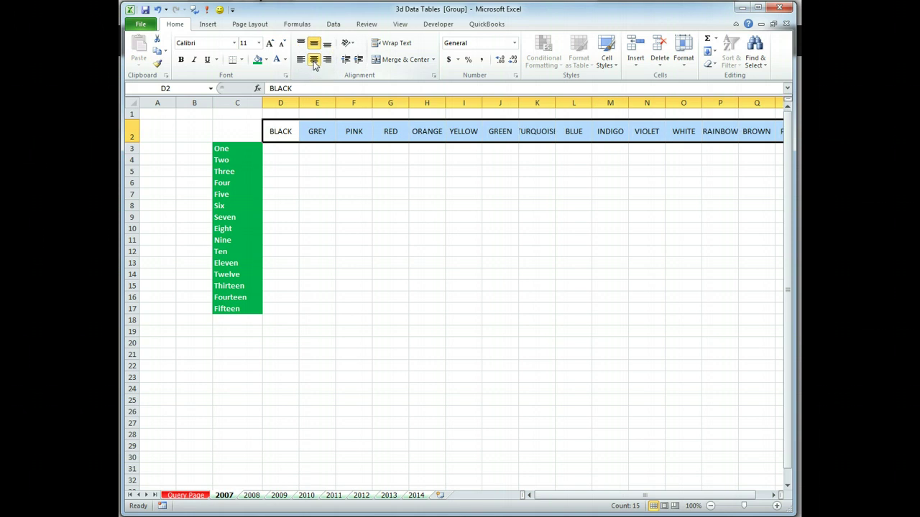
left_click_drag(280, 102, 391, 102)
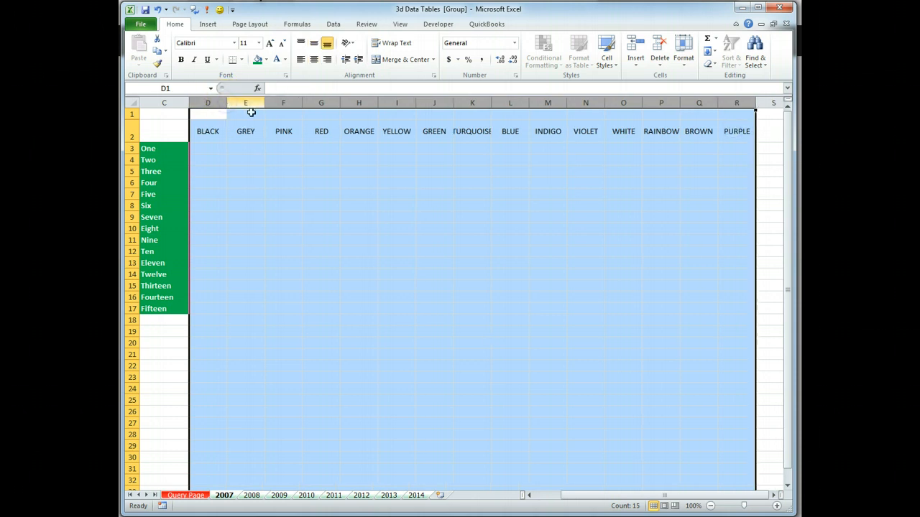
mouse_move(492, 102)
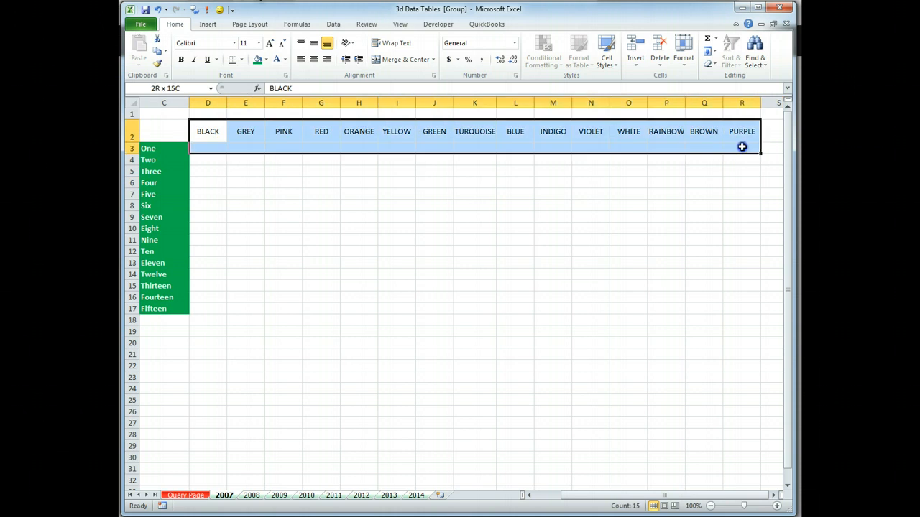
left_click(723, 141)
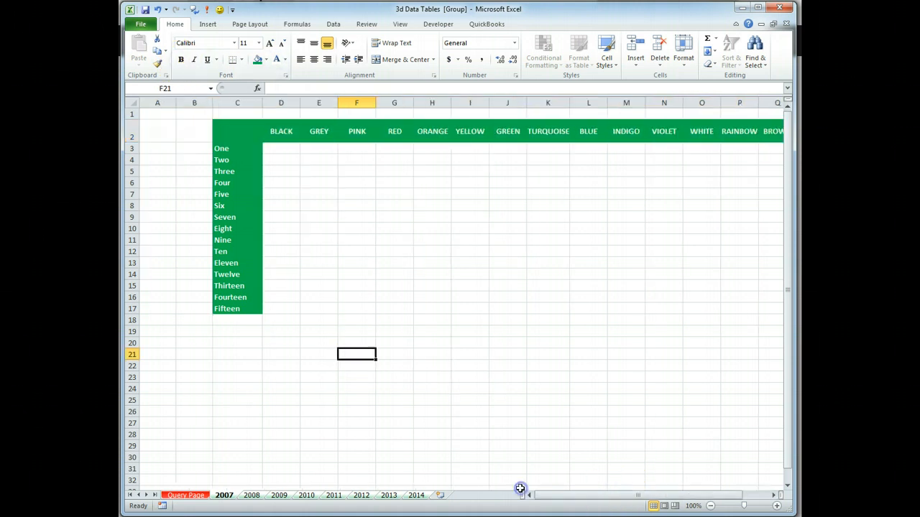
left_click(156, 148)
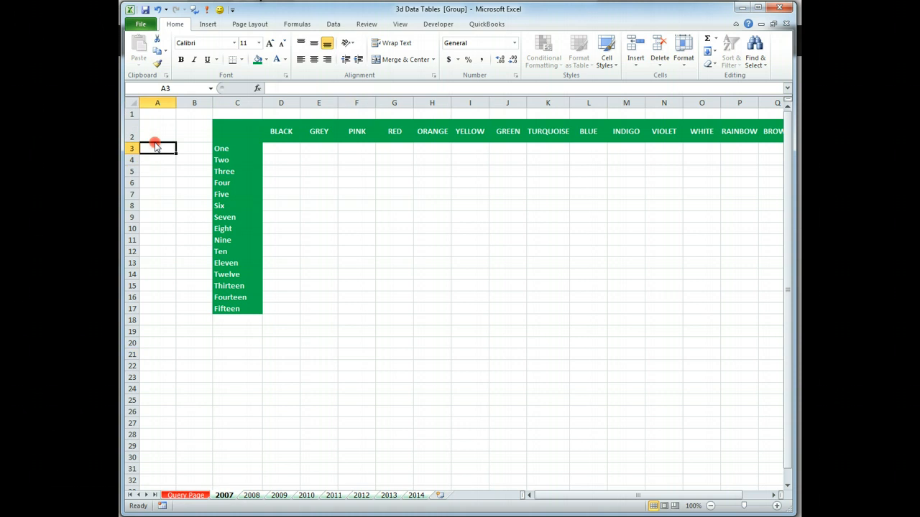
right_click(158, 148)
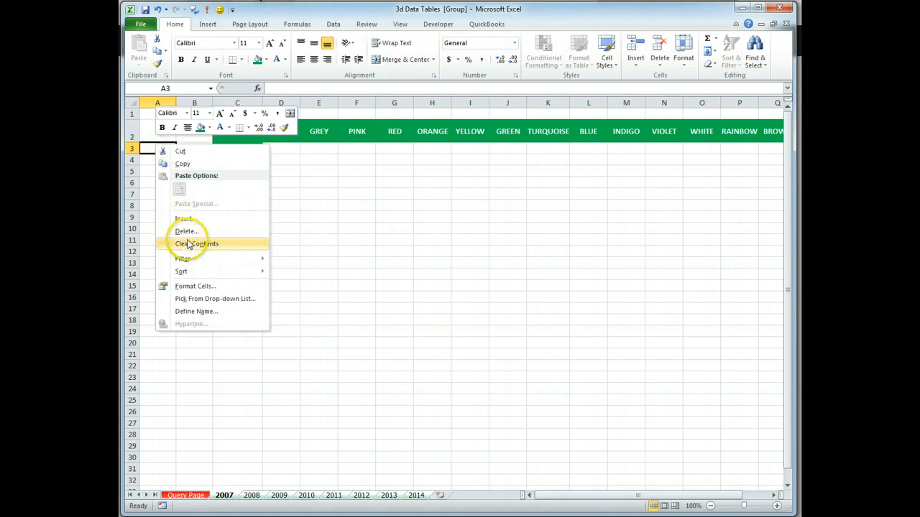
left_click(187, 230)
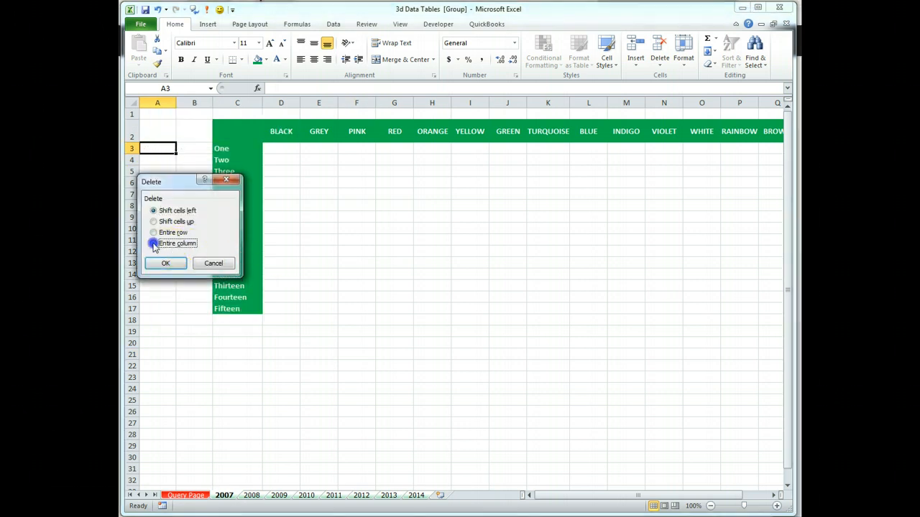
left_click(165, 263)
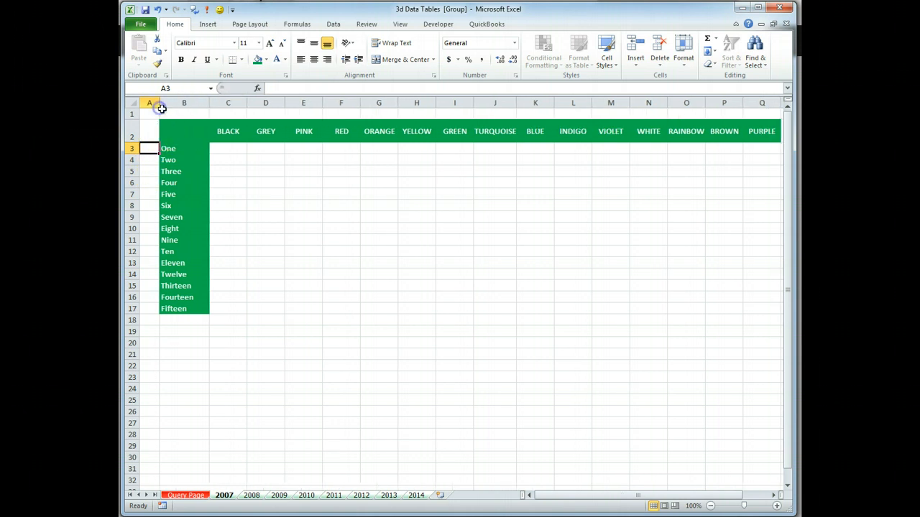
mouse_move(514, 350)
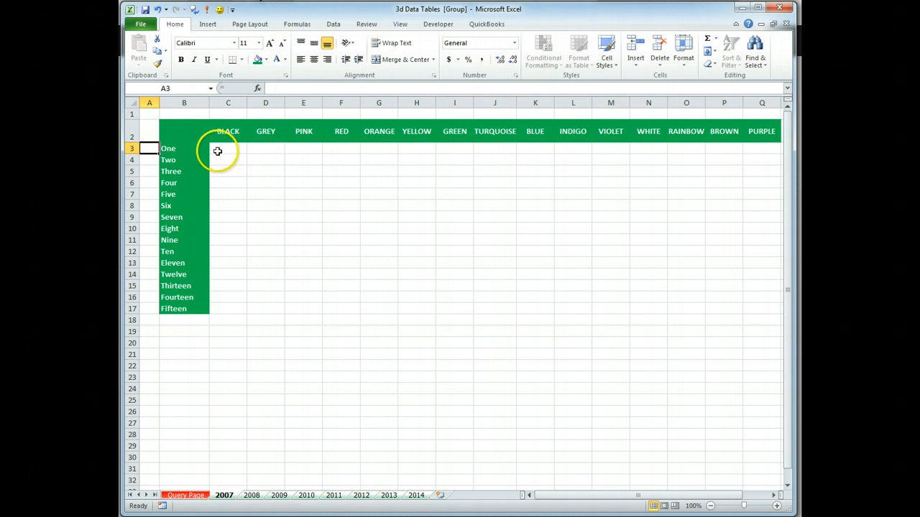
- Enter =RANDBETWEEN(1,1000000)&"A" in C3 so it shows a random code like 263743A
left_click(227, 148)
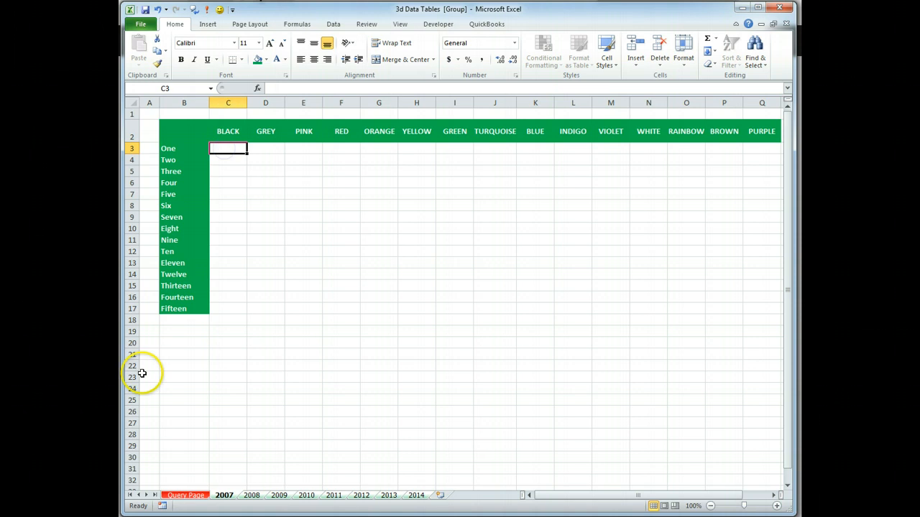
type("=randb")
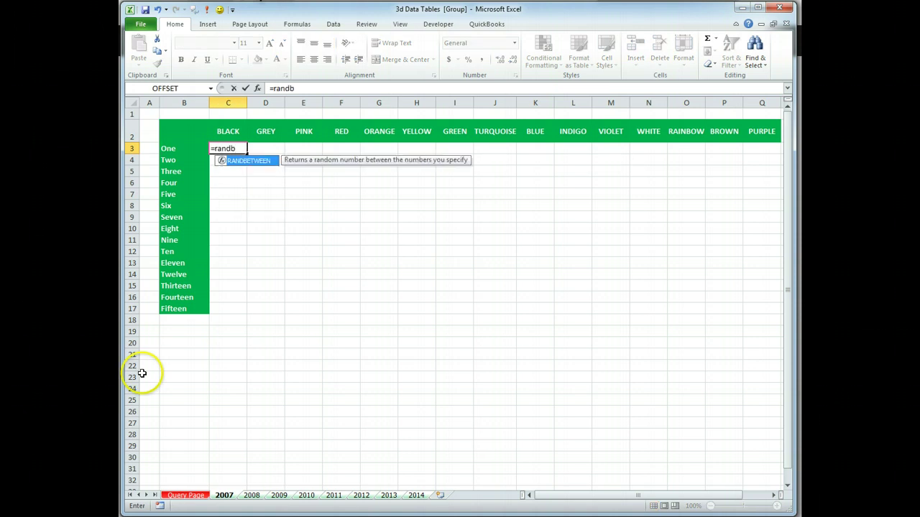
type("etween(1,")
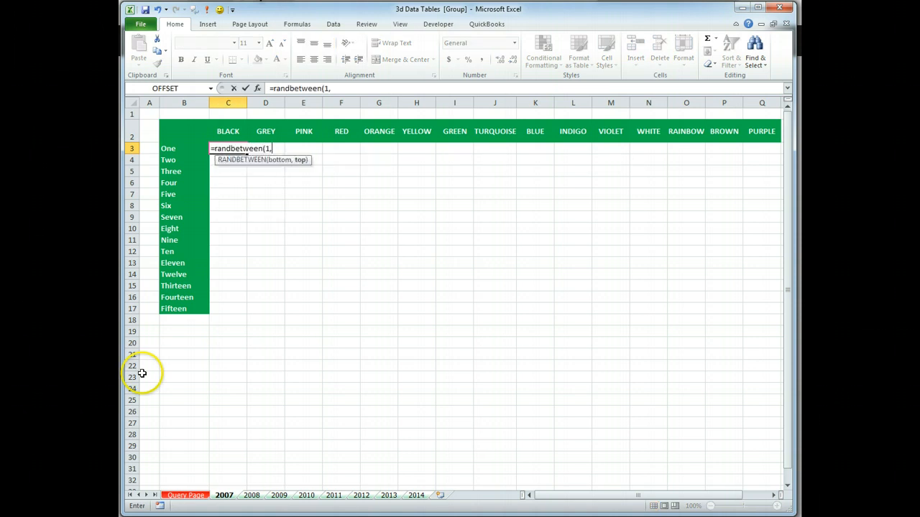
type("100000")
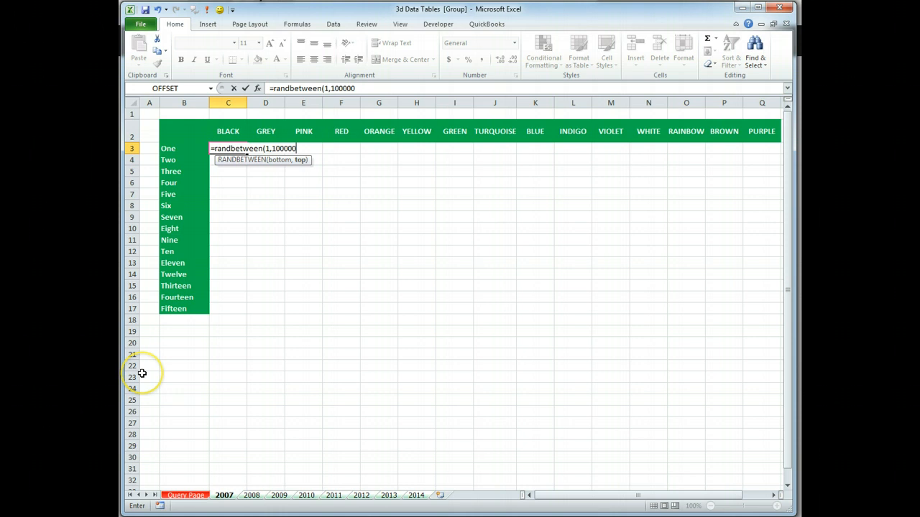
type("0")
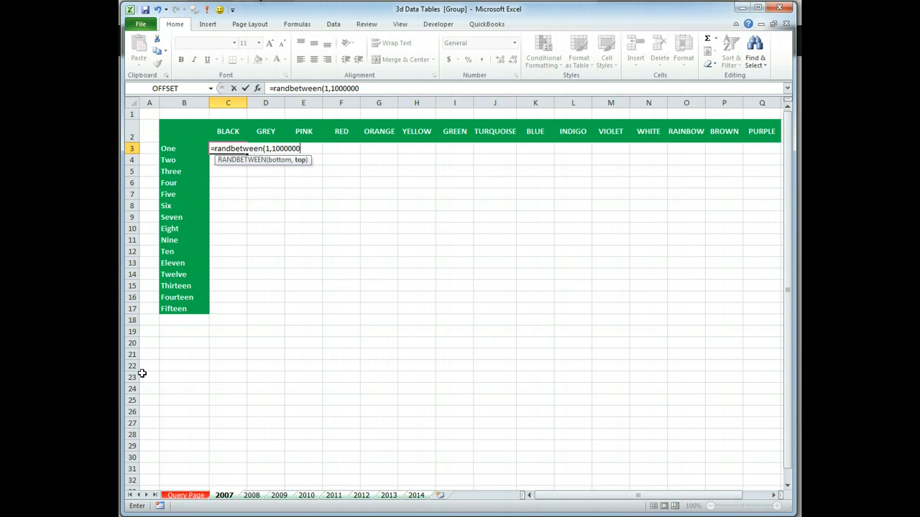
type(")")
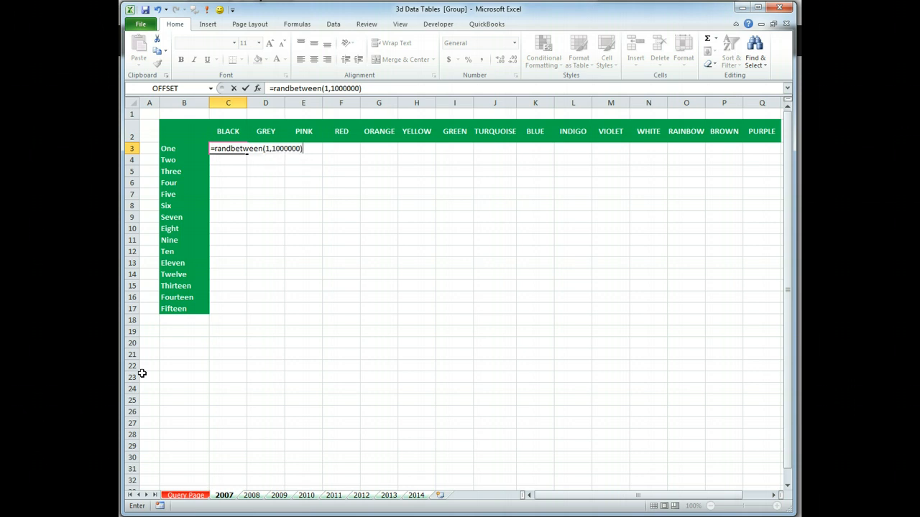
type("&")
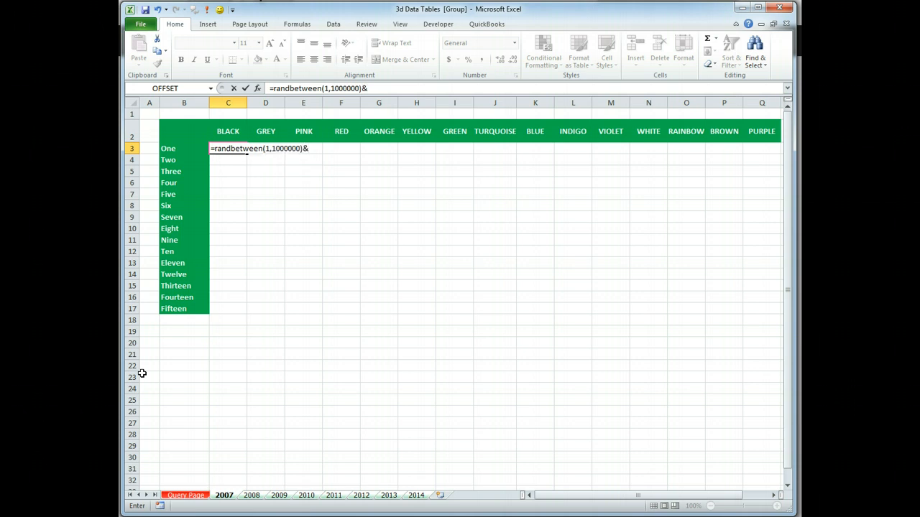
type("\"A")
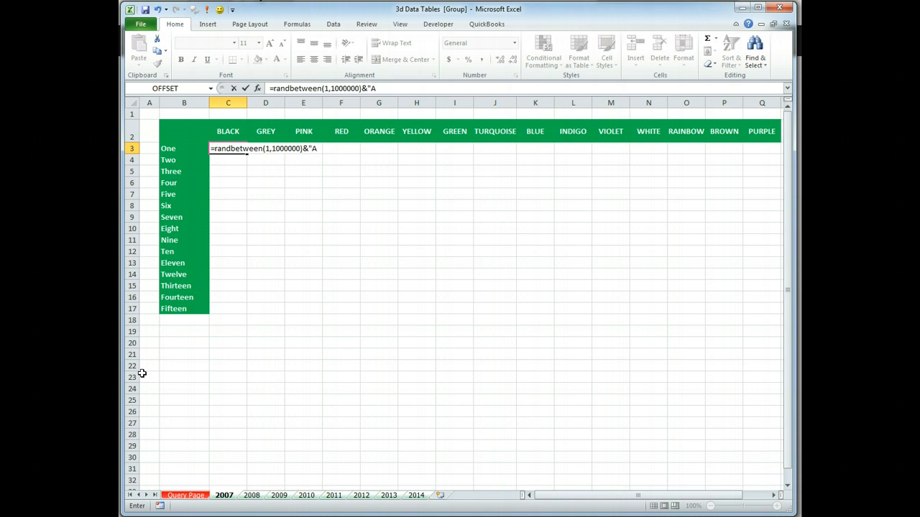
type("\"")
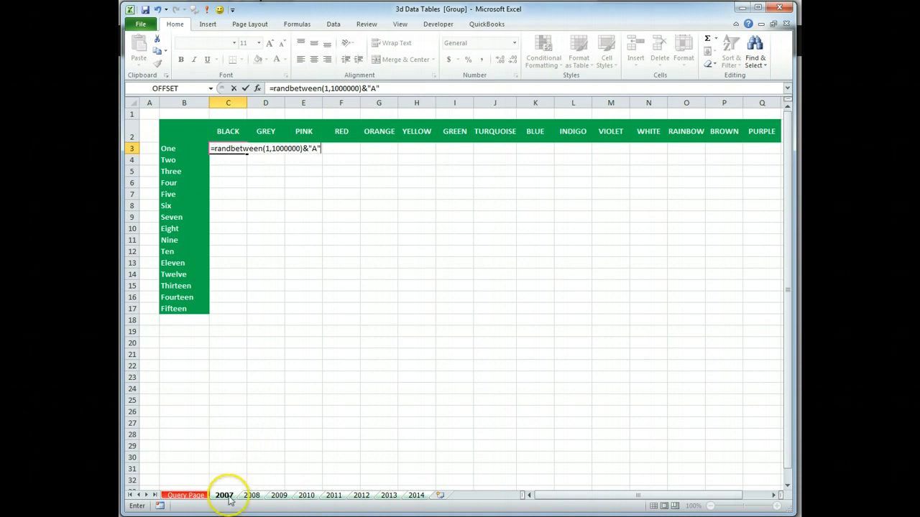
mouse_move(316, 293)
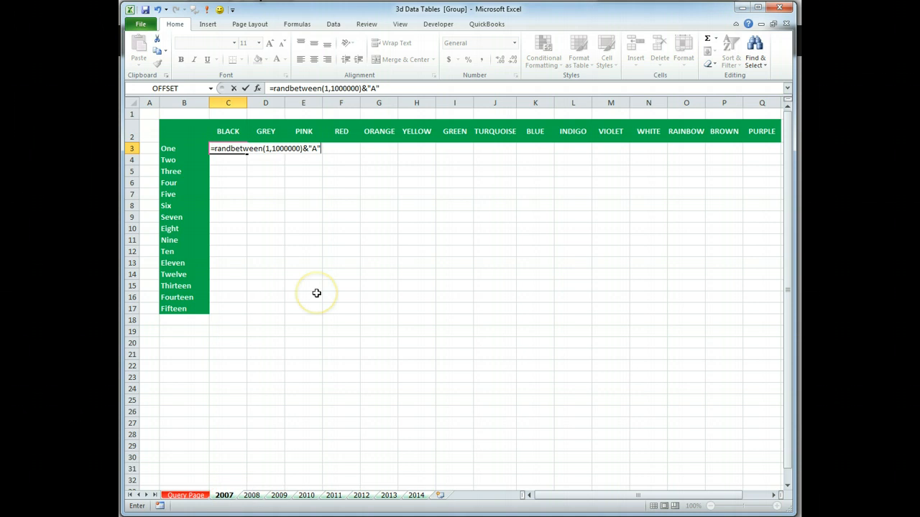
mouse_move(317, 294)
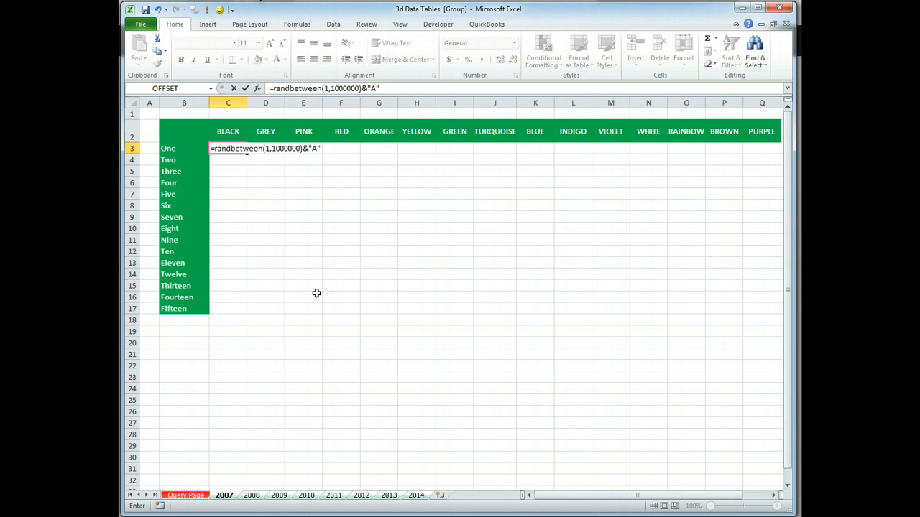
key("Enter")
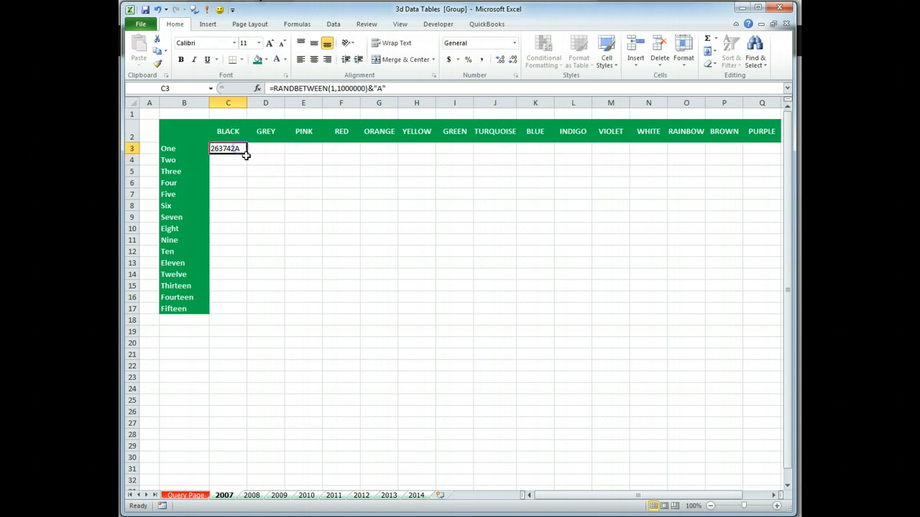
- Fill the random-code formula across C3:P17 and paste the grid back as fixed values
left_click_drag(245, 152, 241, 310)
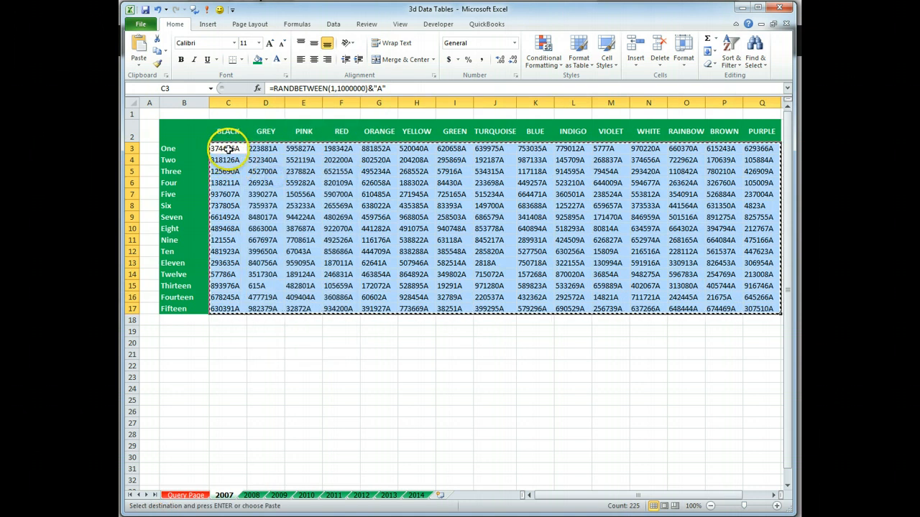
right_click(227, 148)
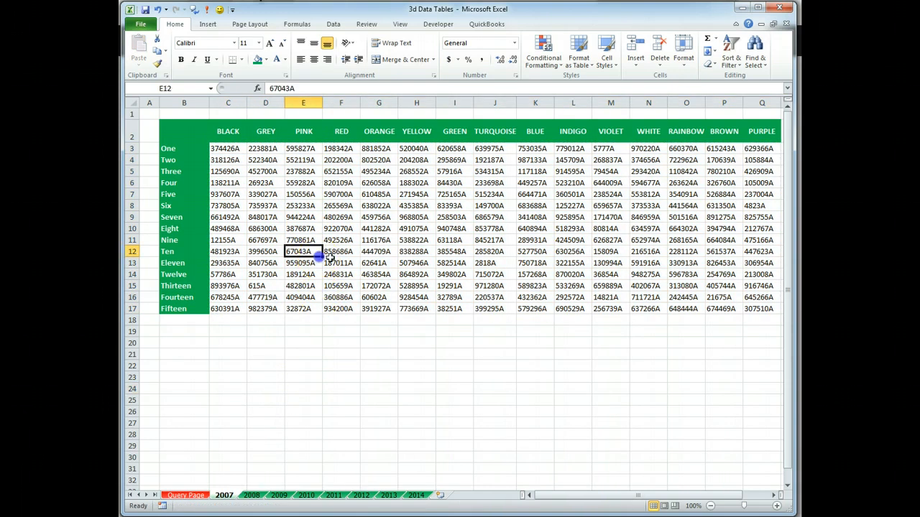
left_click(378, 239)
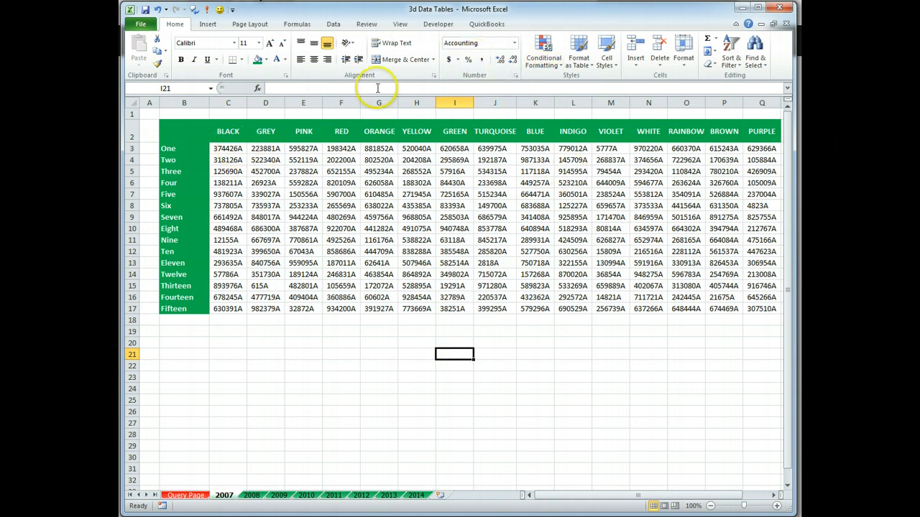
- On the 2008 sheet change the code formula's suffix from A to B
left_click_drag(227, 148, 227, 160)
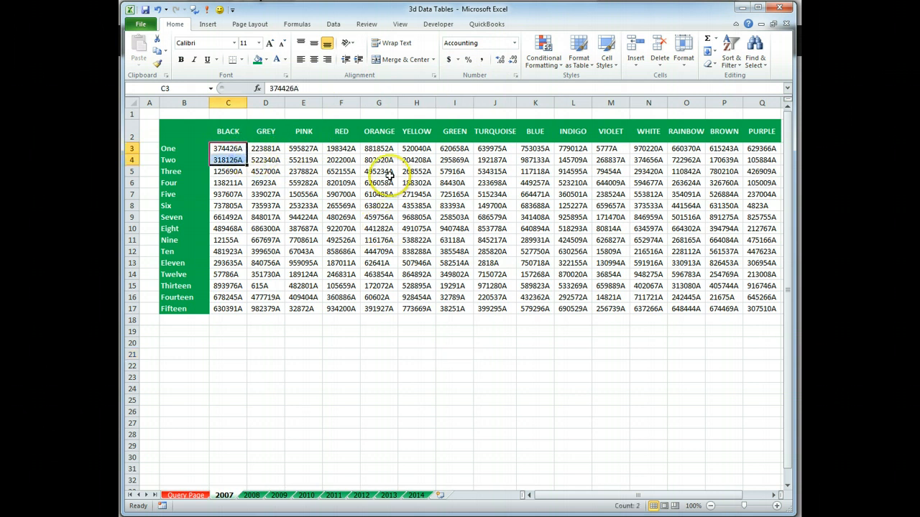
mouse_move(354, 378)
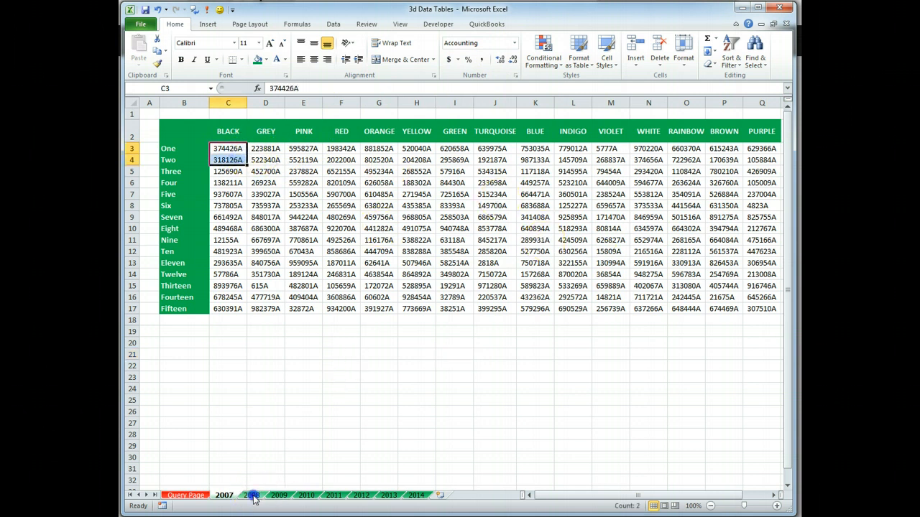
left_click(250, 494)
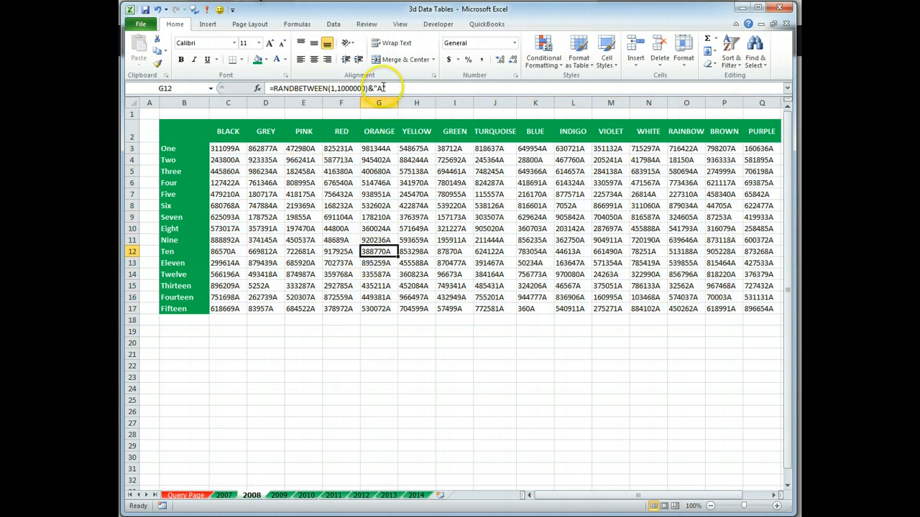
type("B")
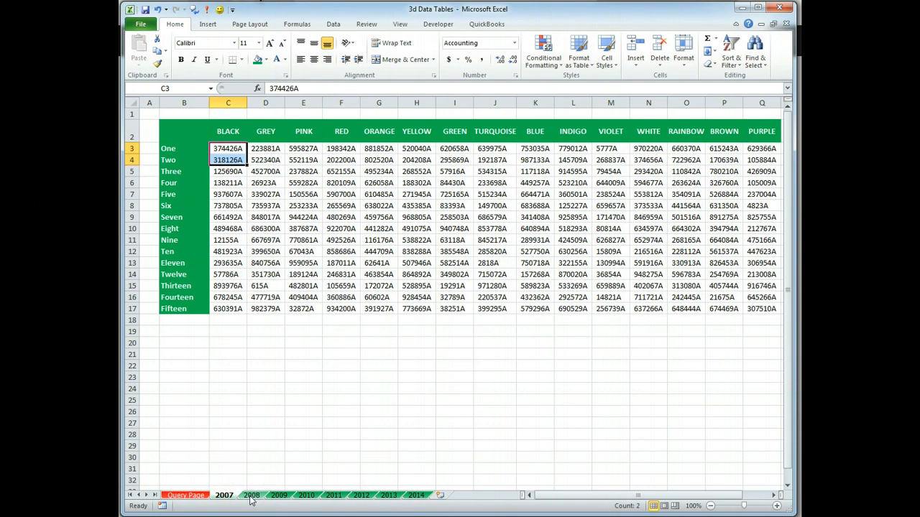
- Step through sheets 2008, 2011 and later to check each year's codes, ending on 2014 with suffix H
left_click(253, 494)
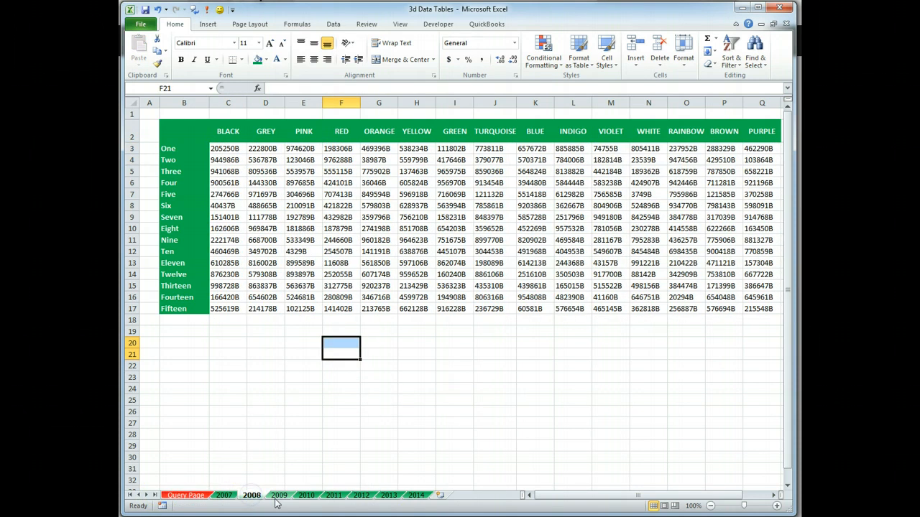
left_click(332, 495)
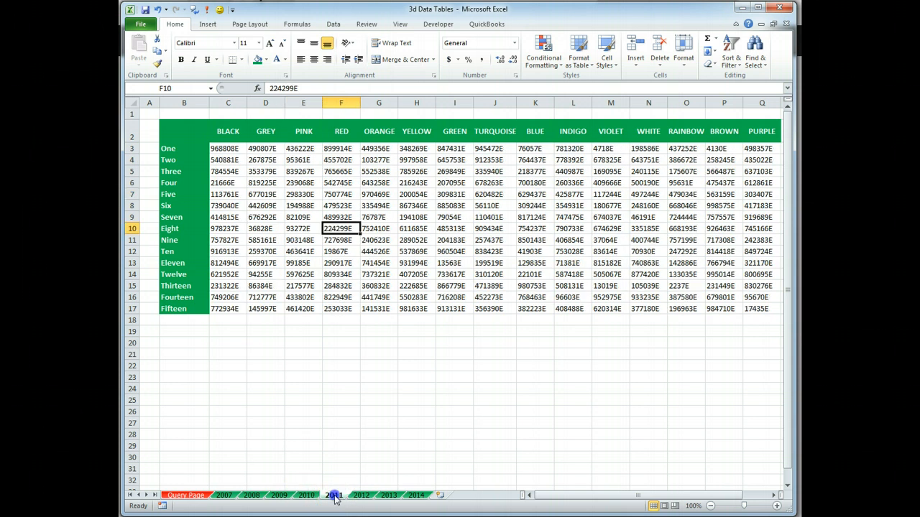
left_click(417, 494)
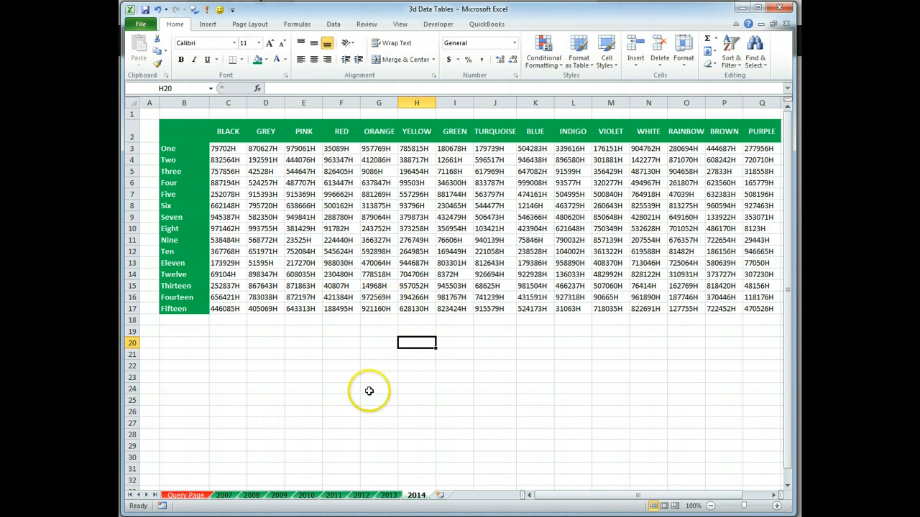
mouse_move(338, 156)
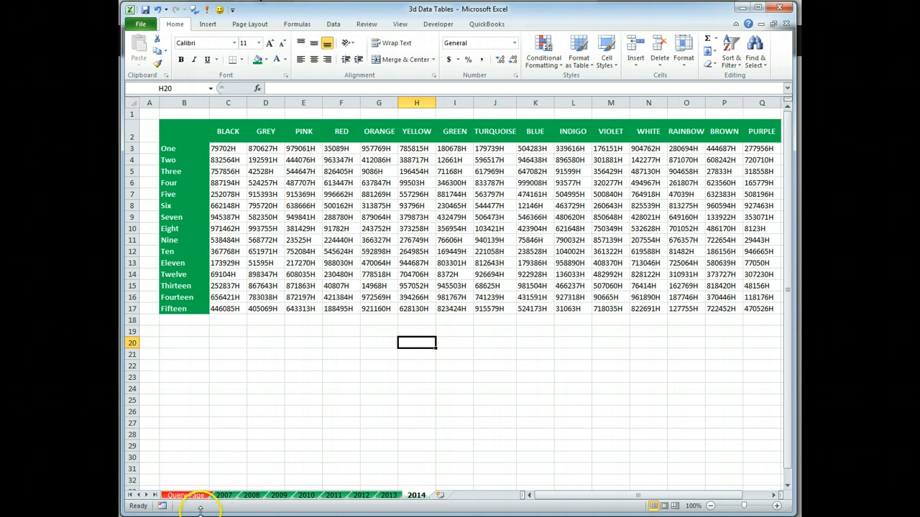
- Group sheets 2007–2014 and hide their gridlines from the View settings
left_click(224, 496)
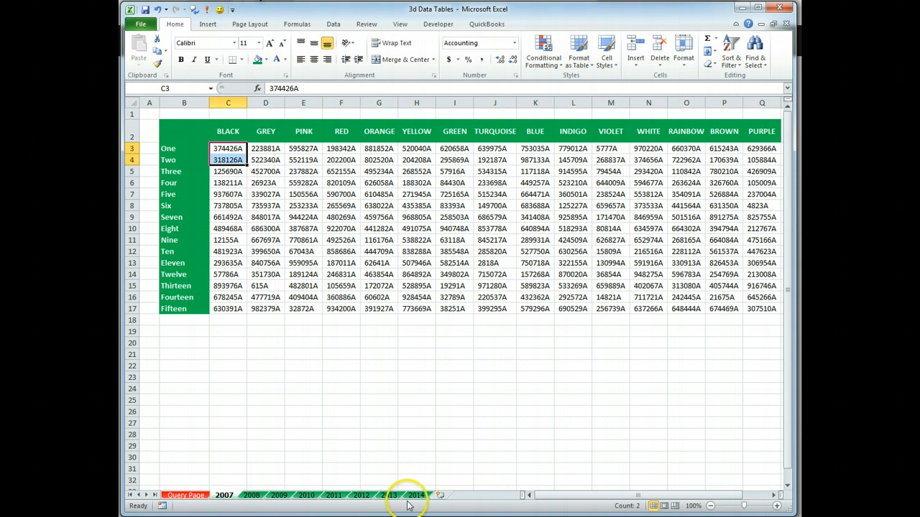
mouse_move(415, 496)
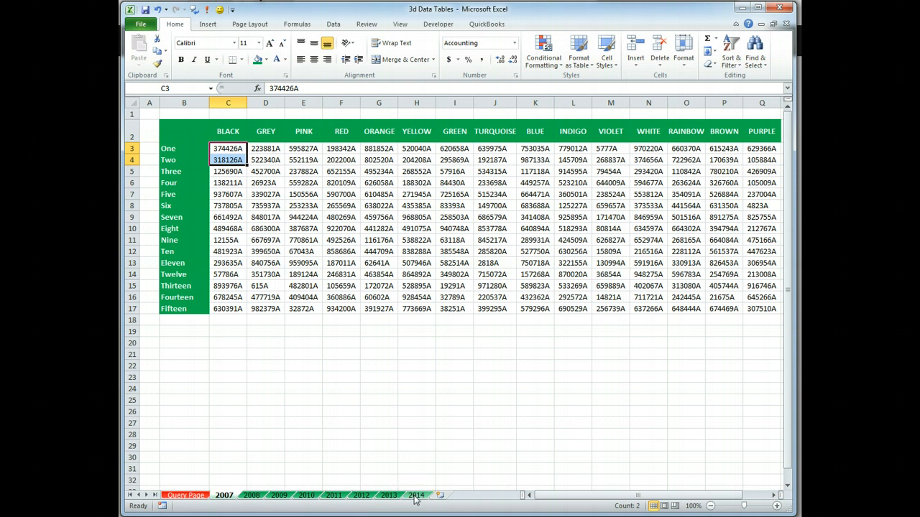
left_click(417, 494)
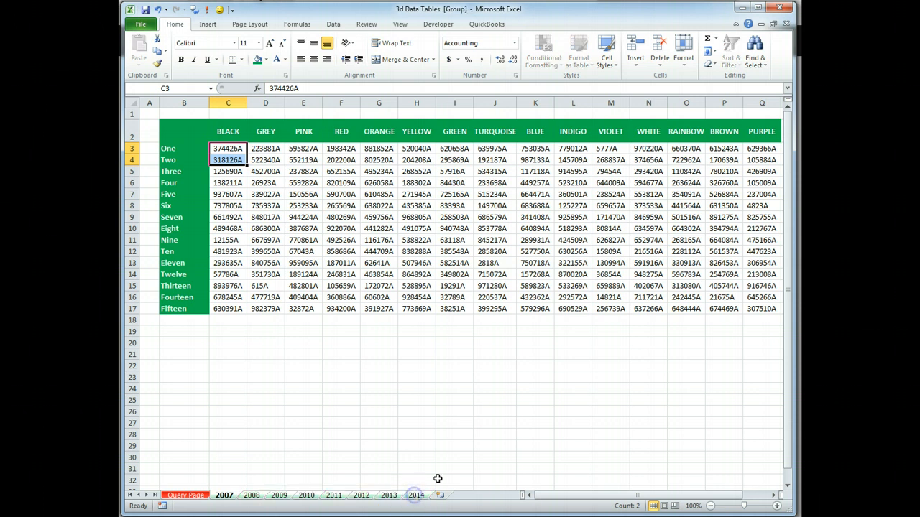
mouse_move(362, 24)
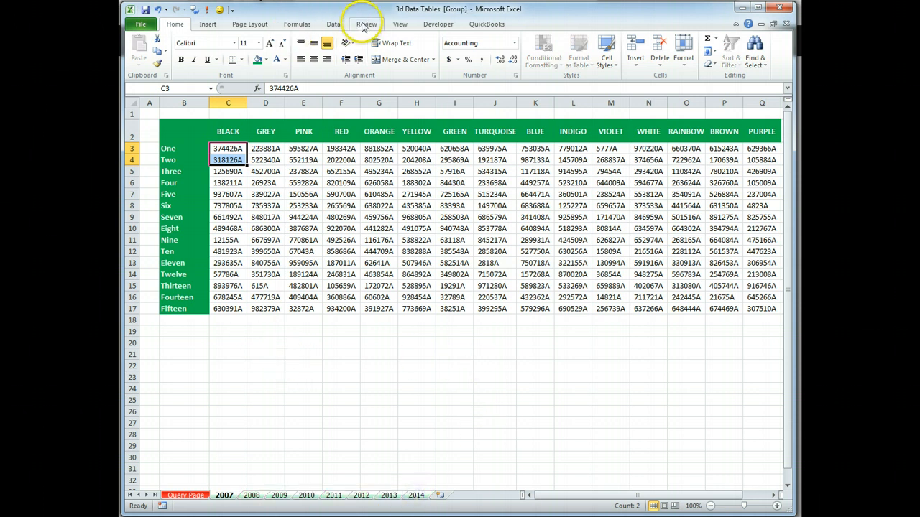
left_click(400, 25)
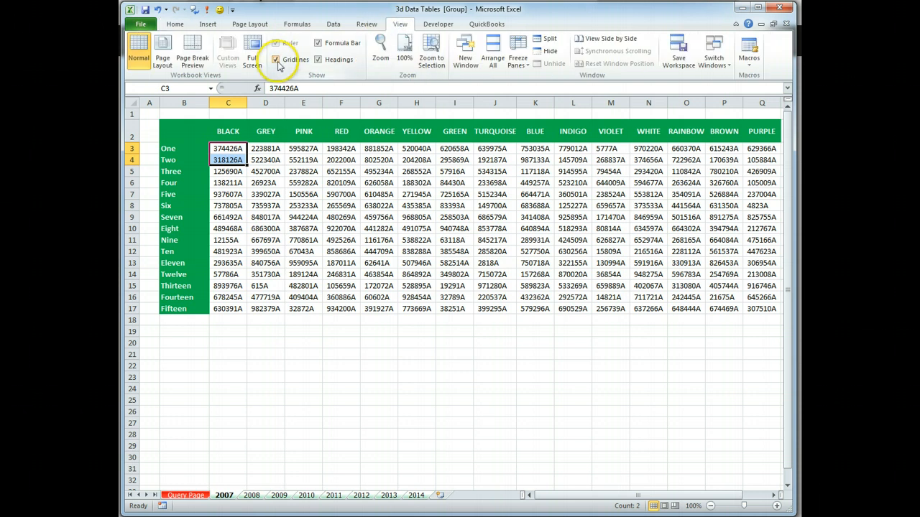
left_click(276, 59)
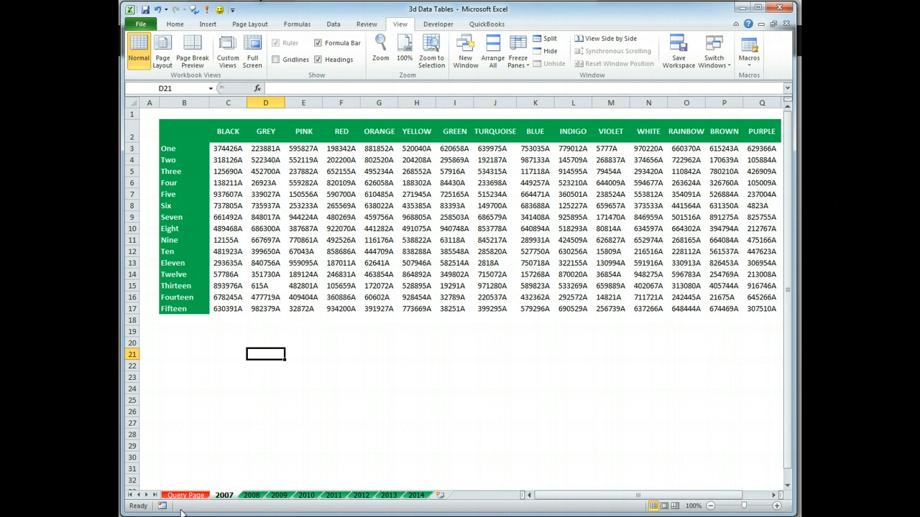
left_click_drag(227, 148, 341, 182)
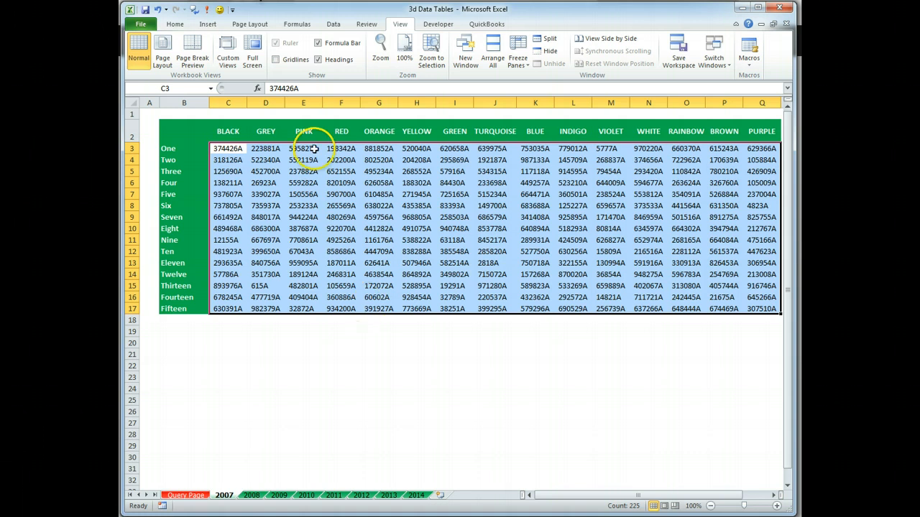
left_click(296, 23)
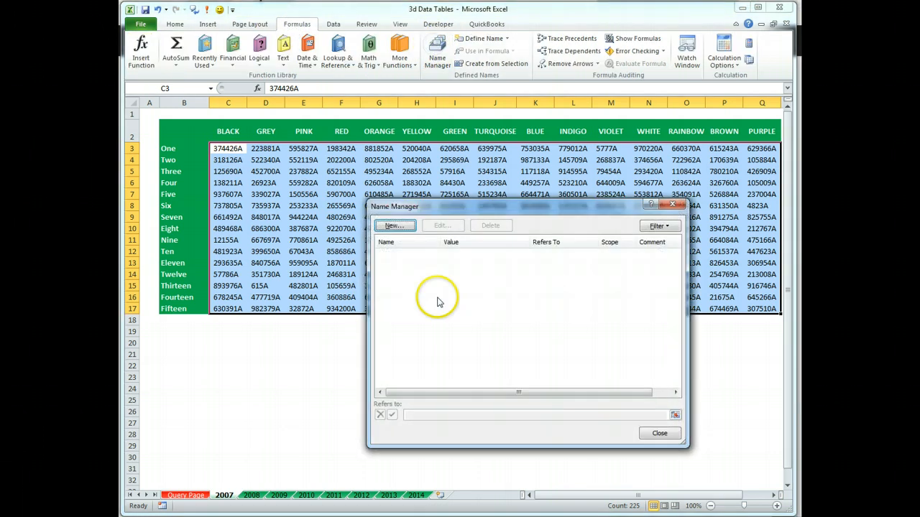
mouse_move(626, 408)
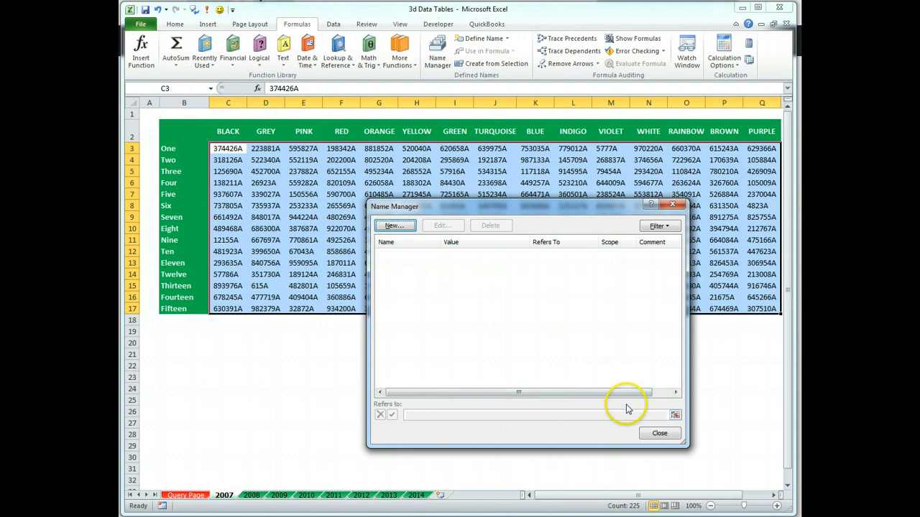
left_click(658, 434)
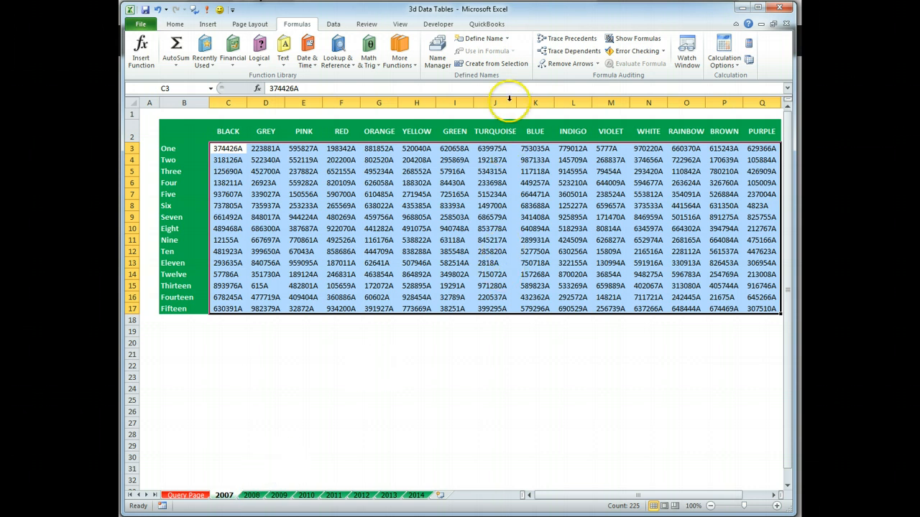
mouse_move(478, 38)
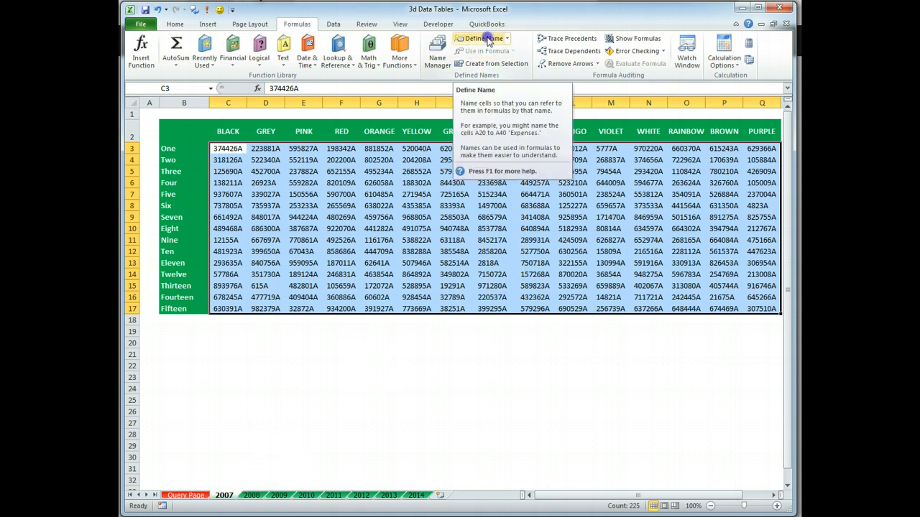
- Define the name Dataset2007 for the 2007 data range C3:Q17
left_click(477, 38)
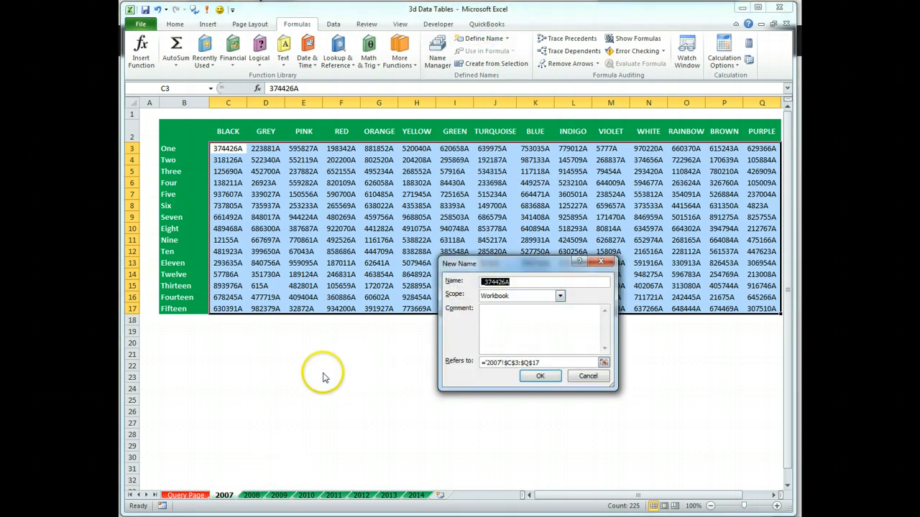
type("Data")
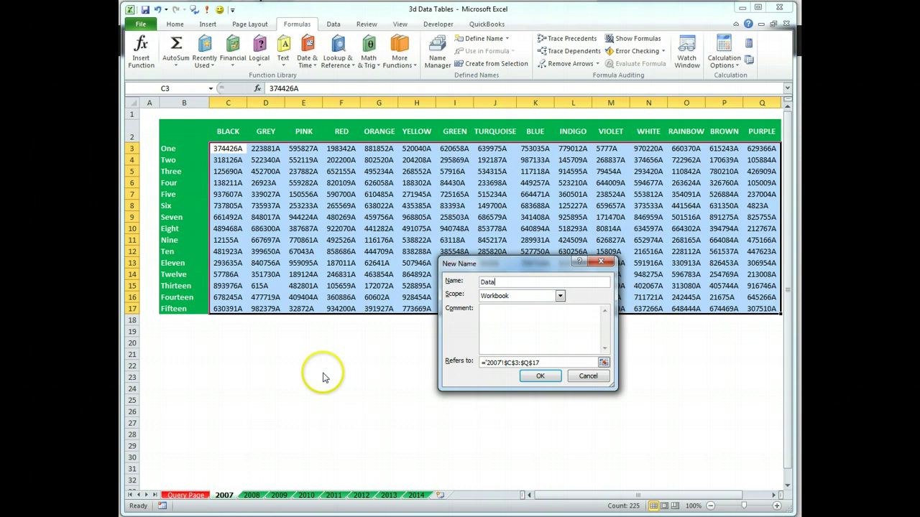
type("Dataset2007")
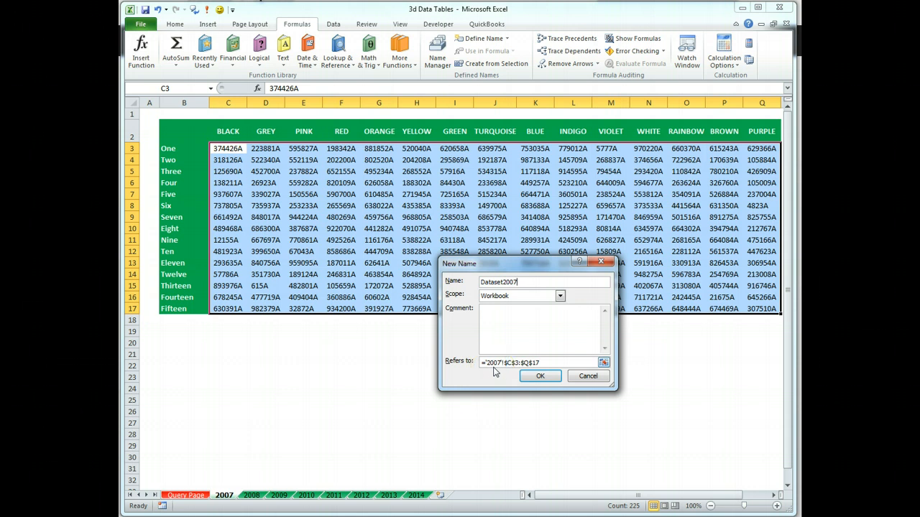
mouse_move(503, 368)
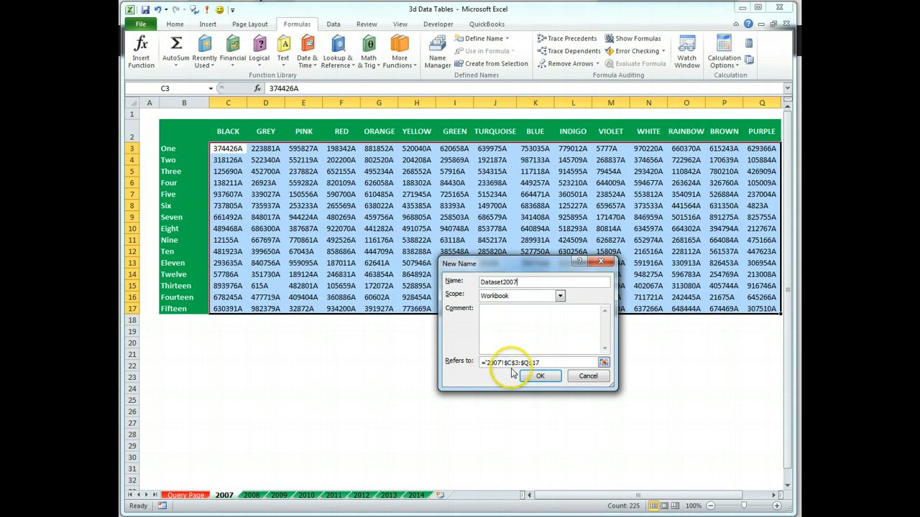
left_click(541, 377)
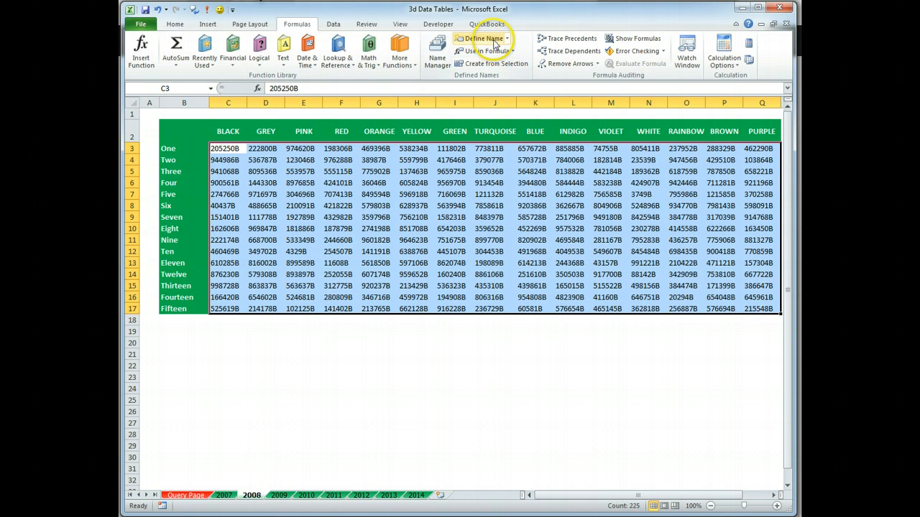
- Define the name Dataset2008 for the 2008 data range
left_click(482, 37)
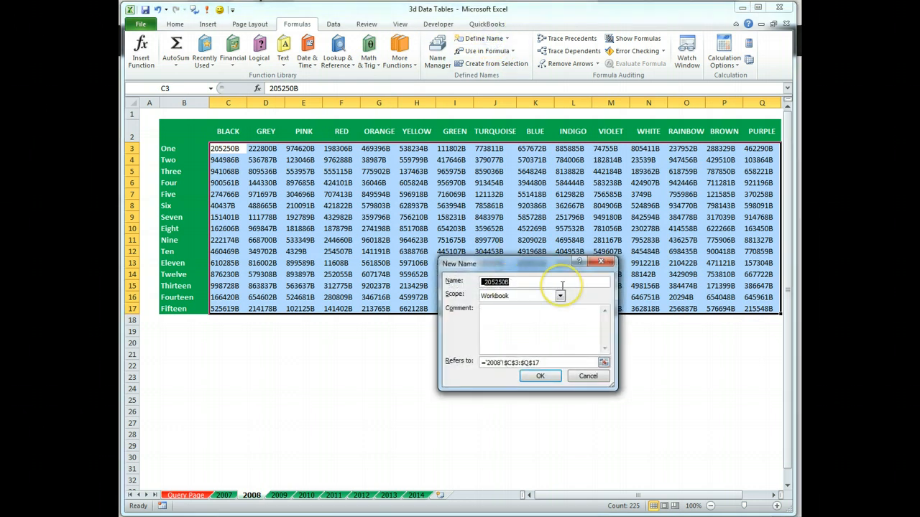
type("Dataset")
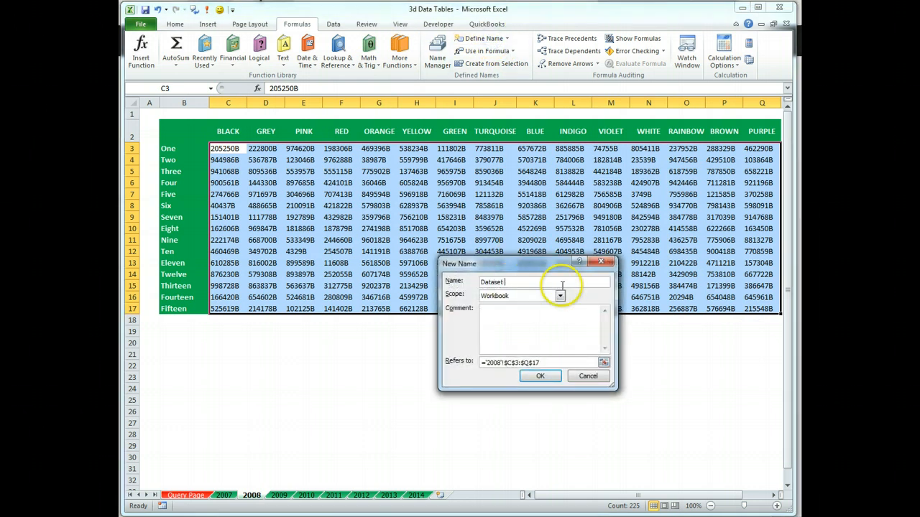
type("2008")
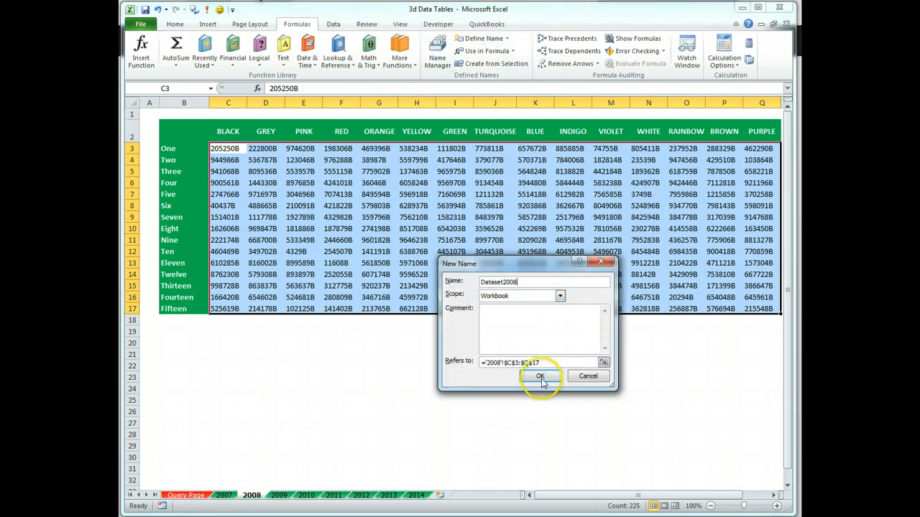
left_click(542, 377)
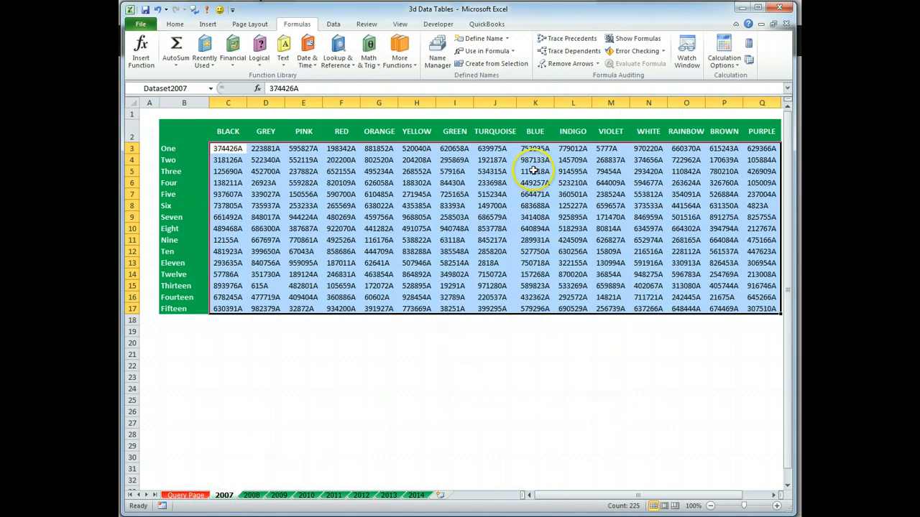
left_click(434, 44)
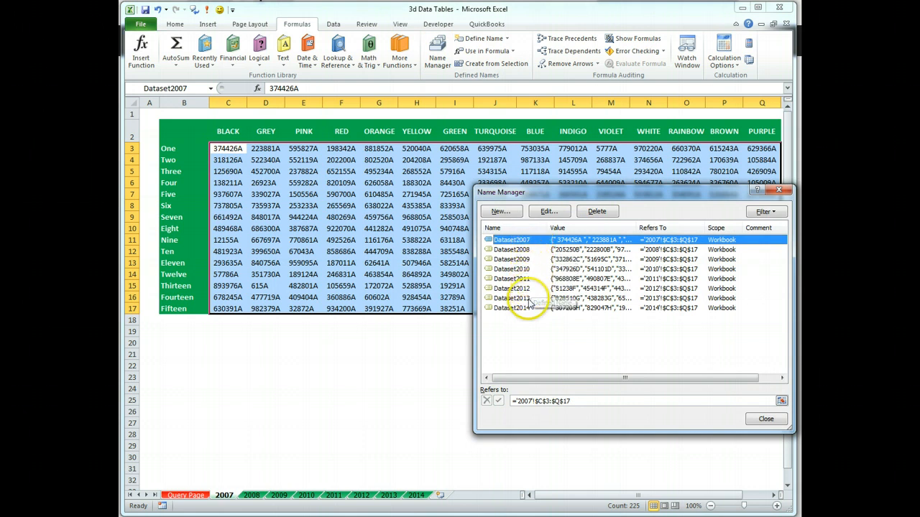
mouse_move(543, 278)
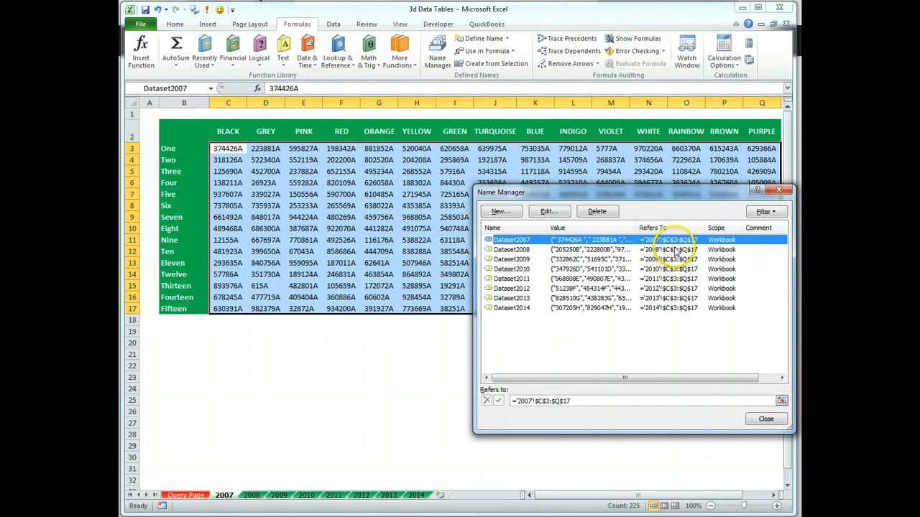
mouse_move(694, 321)
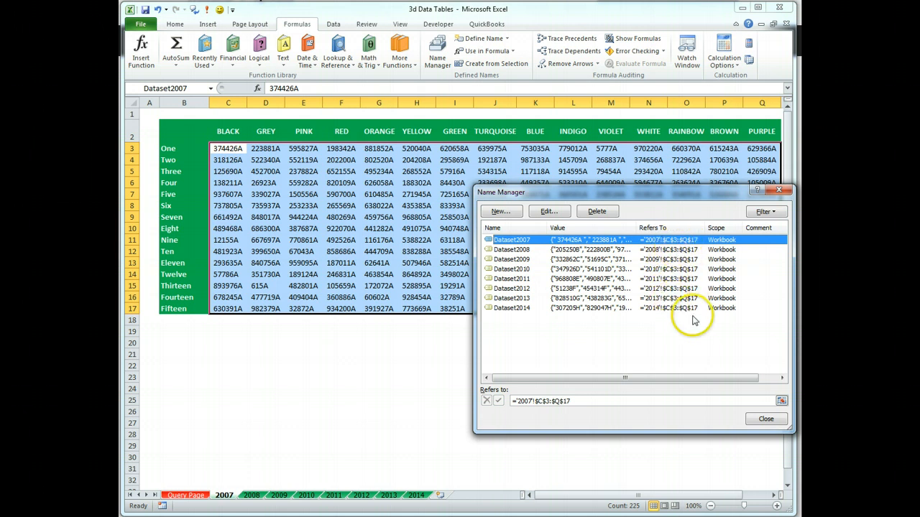
mouse_move(733, 328)
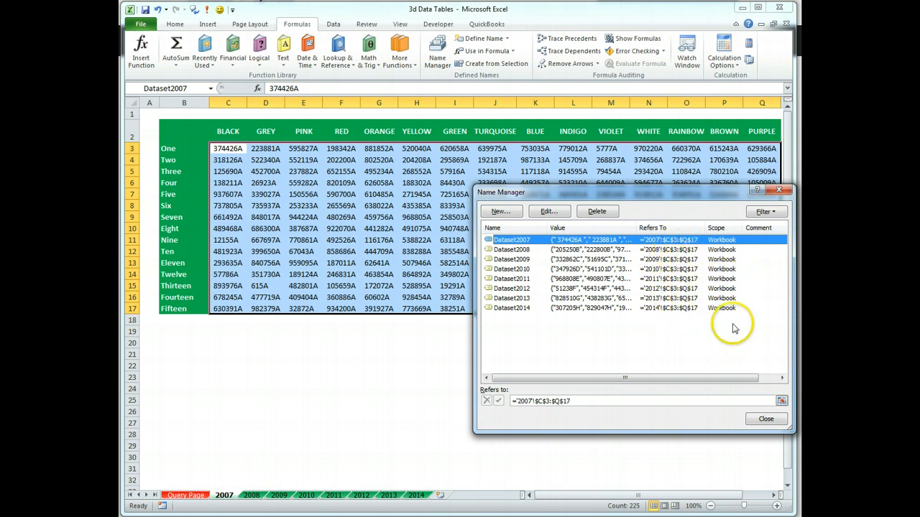
left_click(765, 420)
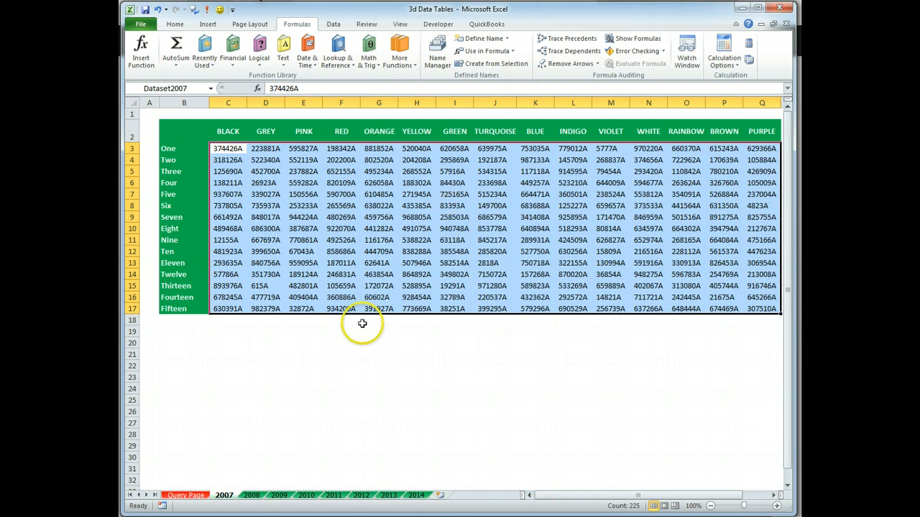
mouse_move(144, 144)
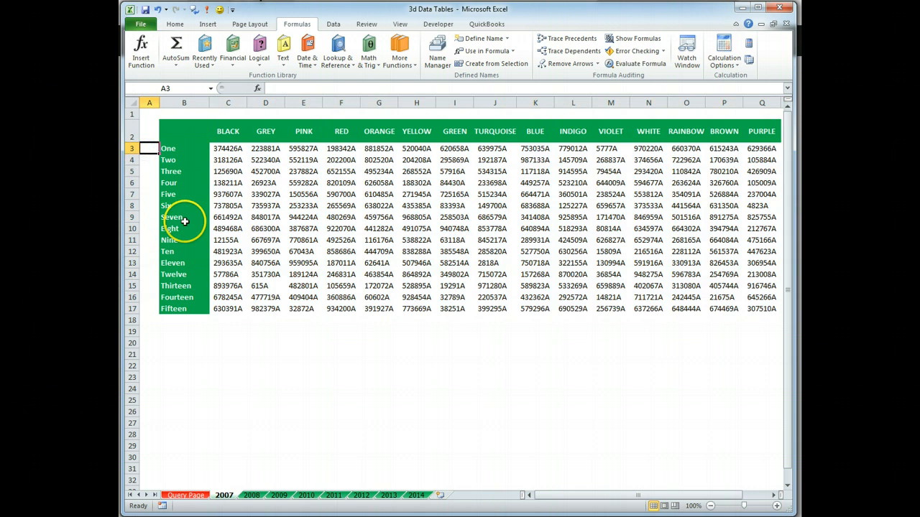
- In E21 below the 2007 table write =INDEX(Dataset2007,8,6)
left_click(302, 354)
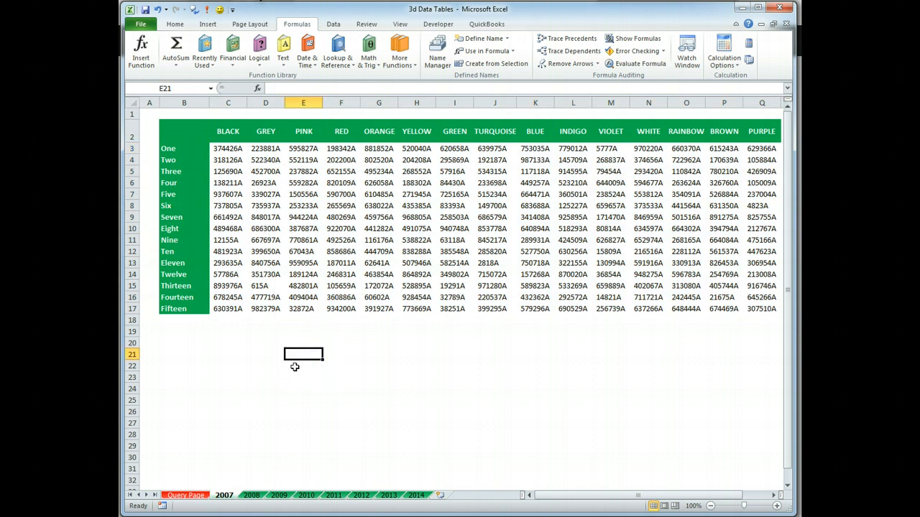
type("=index")
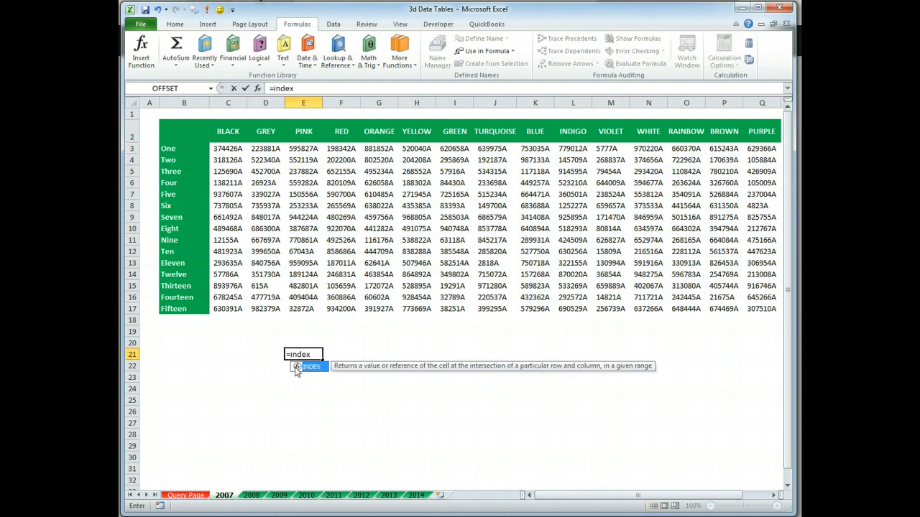
type("(")
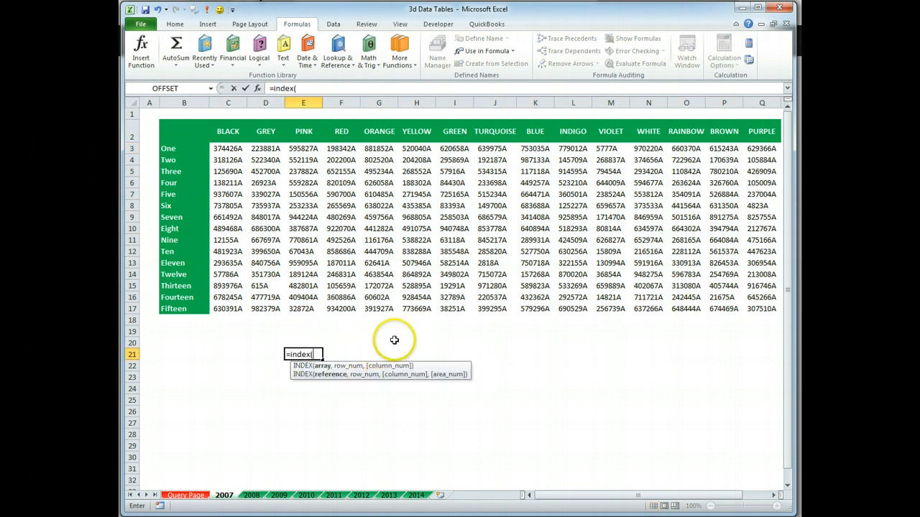
type("dataset2007")
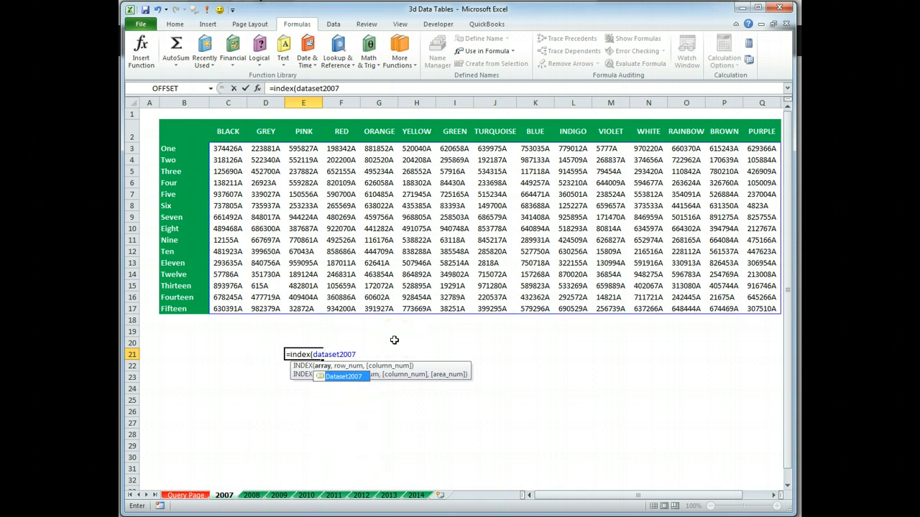
type(",")
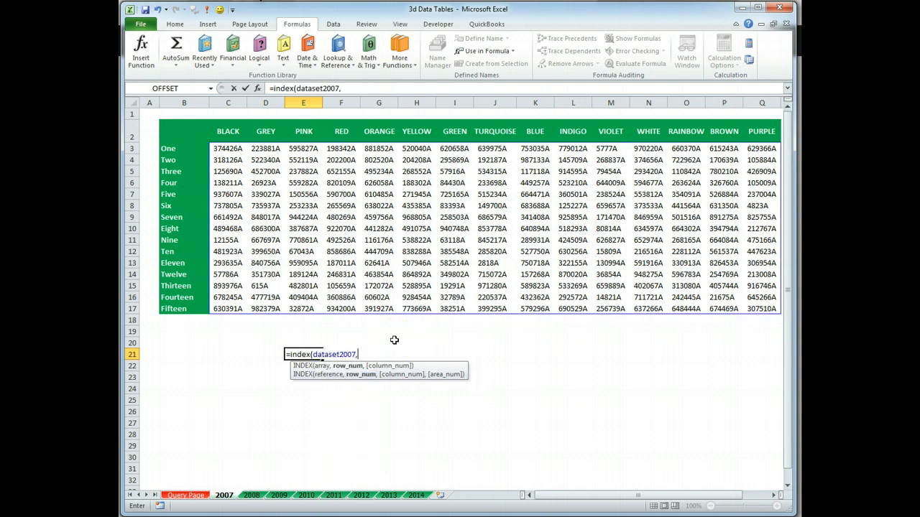
type("8")
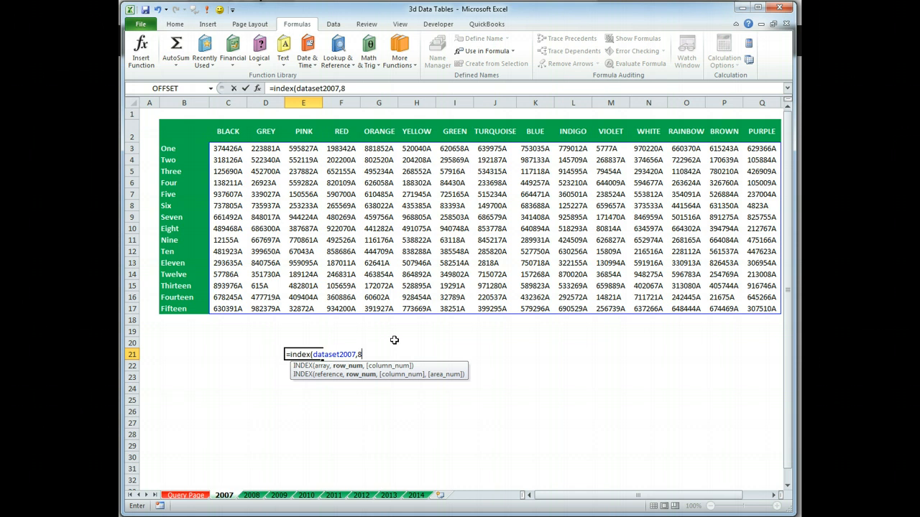
type(",")
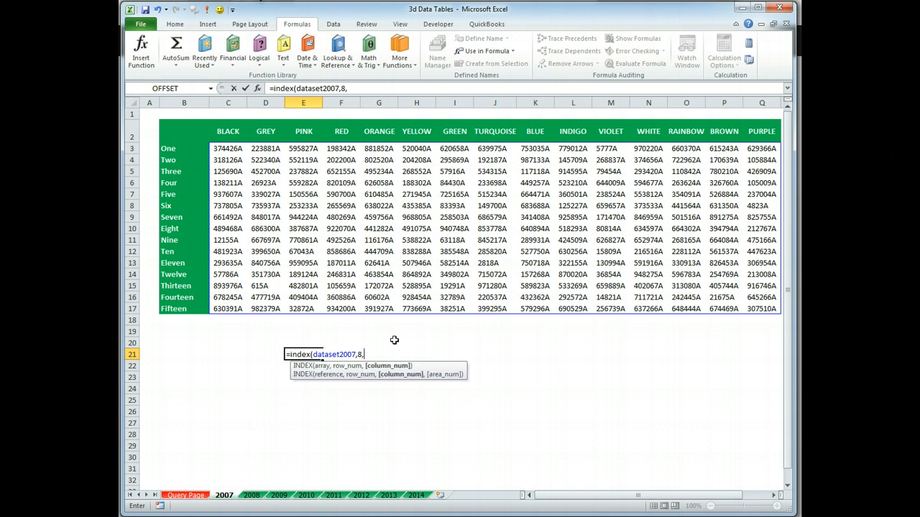
type("6")
left_click(380, 113)
type("5")
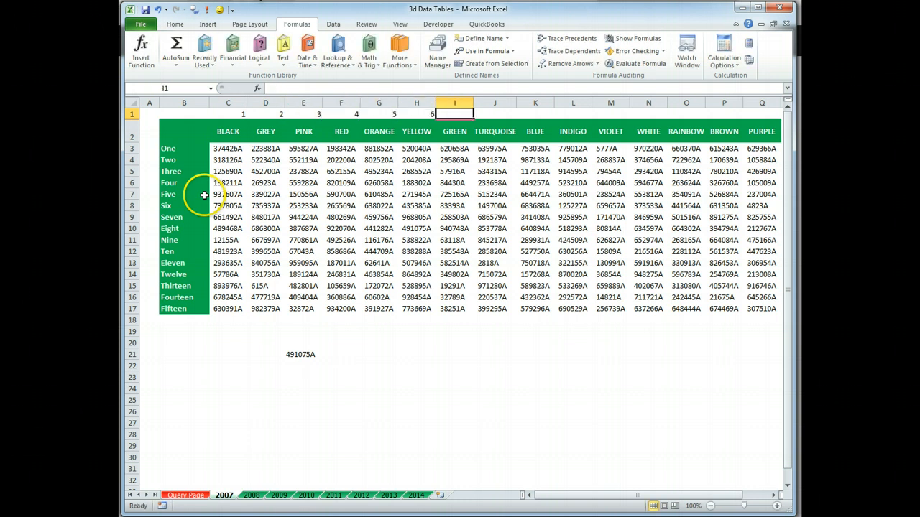
- Verify the INDEX result 491075A against H10 (Eight/YELLOW), then select the colour heading row C2:Q2 for naming
left_click(415, 148)
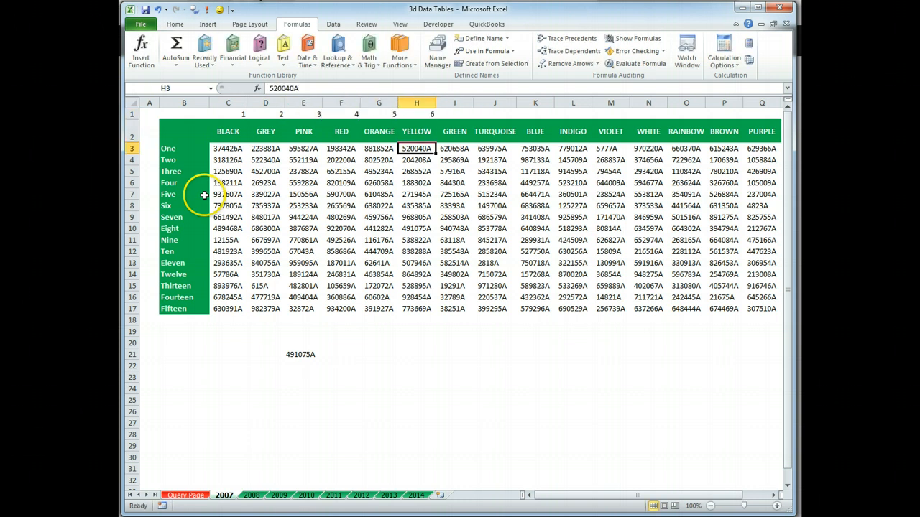
left_click(417, 171)
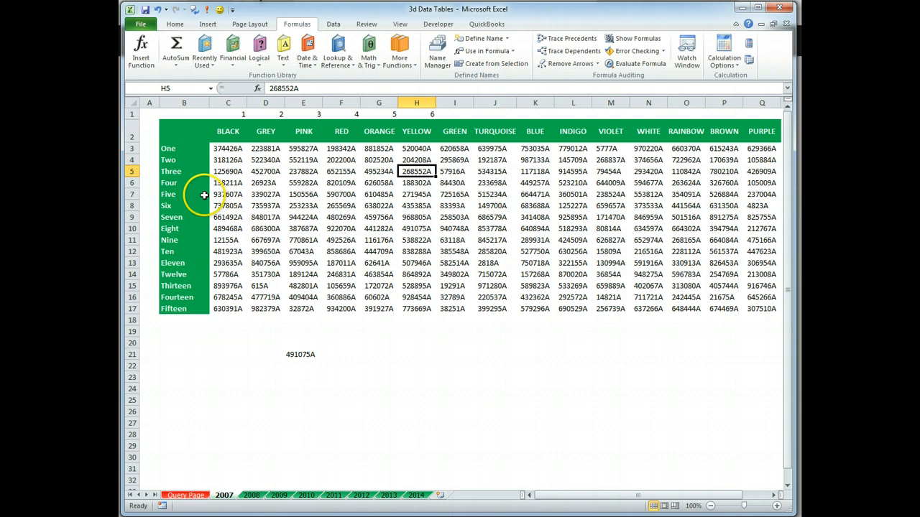
left_click(417, 229)
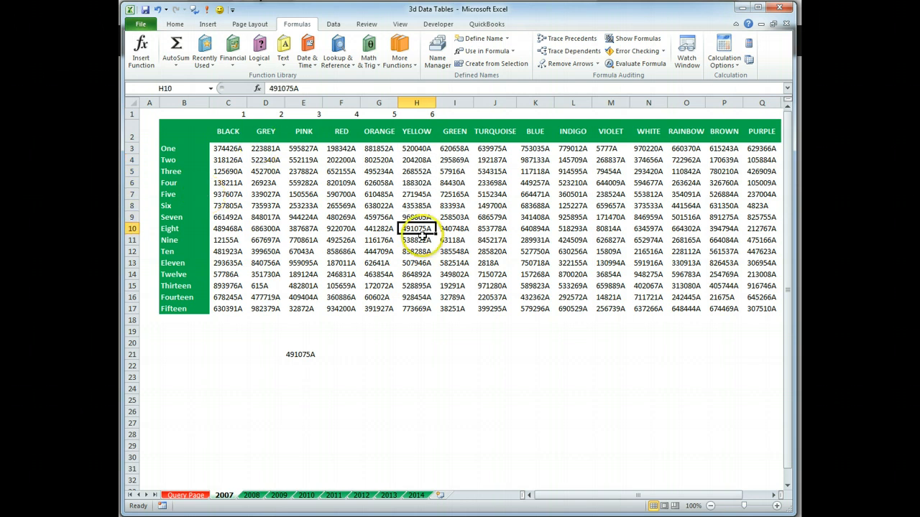
mouse_move(340, 350)
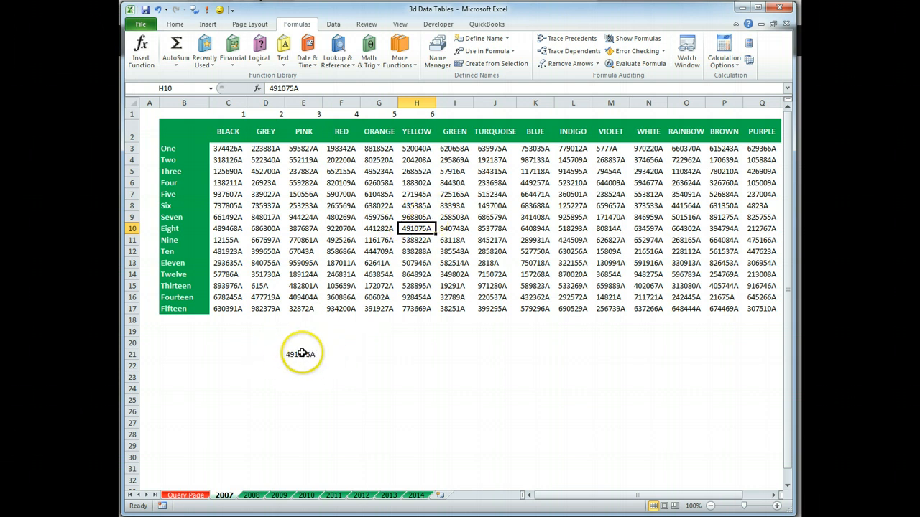
type("=INDEX(Dataset2007,8,6)")
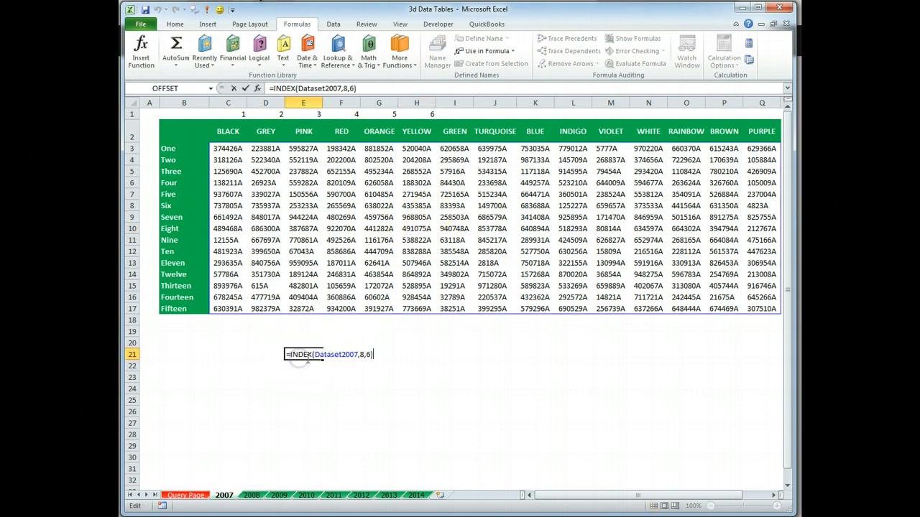
double_click(338, 354)
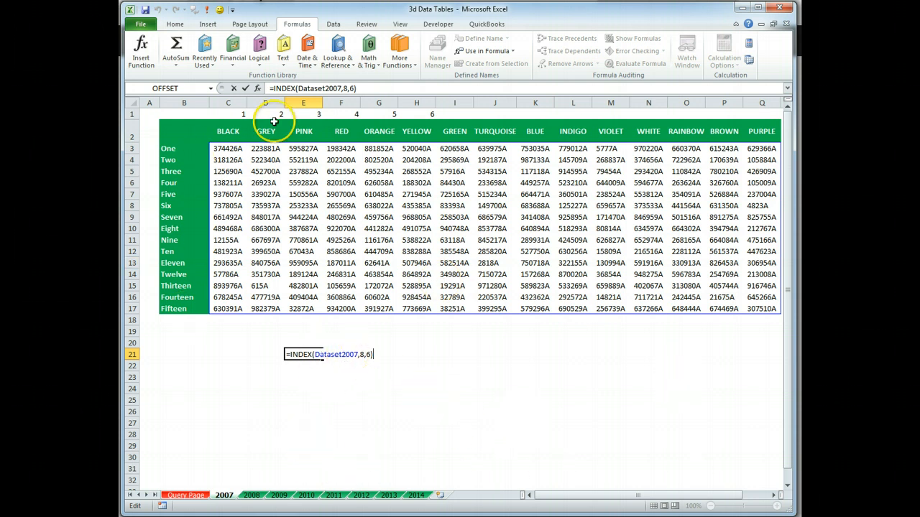
mouse_move(227, 131)
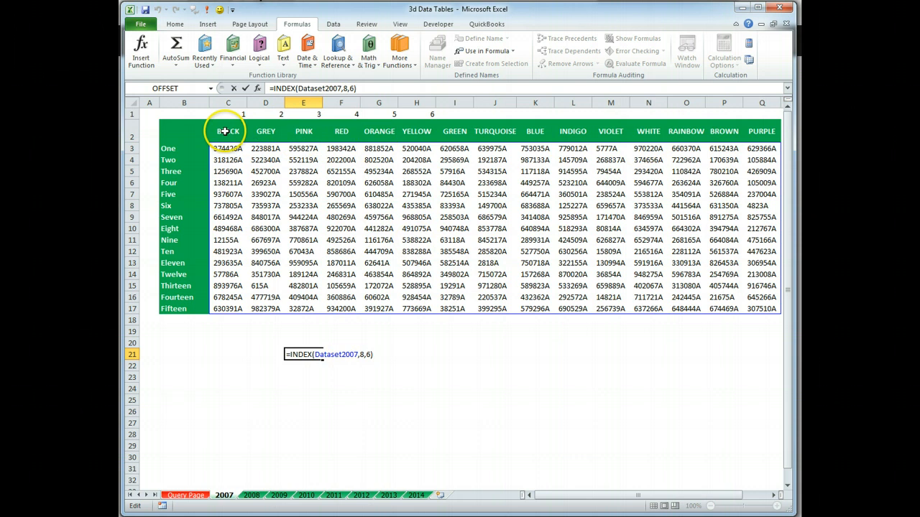
left_click(227, 131)
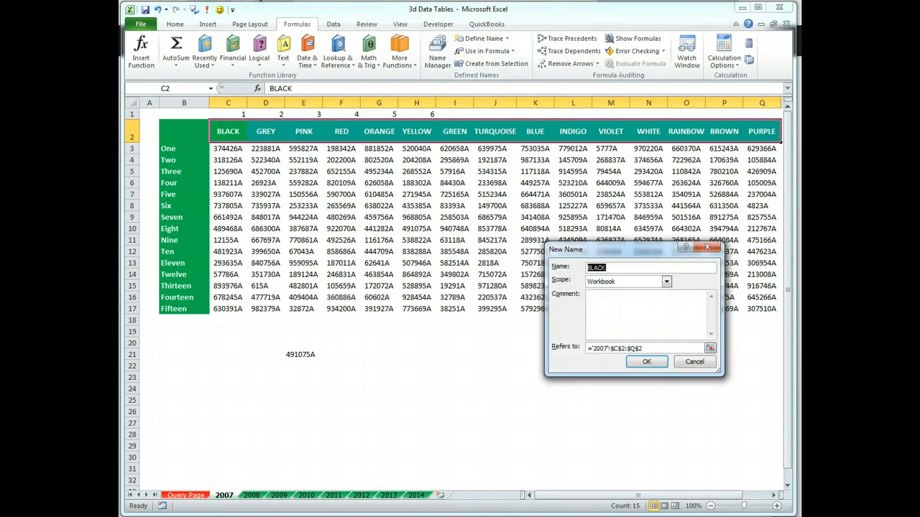
- Define the workbook name COLUMN for the 2007 colour heading row
type("COLUMN")
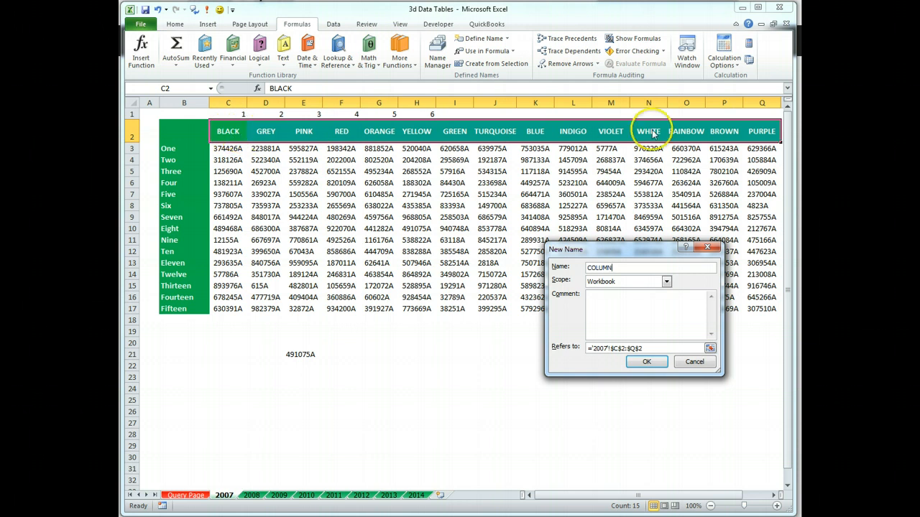
left_click(646, 362)
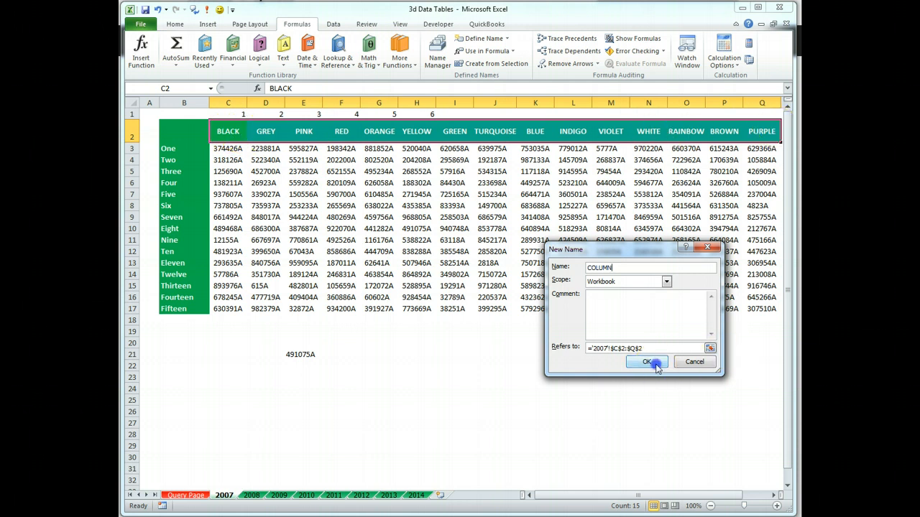
left_click(647, 363)
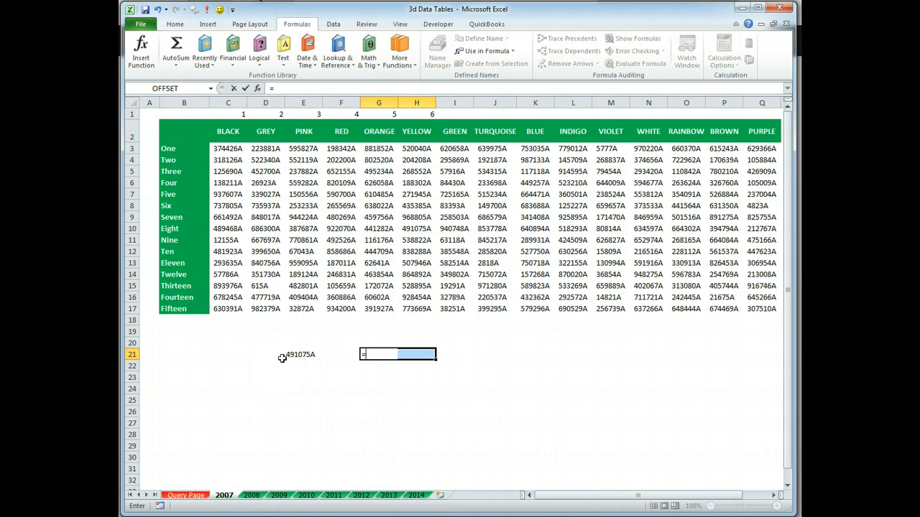
- Enter =MATCH("YELLOW",COLUMN,0) beside the INDEX result, returning position 6
type("=MATCH(")
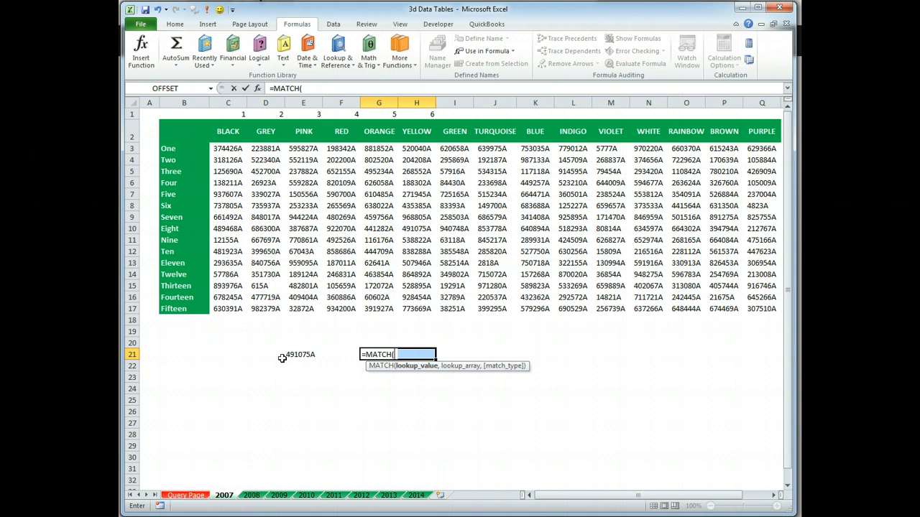
type("yE")
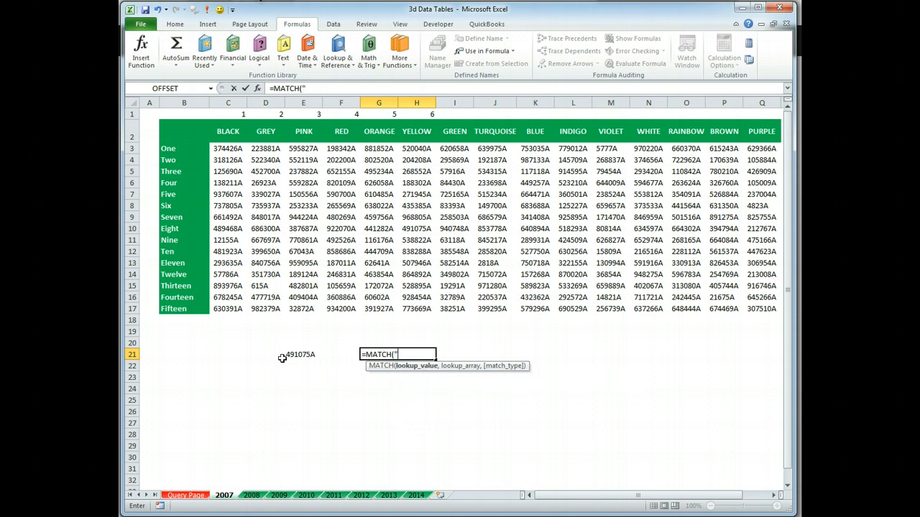
type("YELLOW")
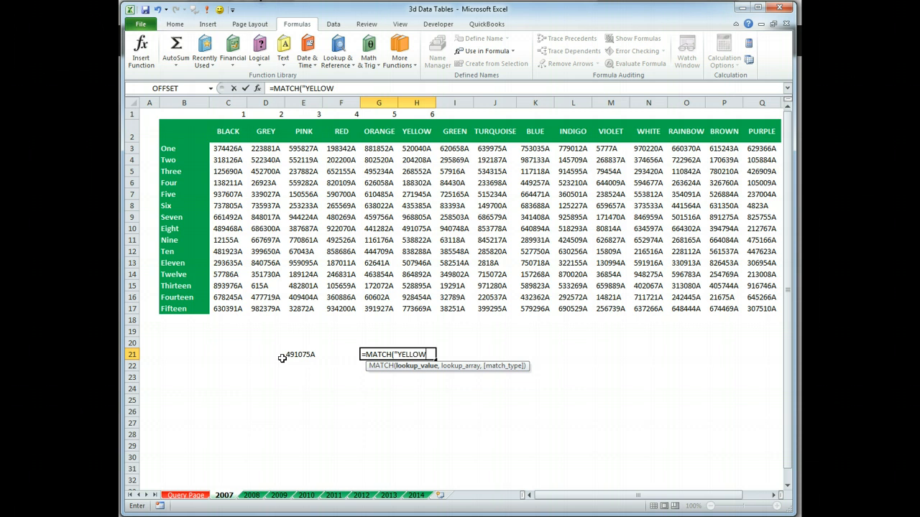
type(",")
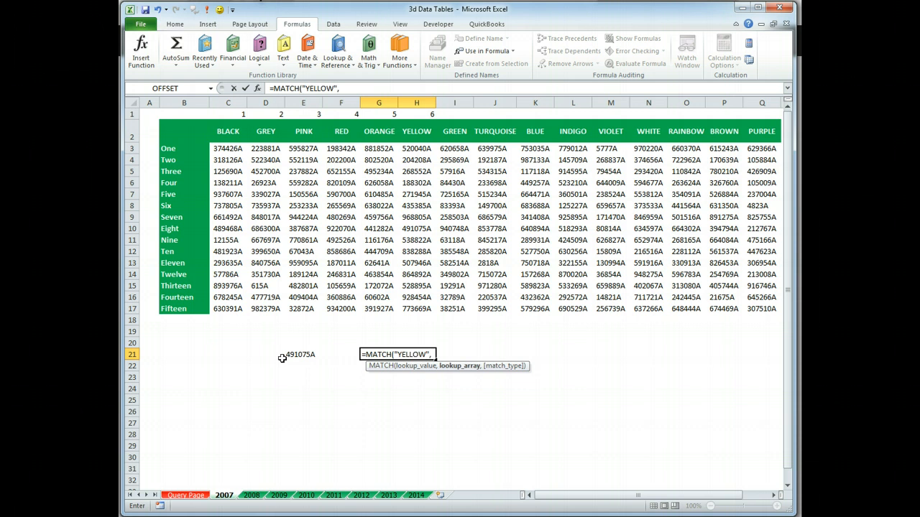
left_click(487, 50)
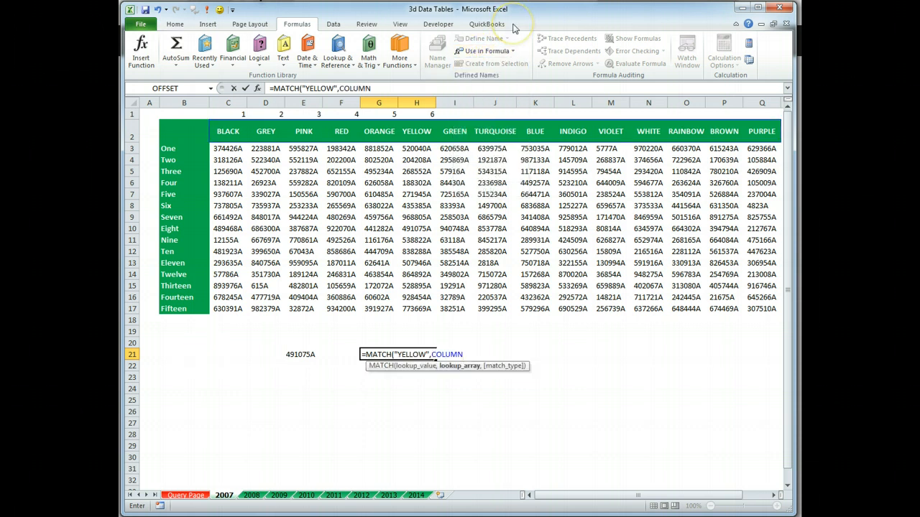
type(",")
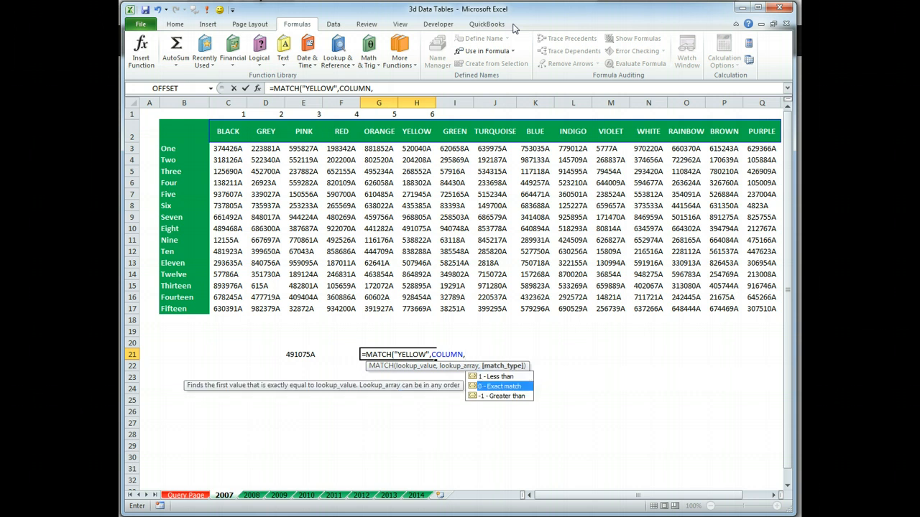
type("0")
left_click(341, 354)
type("<-----")
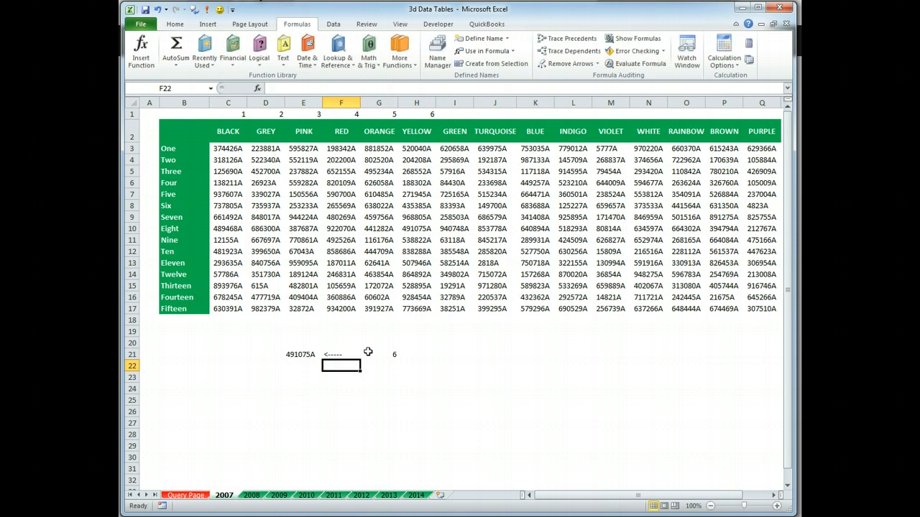
- Clear the test INDEX and MATCH result cells in row 21 of the 2007 sheet
left_click(302, 353)
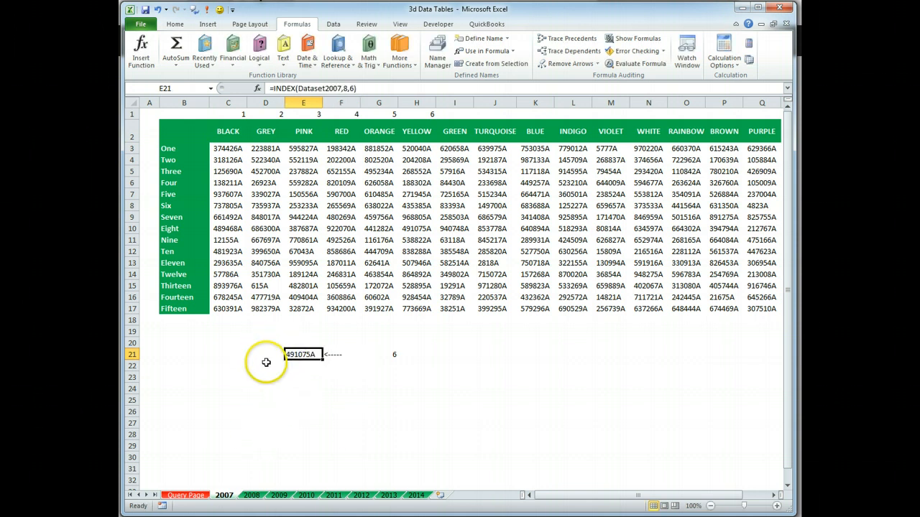
left_click_drag(303, 354, 417, 353)
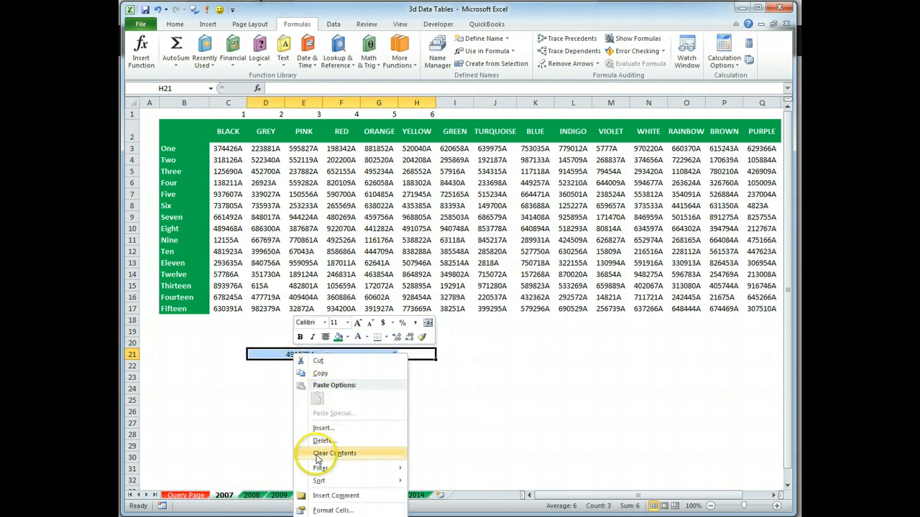
left_click(332, 453)
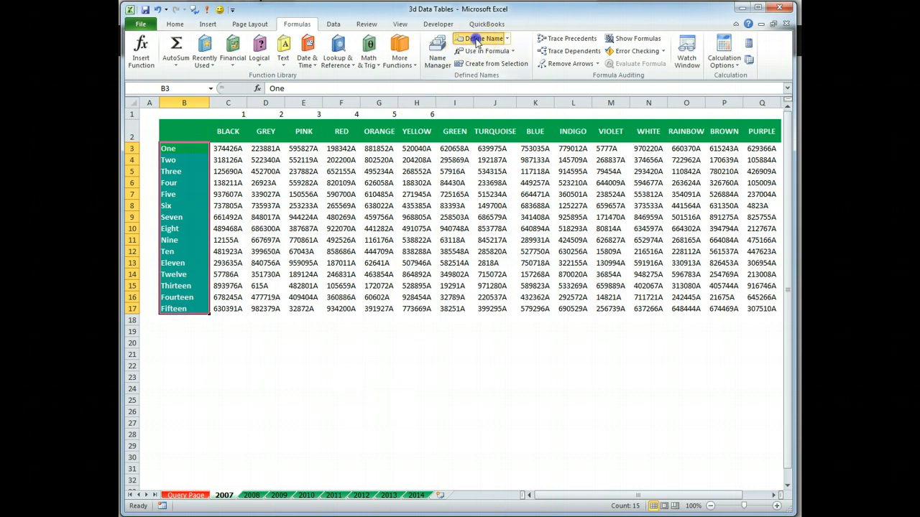
- Define the name ROW for labels One to Fifteen and review it in Name Manager
left_click(483, 38)
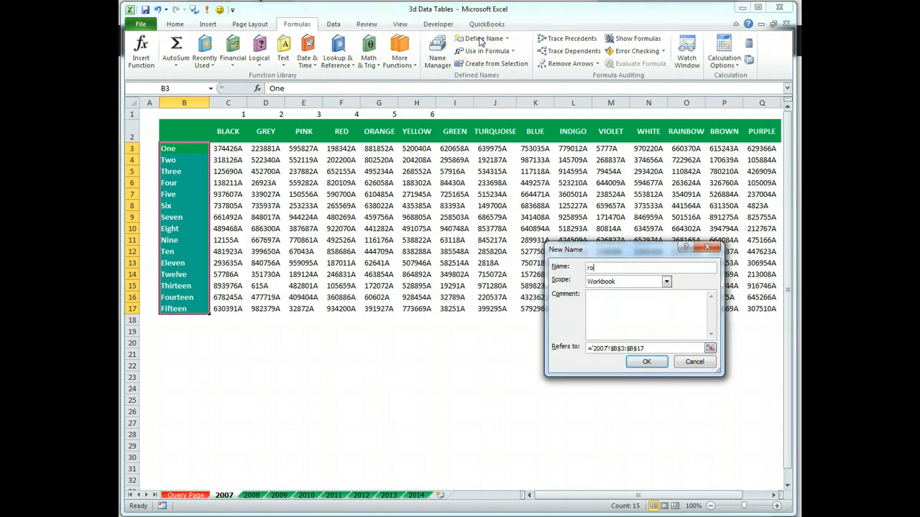
type("ROW")
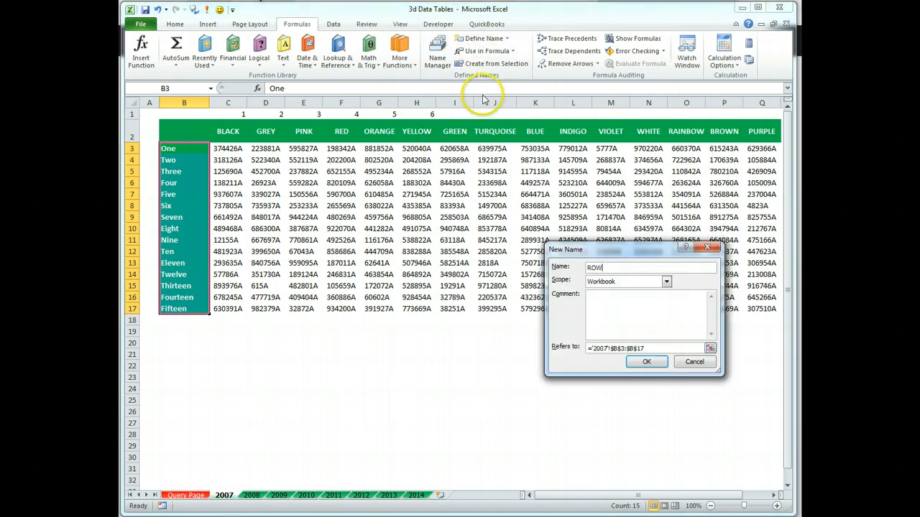
left_click(646, 362)
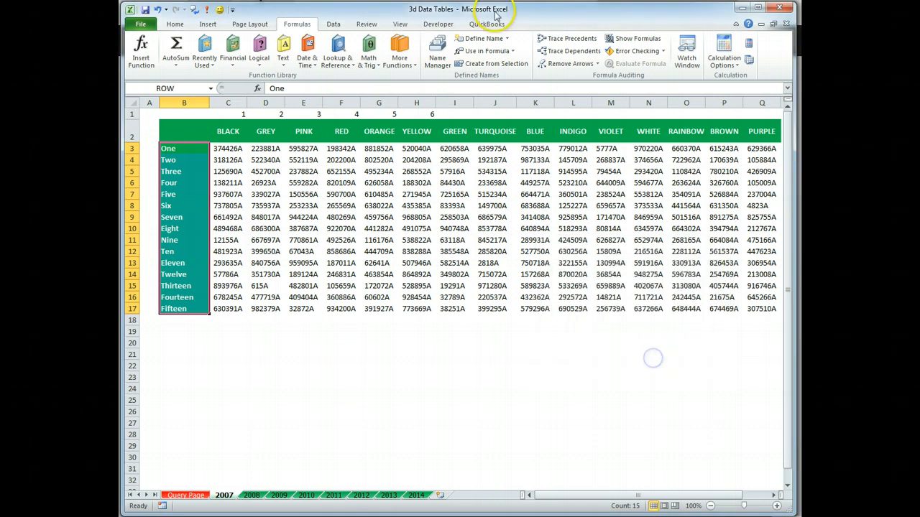
left_click(434, 52)
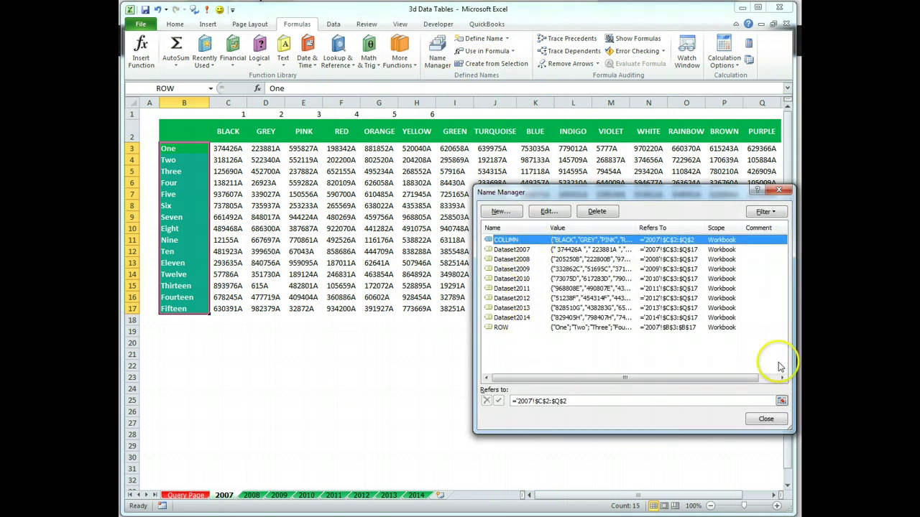
left_click(764, 420)
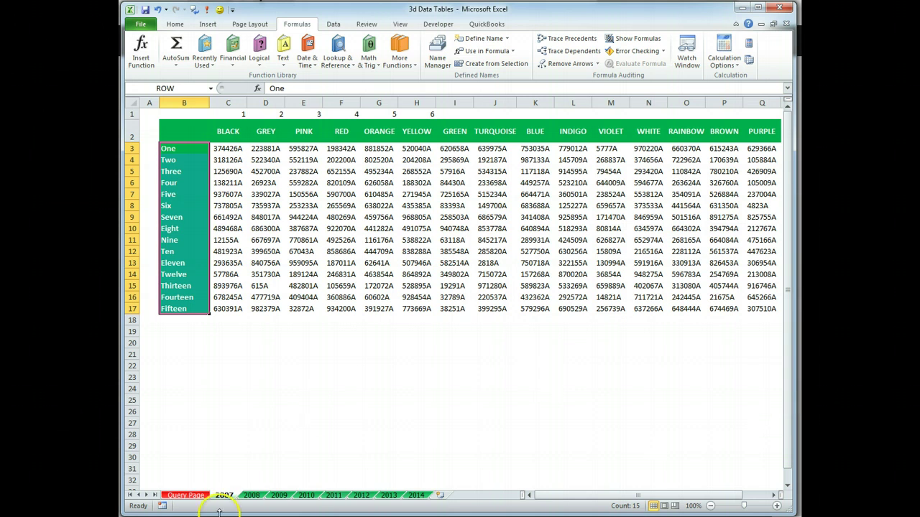
- On the Query Page enter 2009, Ten and PINK under YEAR, NUMBER, COLOR and select H3
left_click(185, 496)
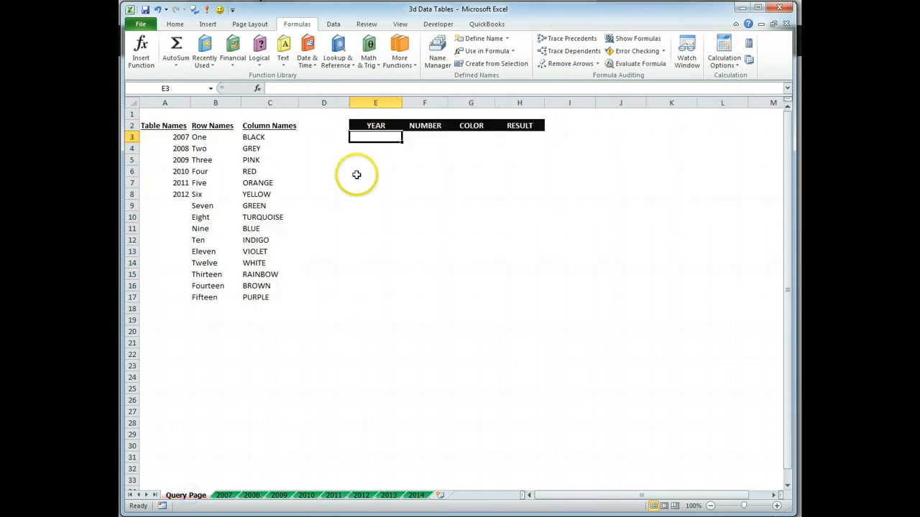
mouse_move(348, 167)
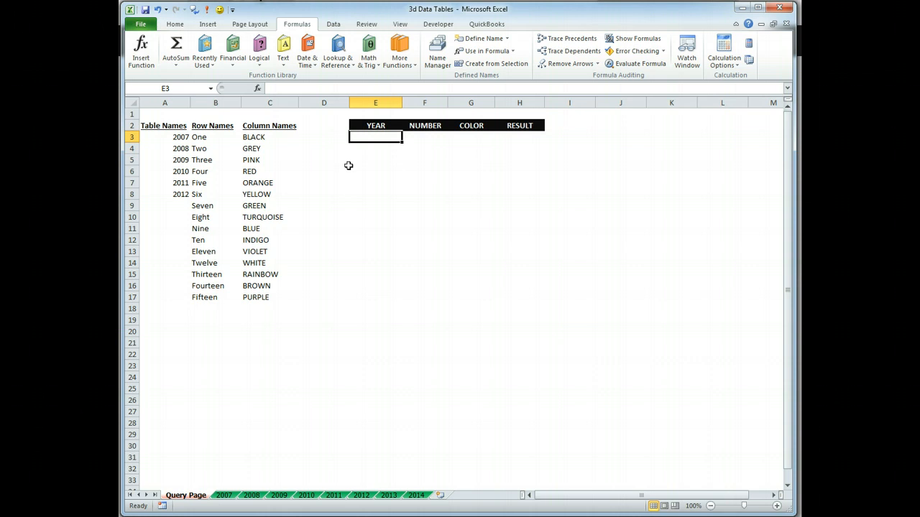
mouse_move(420, 149)
type("2009")
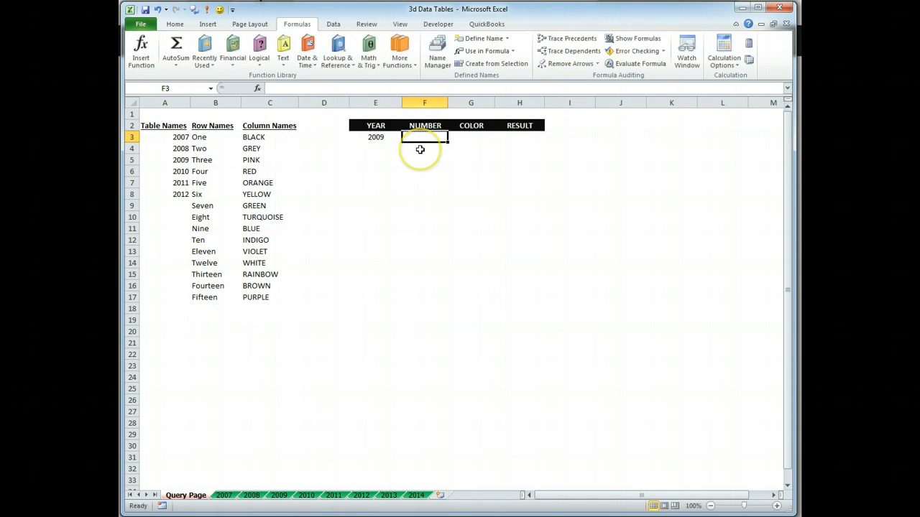
type("tE")
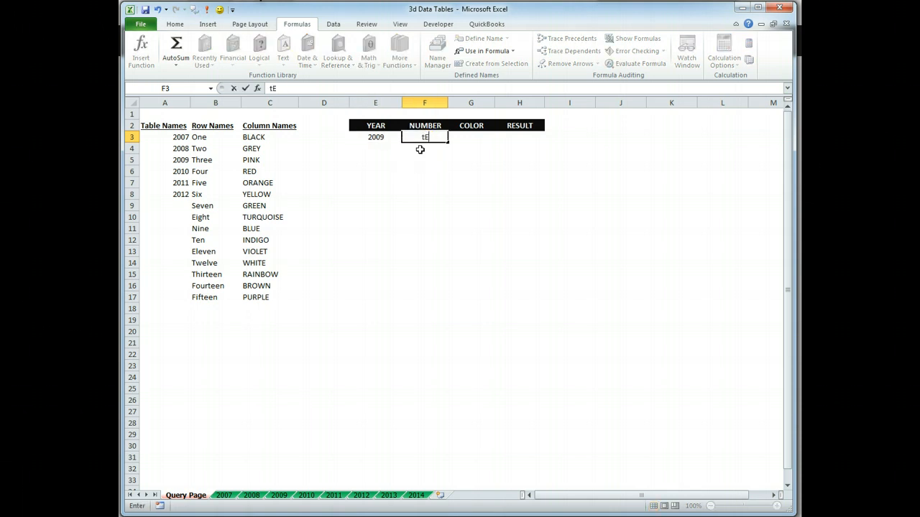
key("Backspace")
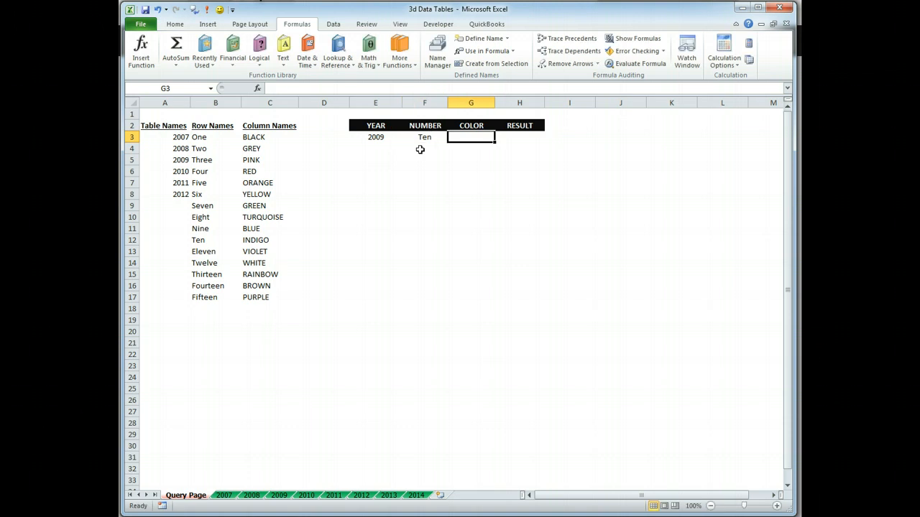
type("PINK")
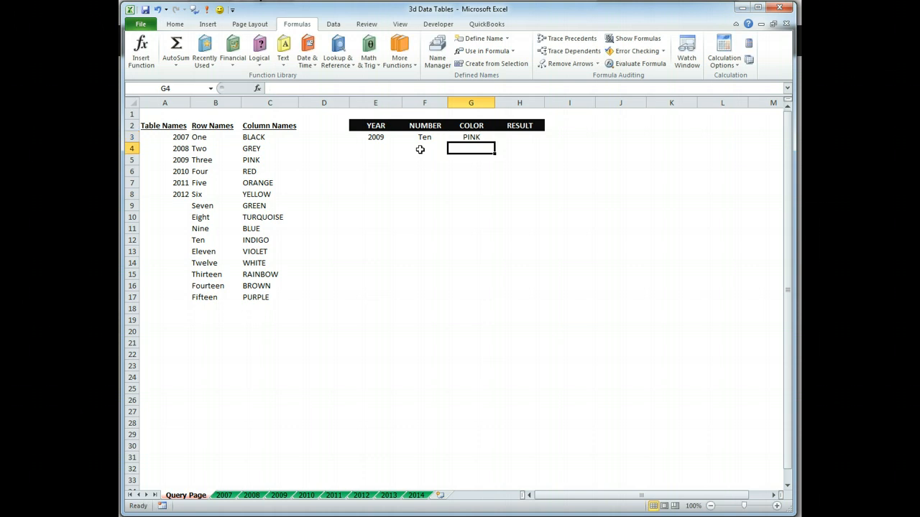
left_click(518, 136)
type("=")
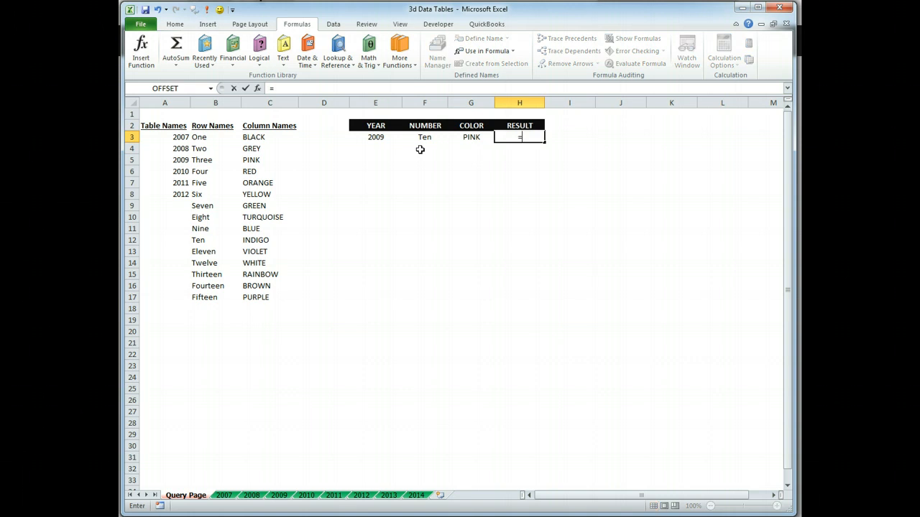
- Begin RESULT in H3 as =INDEX(INDIRECT("dataset"&E3 to address the chosen year's table
type("indix")
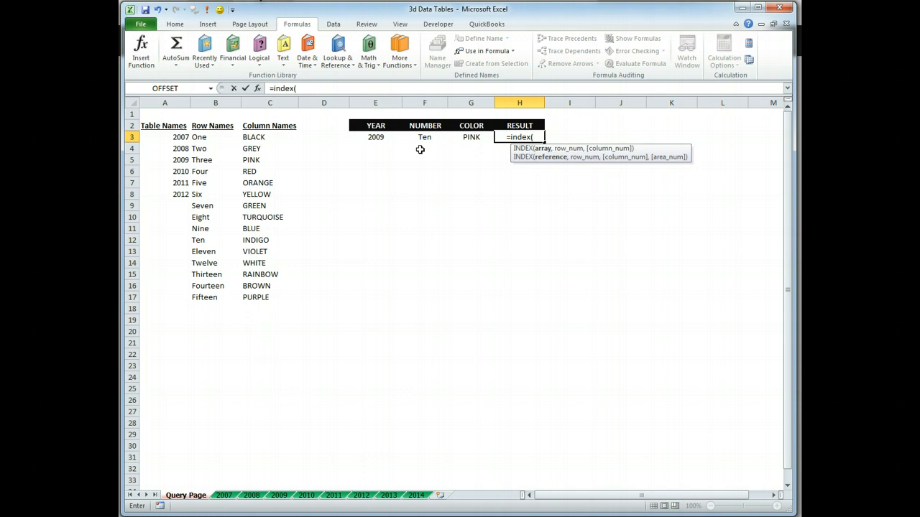
type("i")
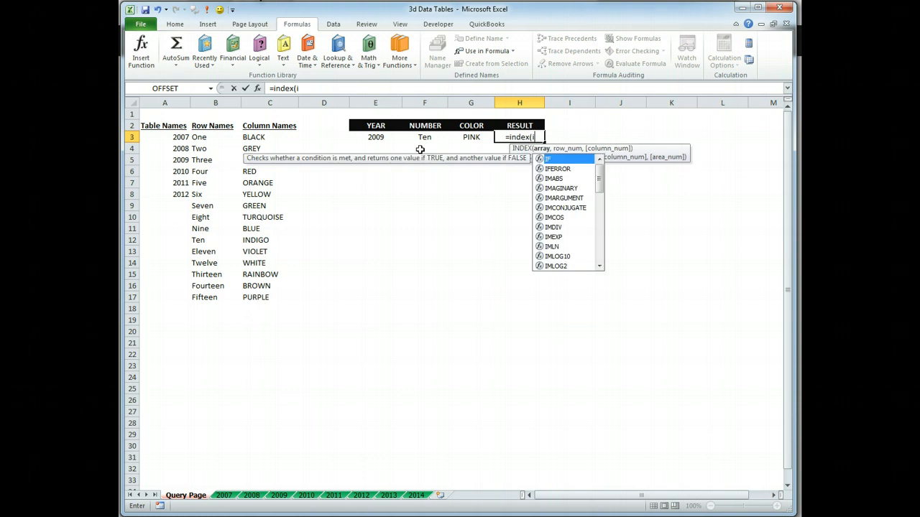
type("ndirect")
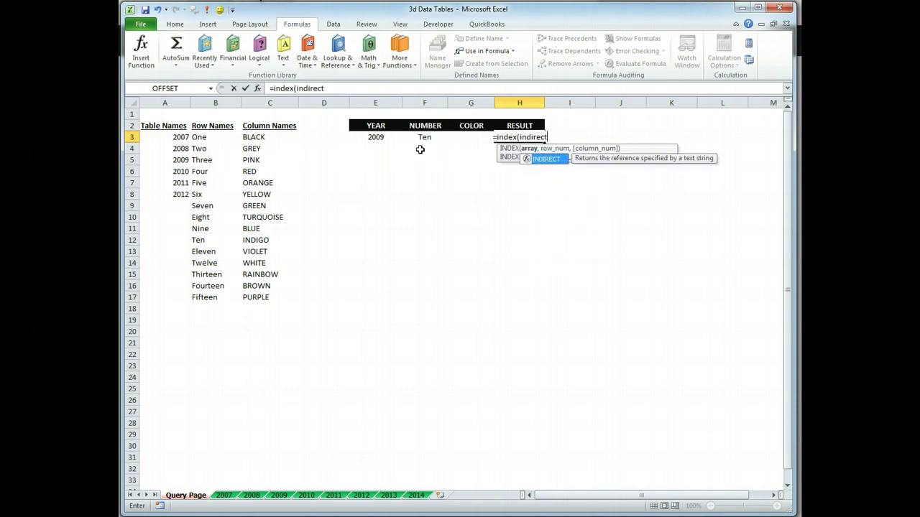
type("(")
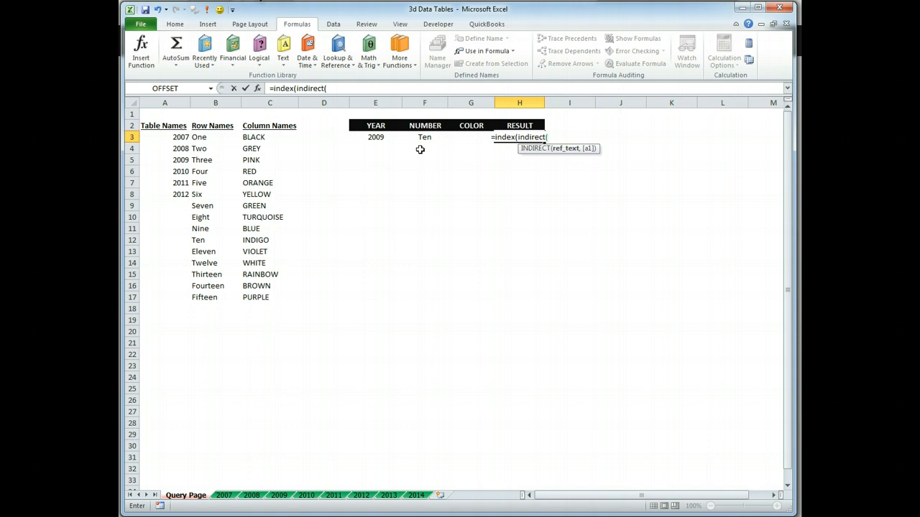
type("\"")
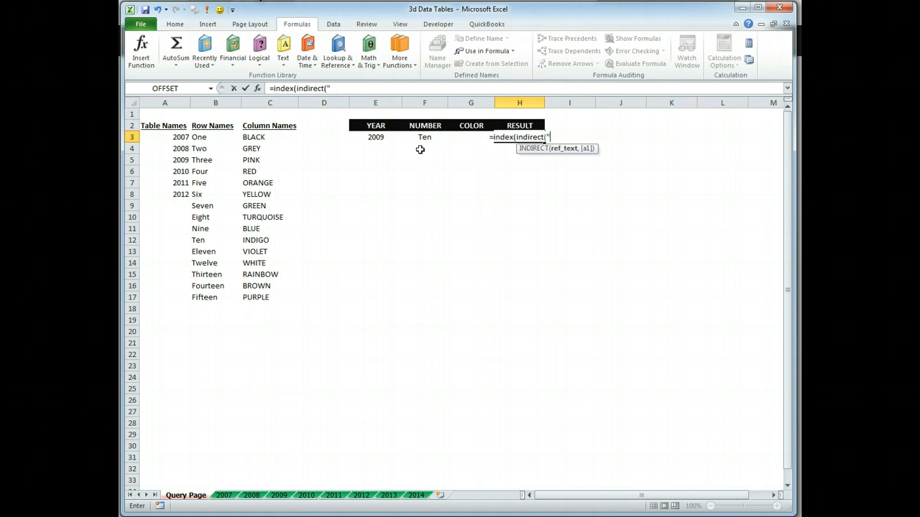
type("dataset\"")
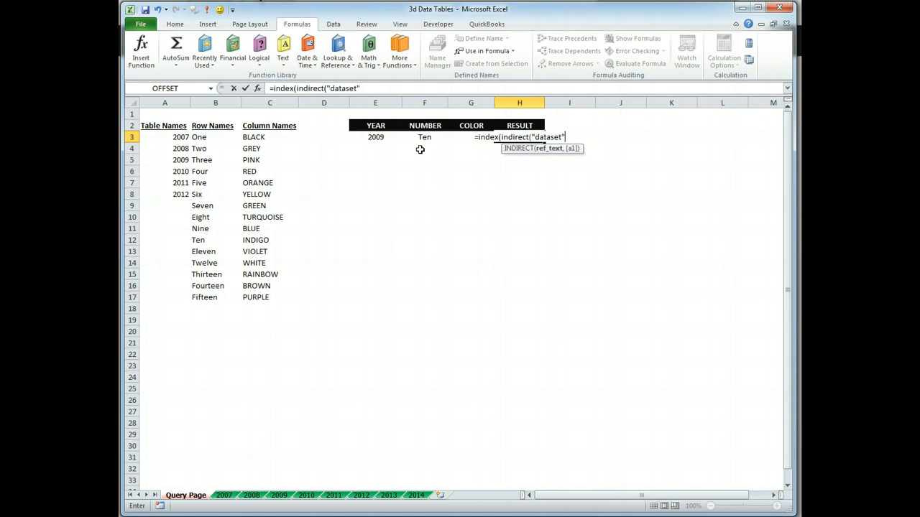
key("Backspace")
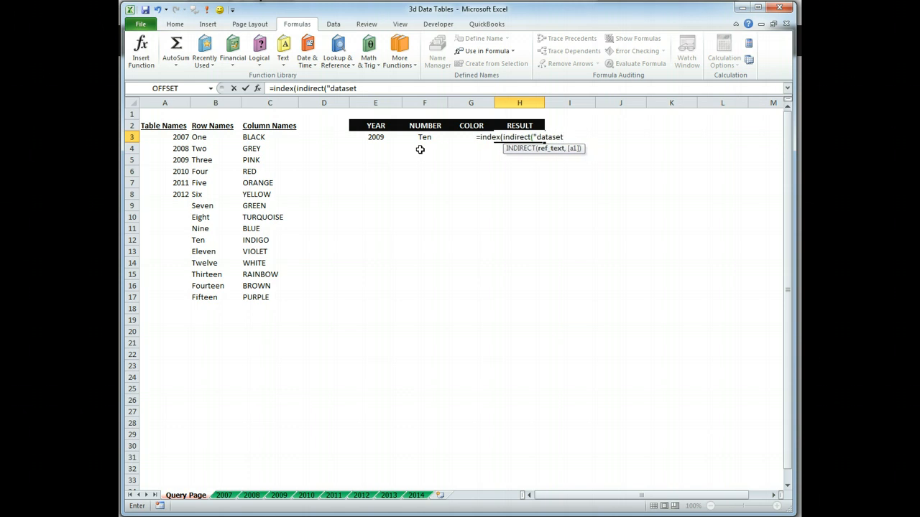
type("&")
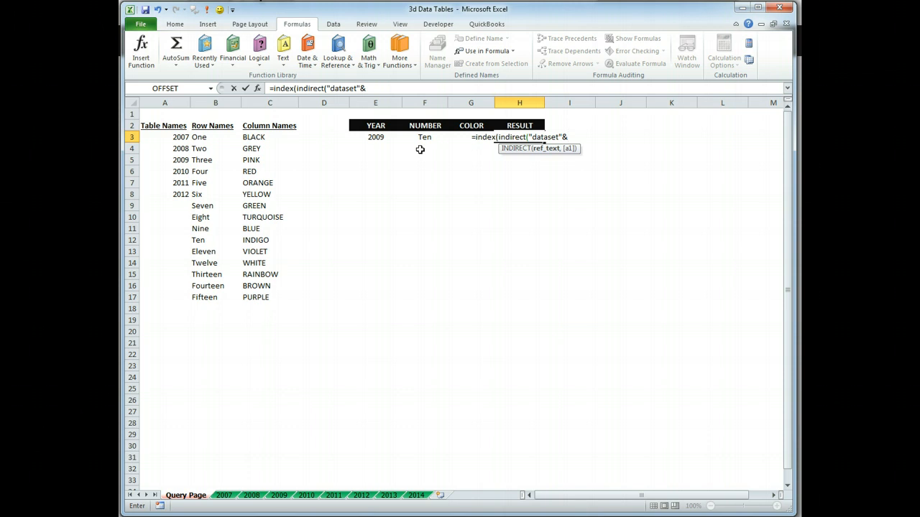
left_click(375, 136)
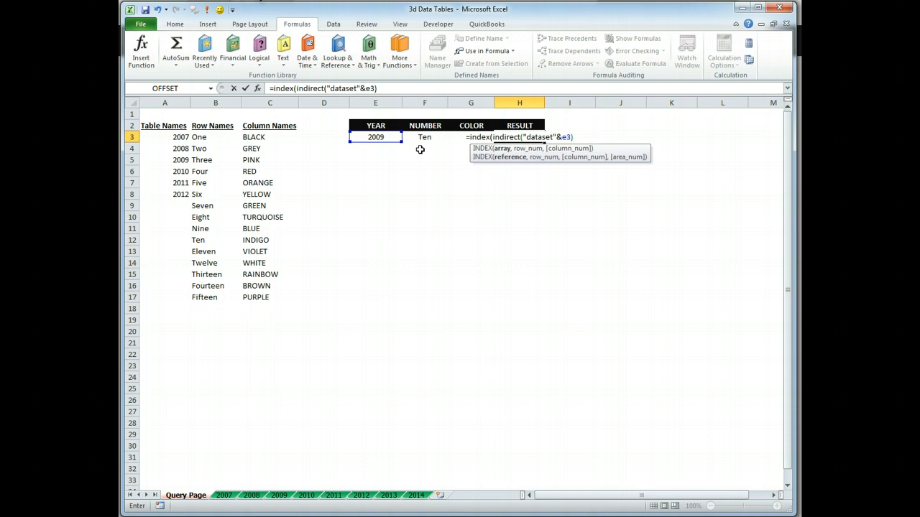
- Complete it with MATCH(F3,ROW,0),MATCH(G3,column,0)), returning 895772C for 2009, Ten, PINK
type(",")
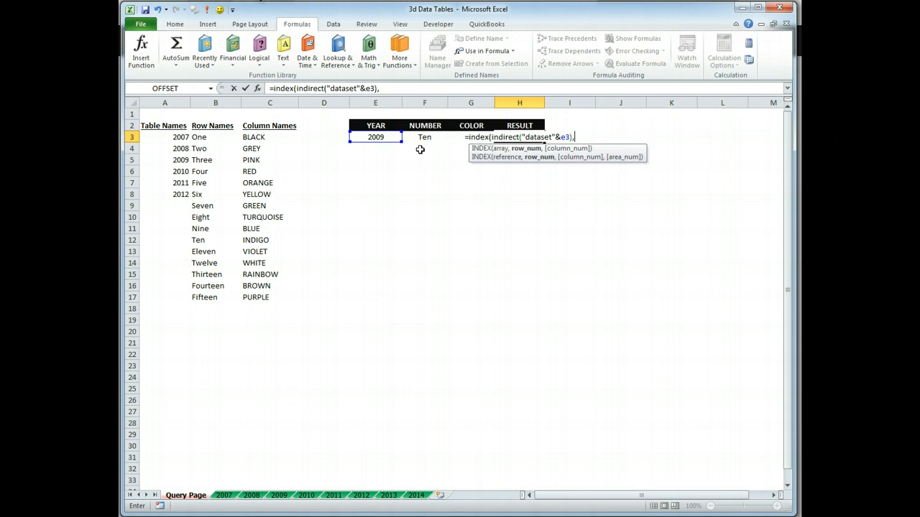
type("match(")
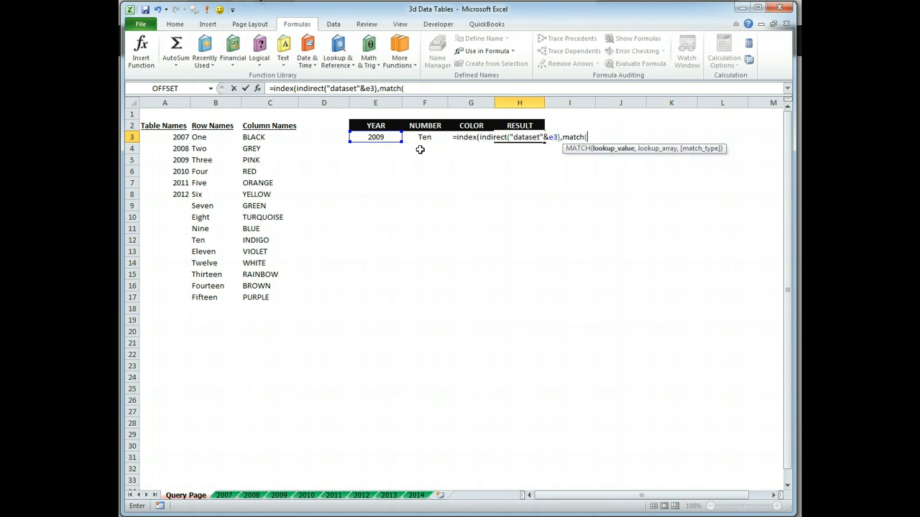
left_click(424, 137)
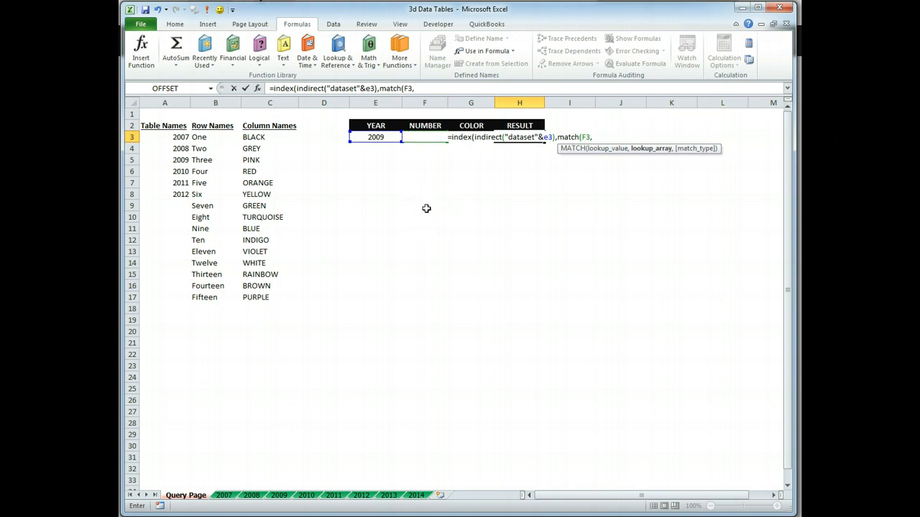
type("ROW,")
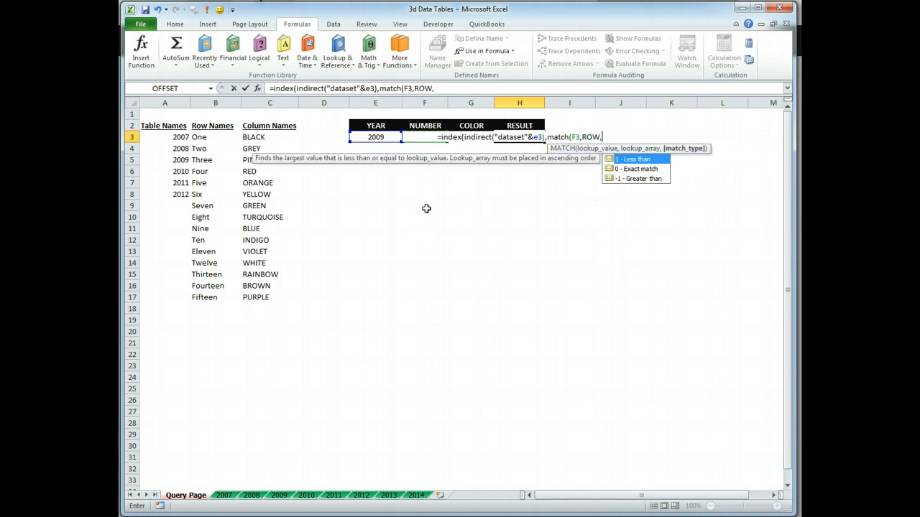
type("0)")
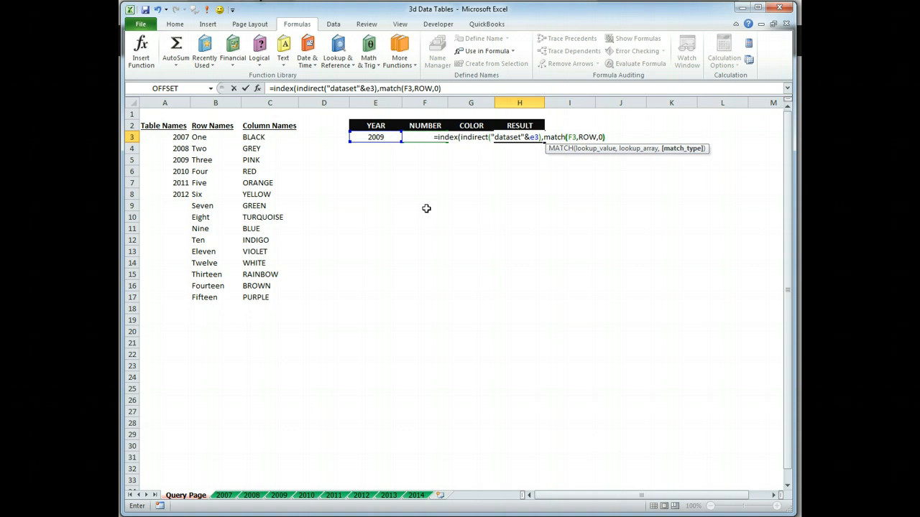
type(",")
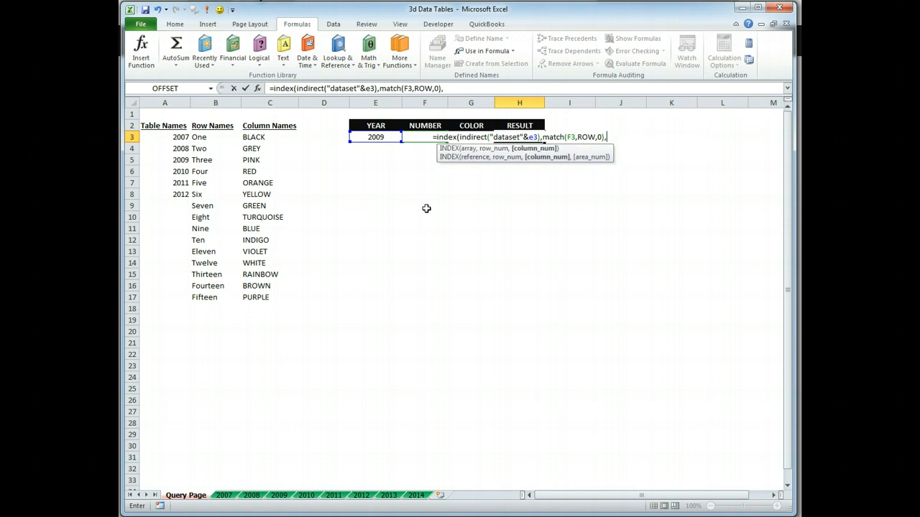
type("match(")
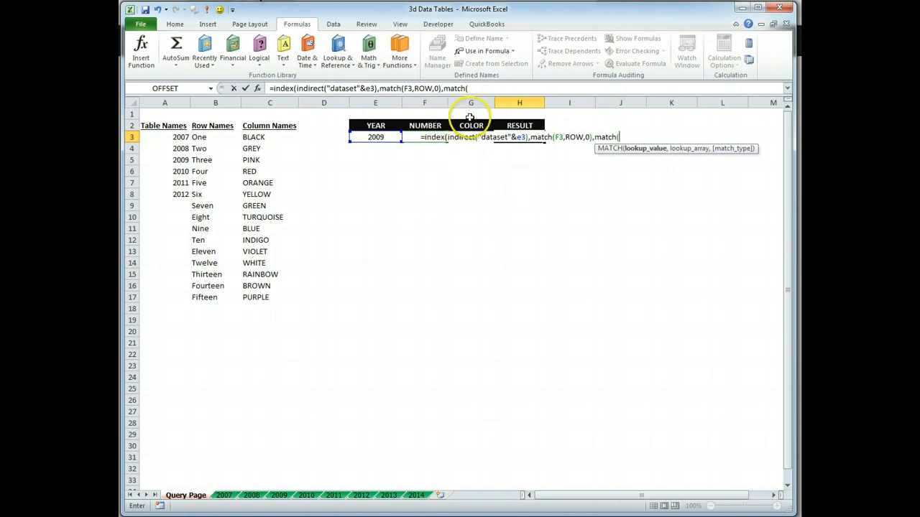
mouse_move(423, 183)
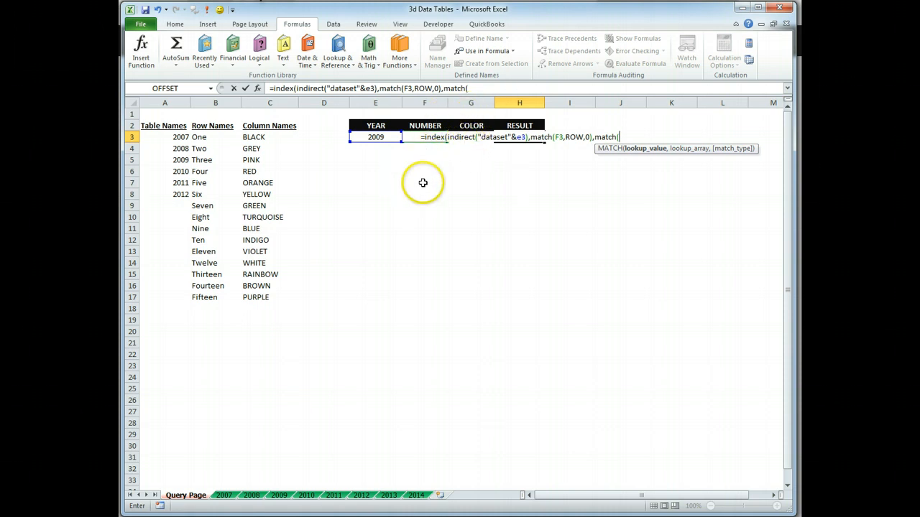
type("g")
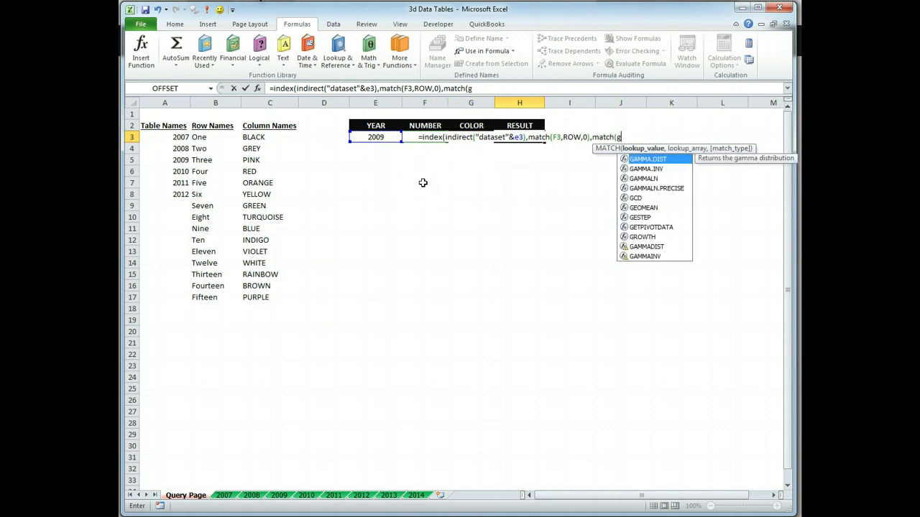
type("3")
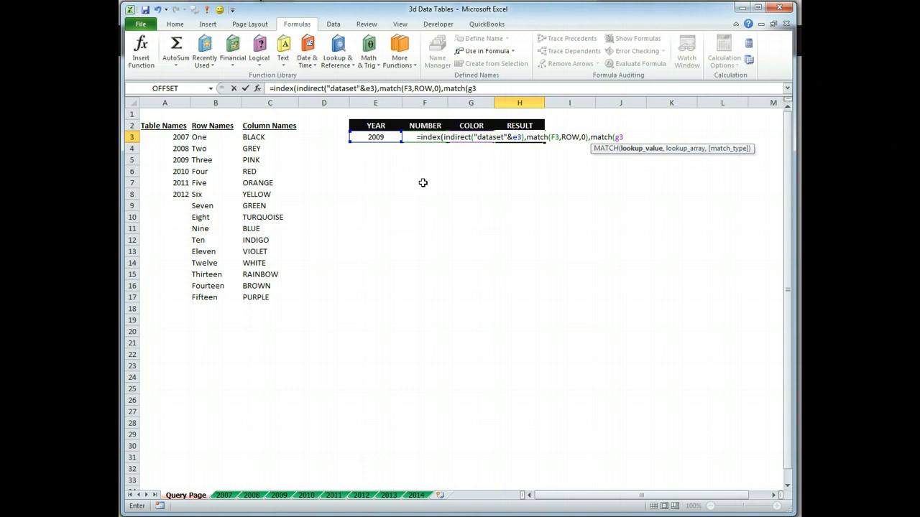
type(",")
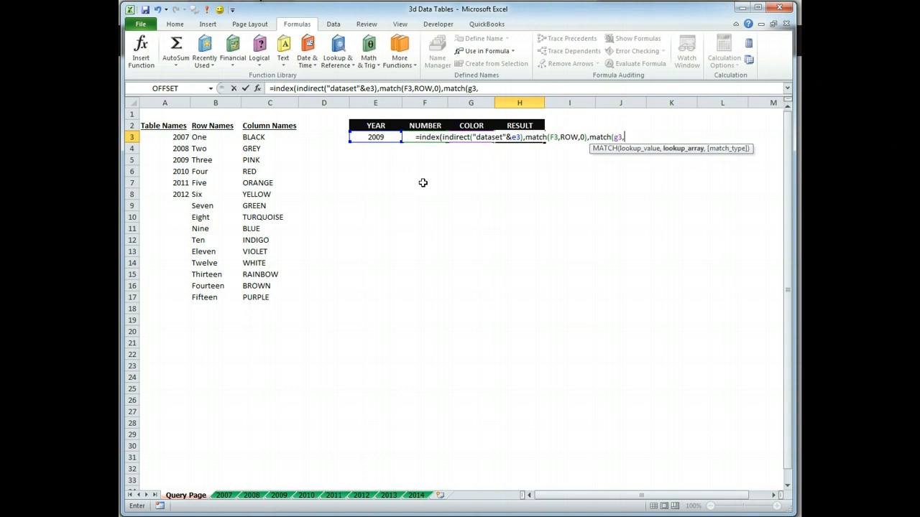
type("column")
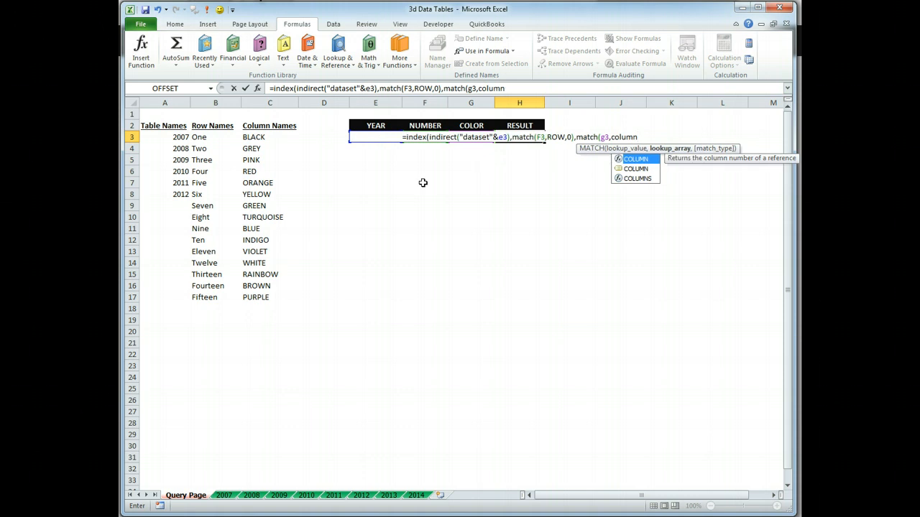
type(",0))")
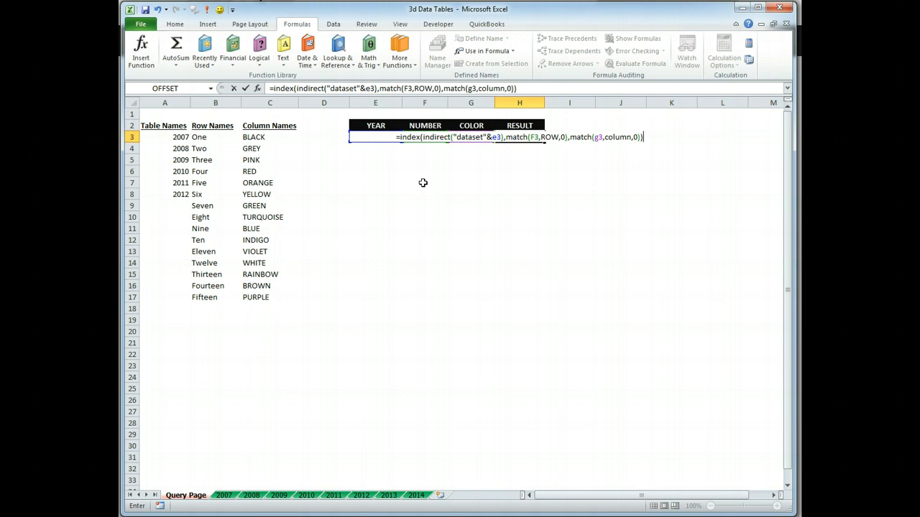
key("Enter")
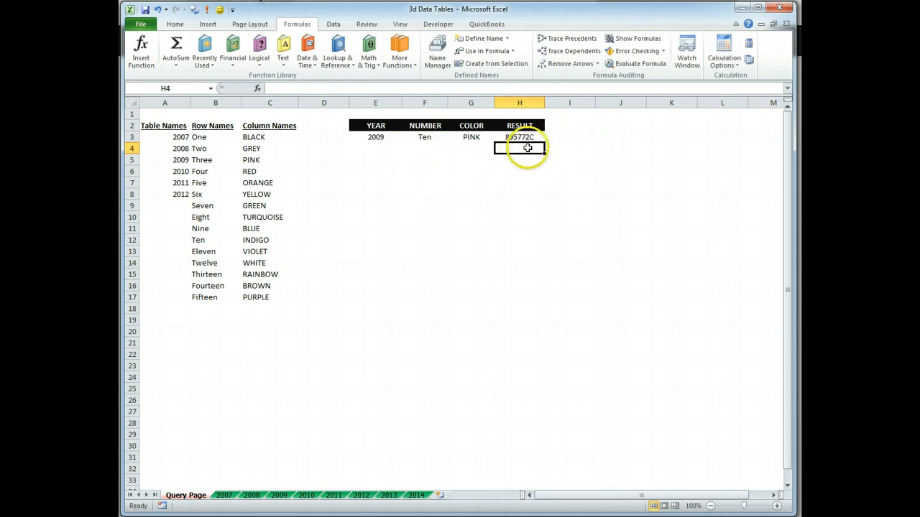
mouse_move(382, 153)
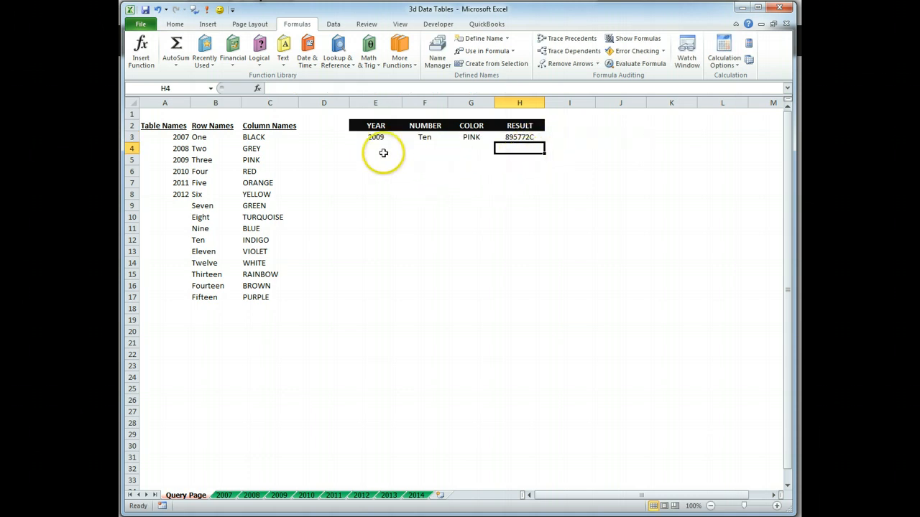
mouse_move(224, 496)
type("=")
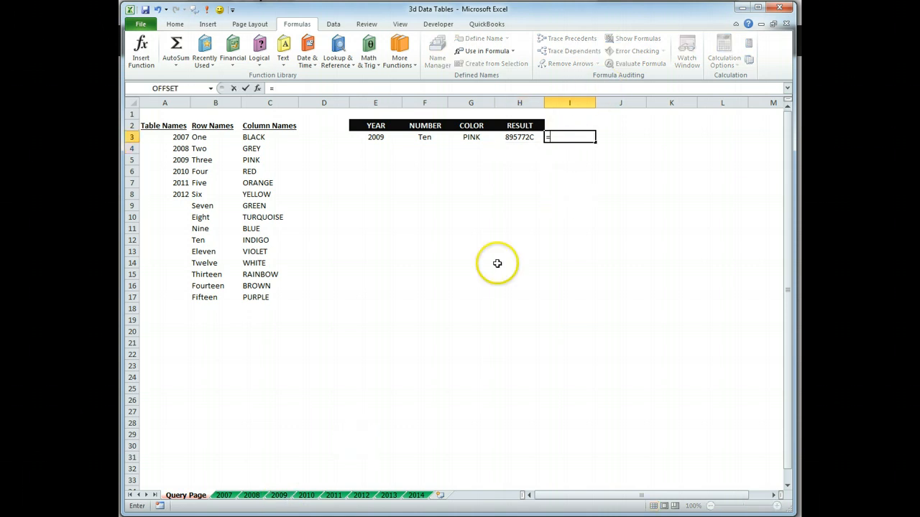
mouse_move(342, 476)
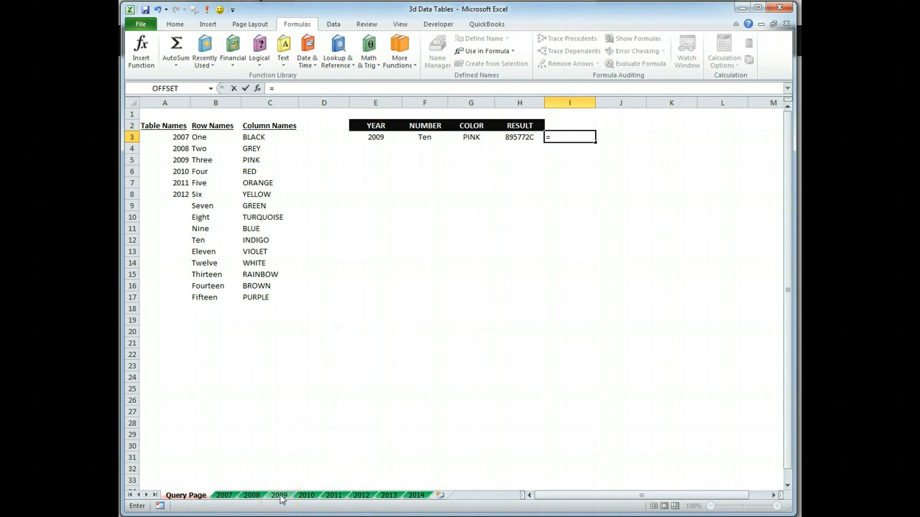
left_click(283, 494)
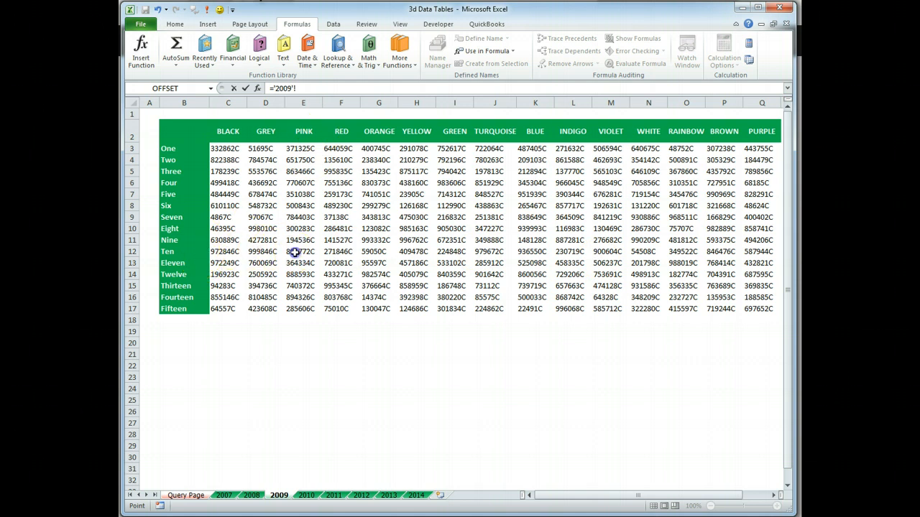
left_click(303, 252)
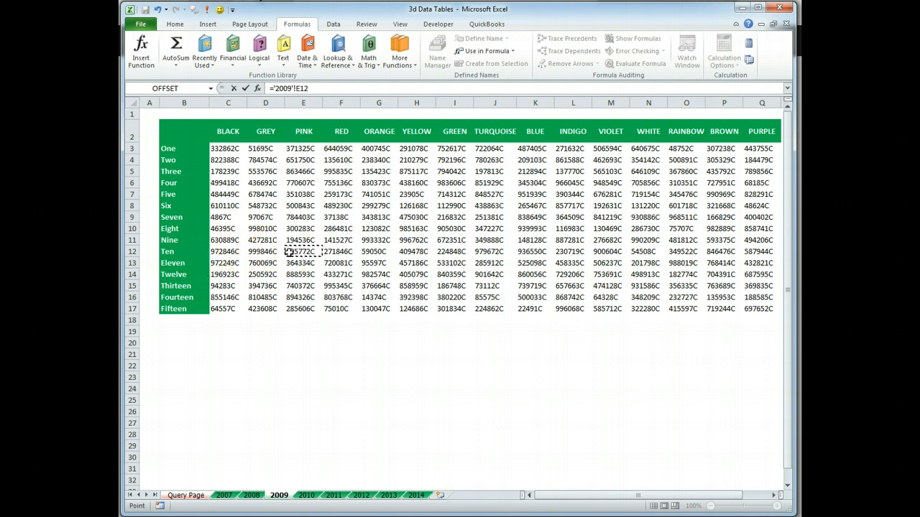
left_click(188, 494)
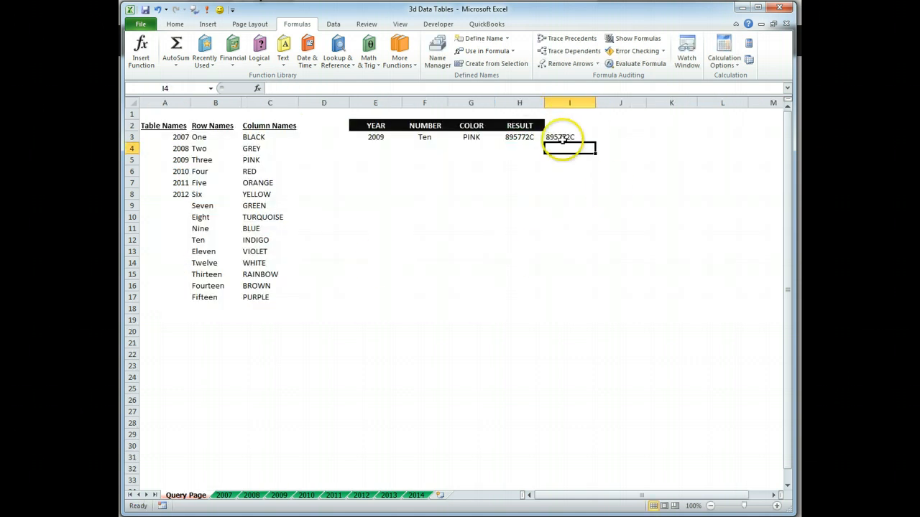
left_click(519, 136)
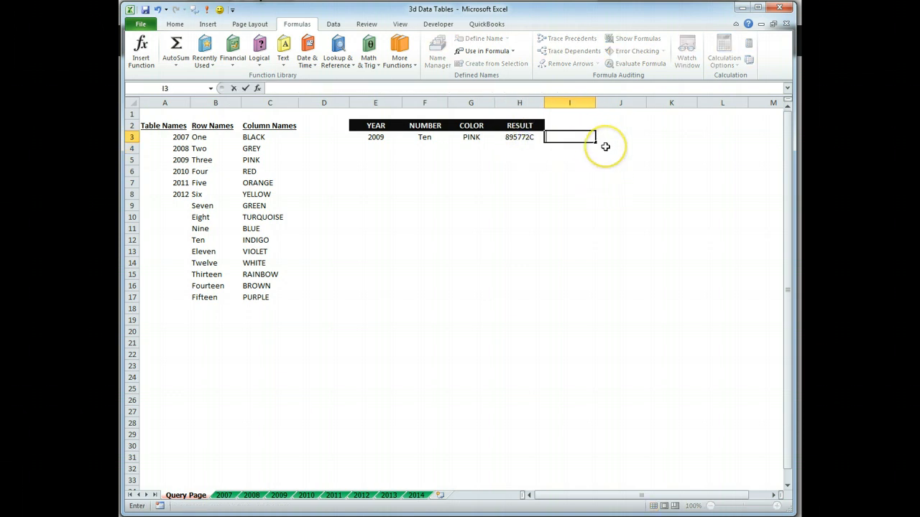
mouse_move(483, 167)
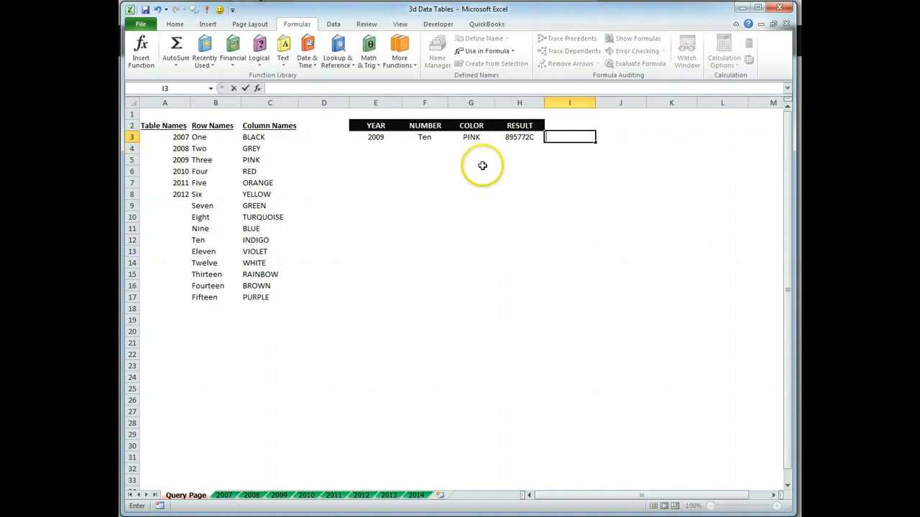
mouse_move(262, 393)
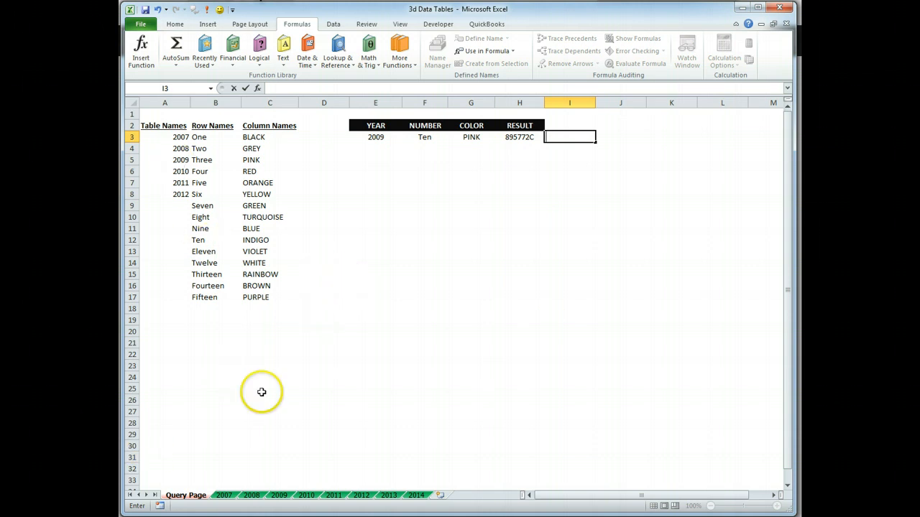
- Enter =INDEX(years,RANDBETWEEN(1,6)) in E4 and fill YEAR down through E24
left_click(175, 23)
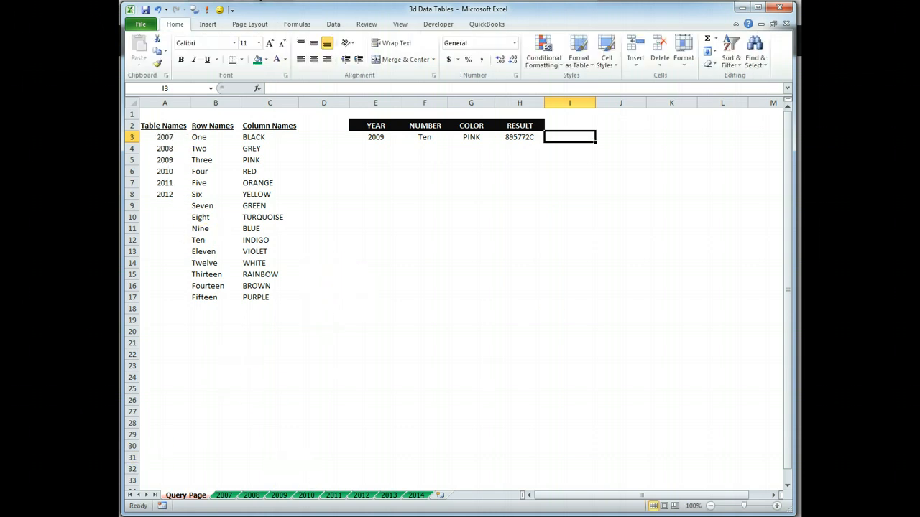
mouse_move(390, 157)
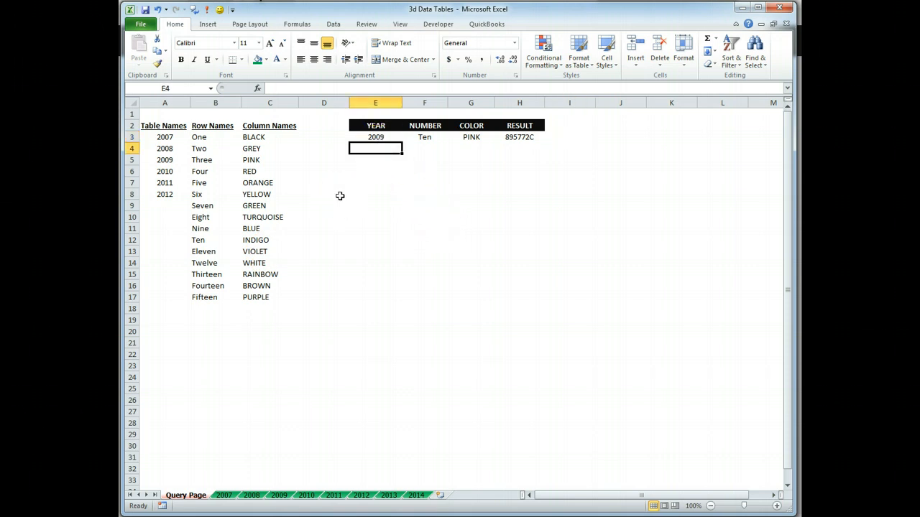
type("=index")
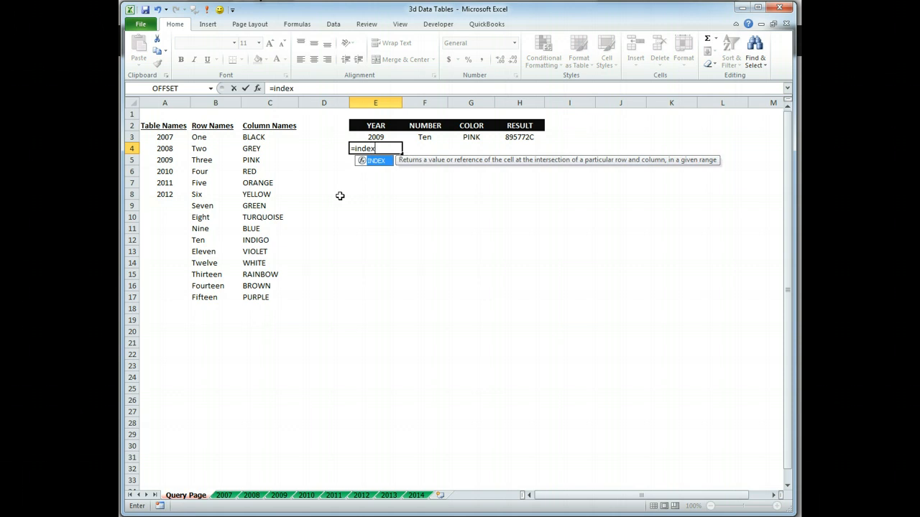
type("(")
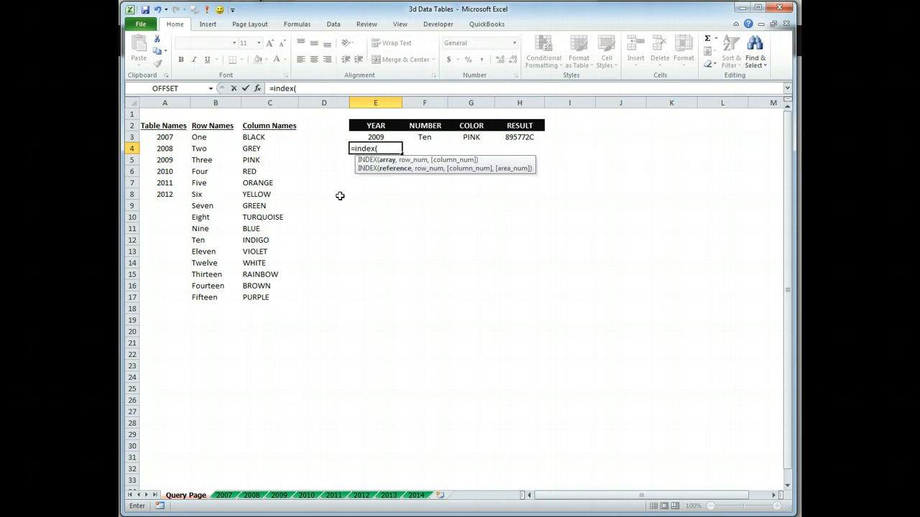
type("years")
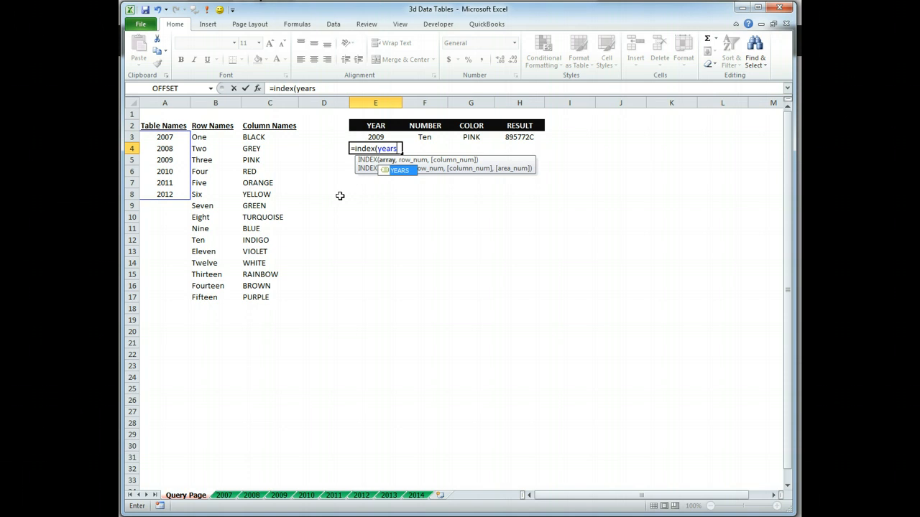
type(",")
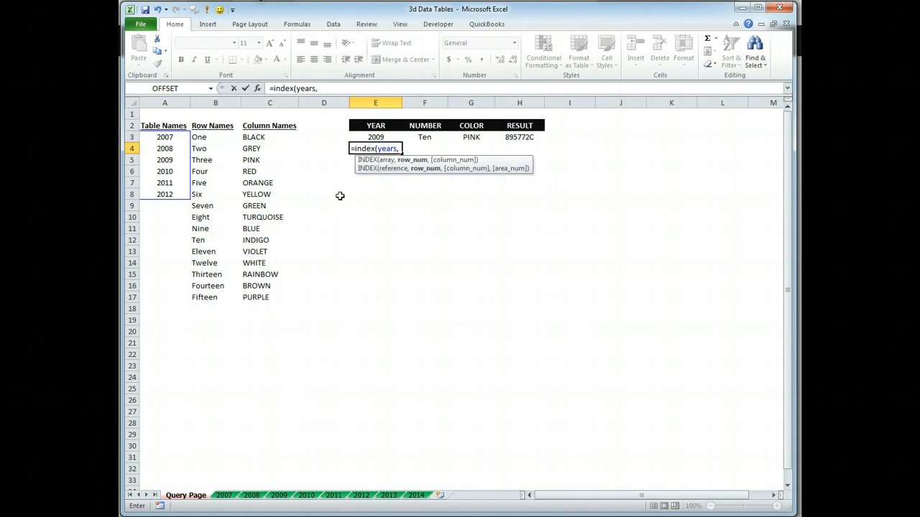
type("rand")
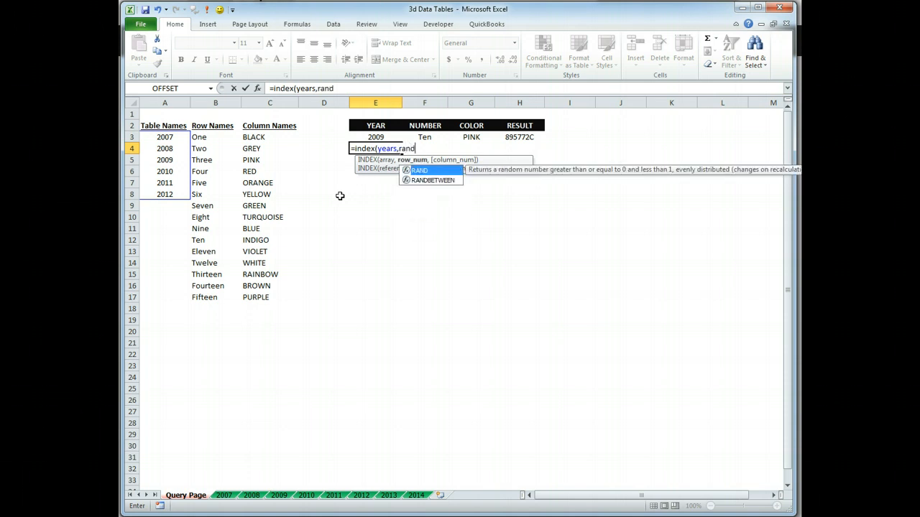
type("between")
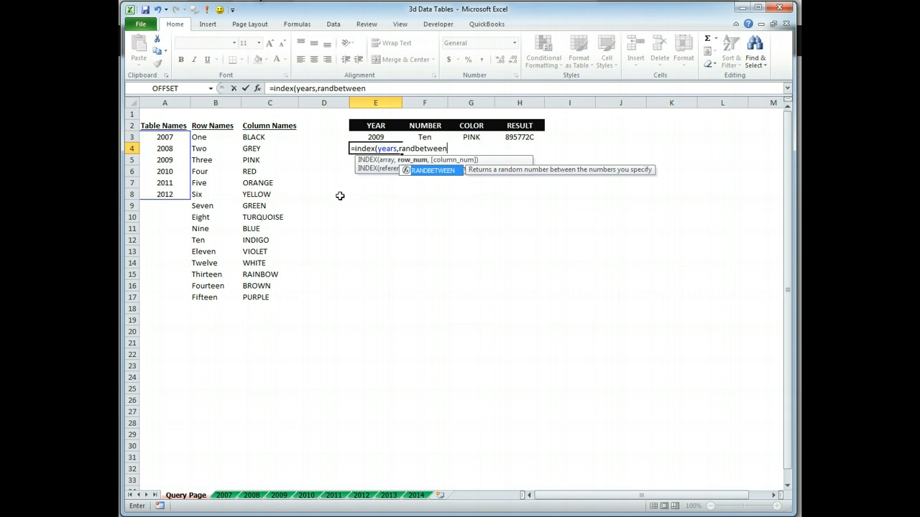
type("(1")
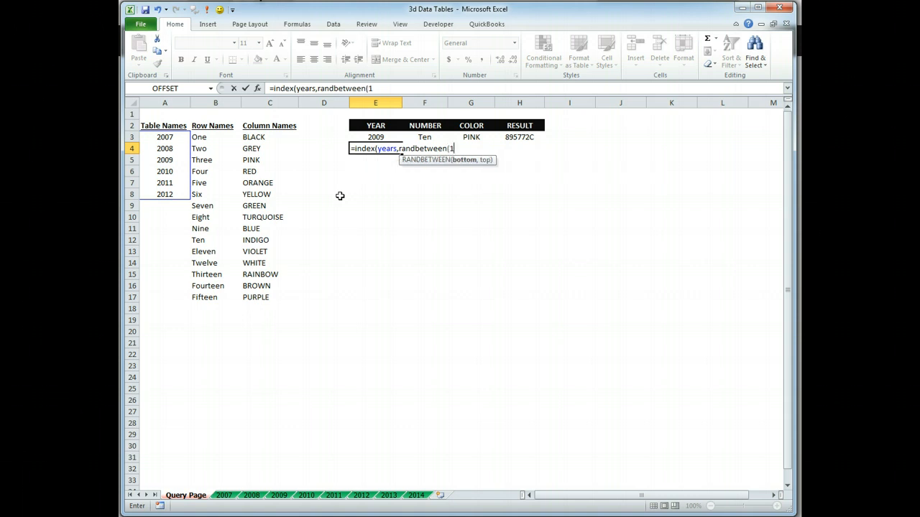
type(",6)")
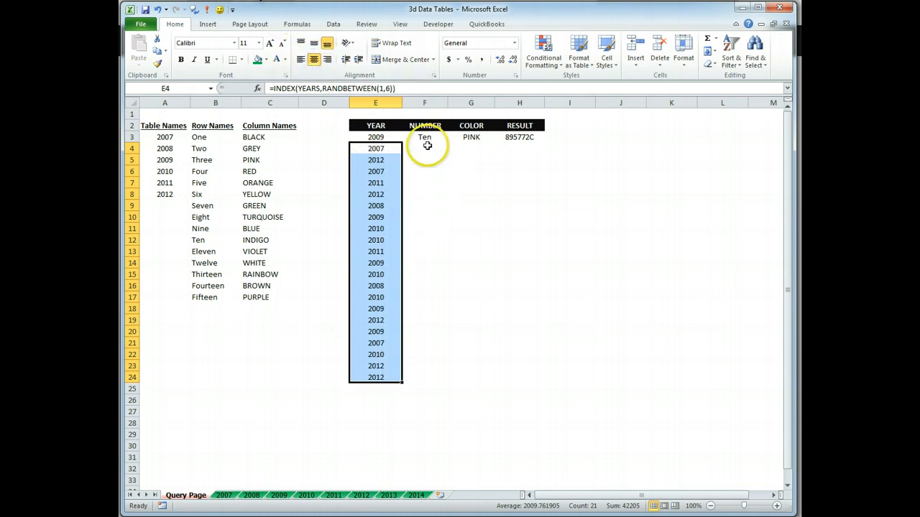
left_click(425, 148)
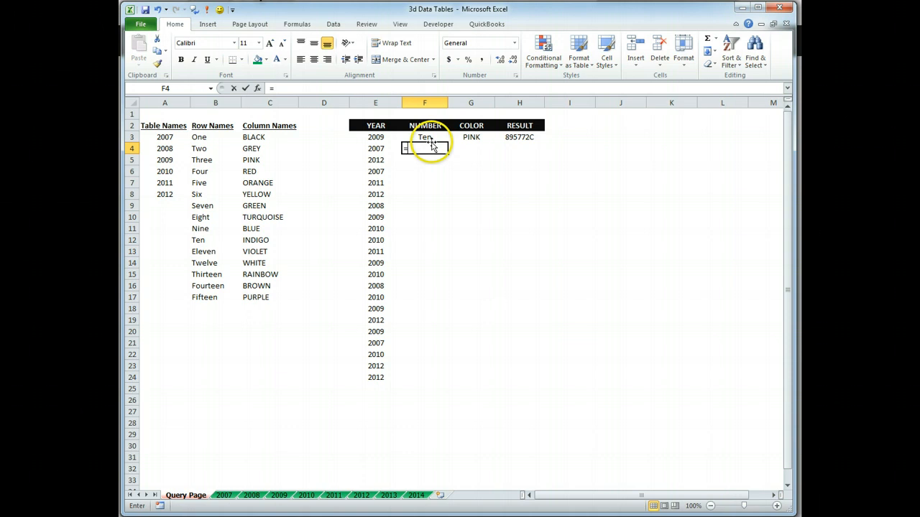
- Enter =INDEX(row,RANDBETWEEN(1,15)) in F4 and fill NUMBER down through F24
type("=index(")
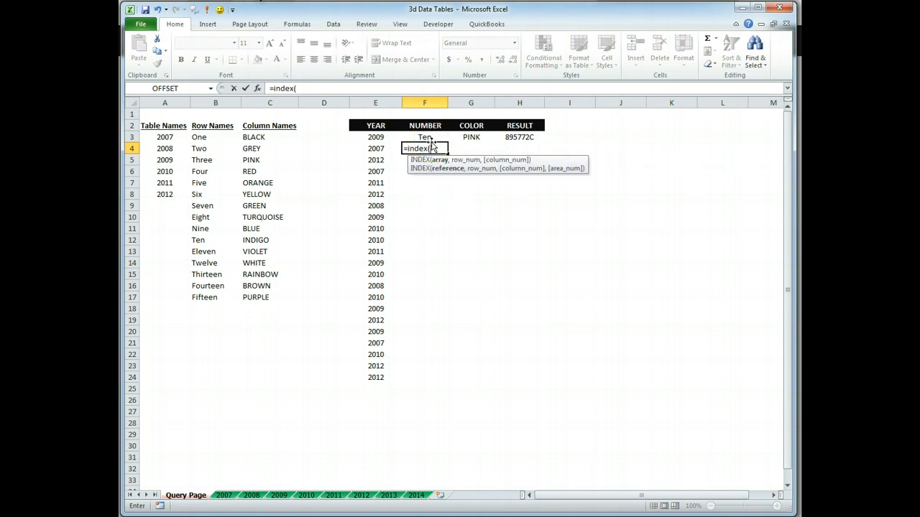
type("row")
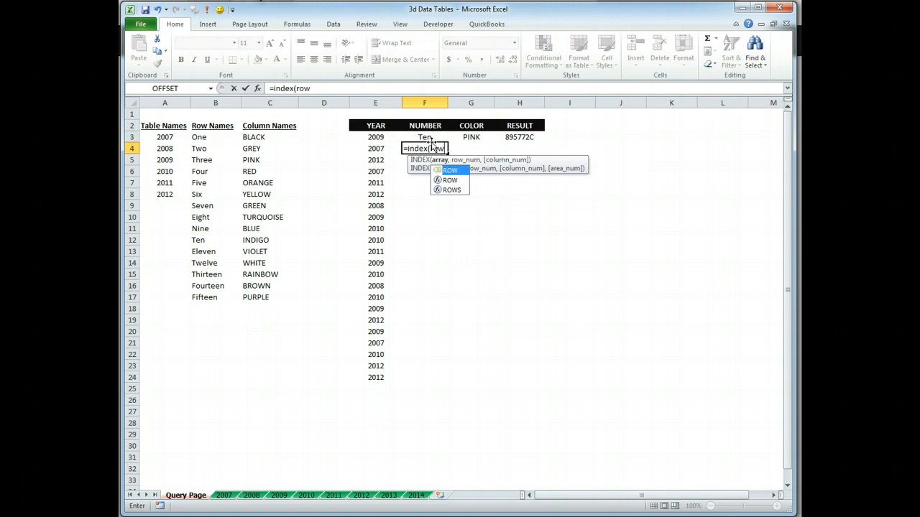
type(",rand")
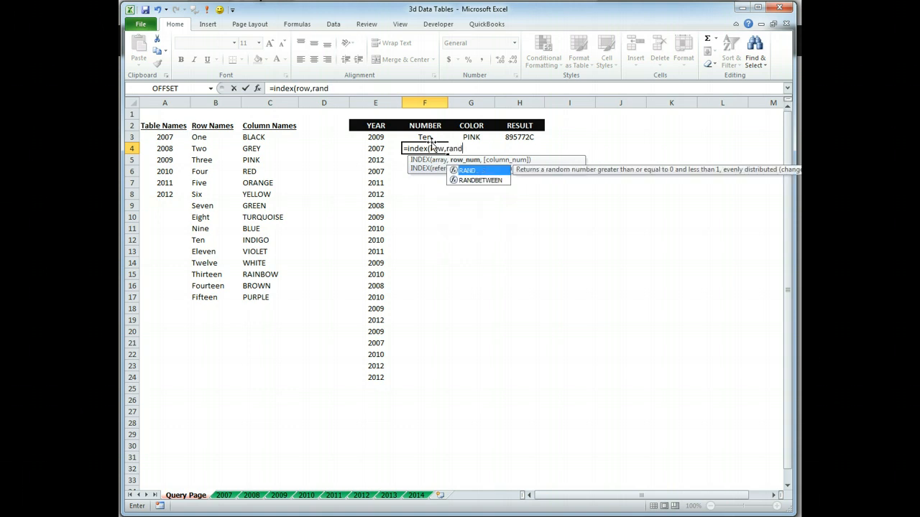
type("between")
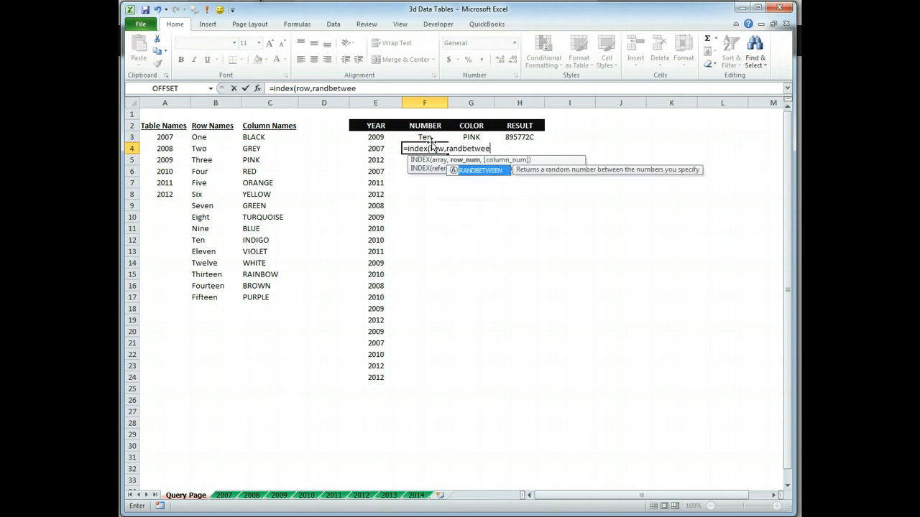
type("(")
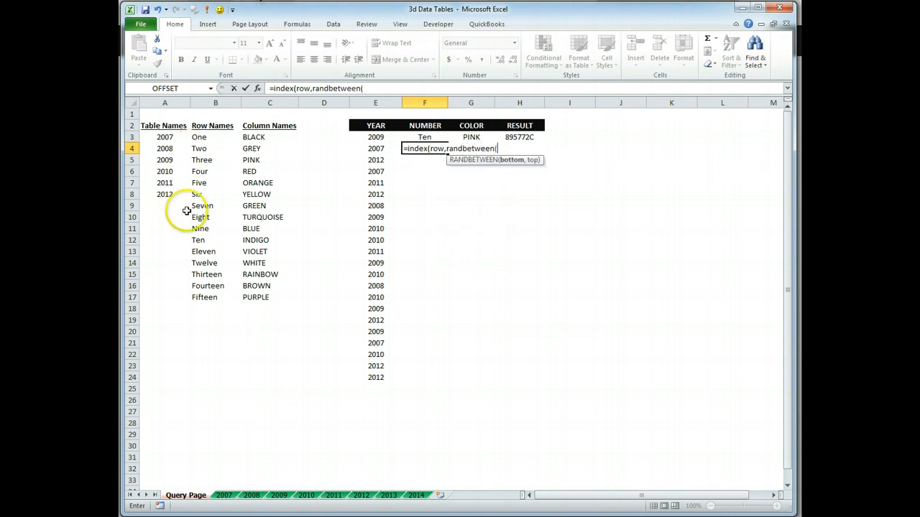
type("1,15")
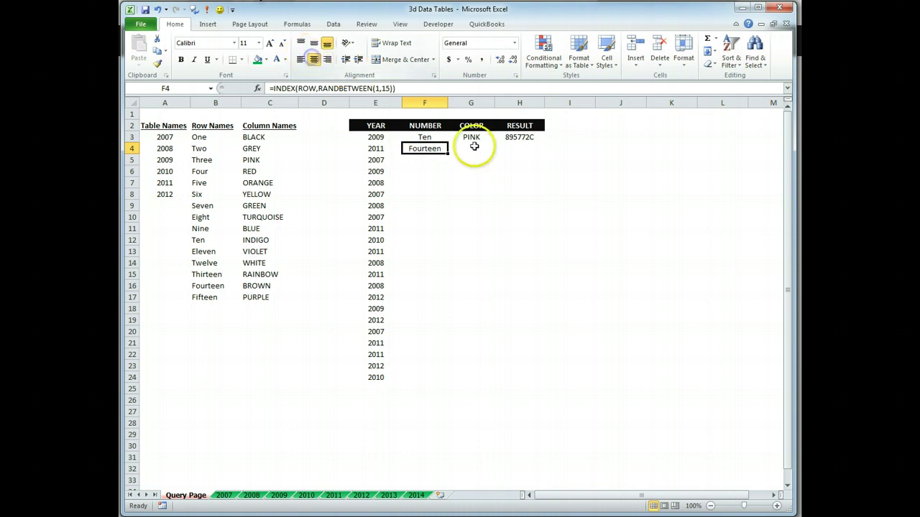
left_click_drag(426, 148, 433, 393)
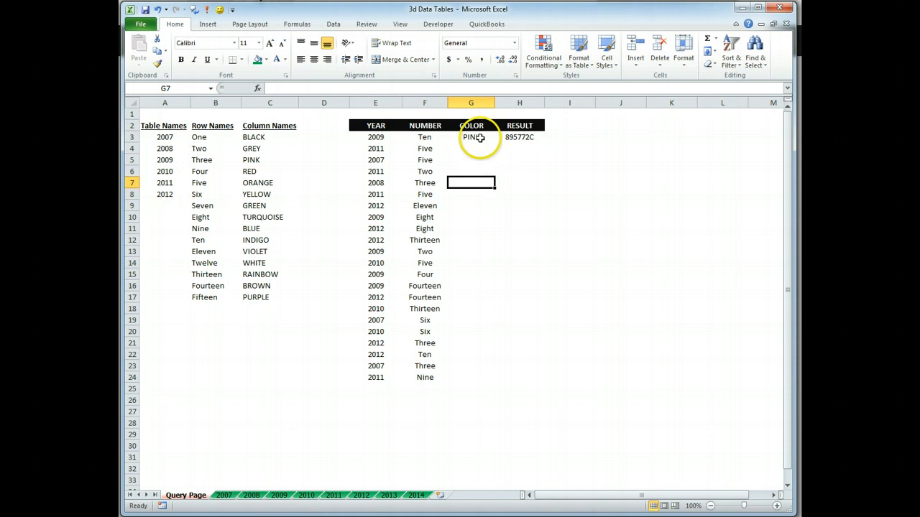
- Enter =INDEX(column,RANDBETWEEN(1,15)) in G4 for a random colour name
left_click(471, 148)
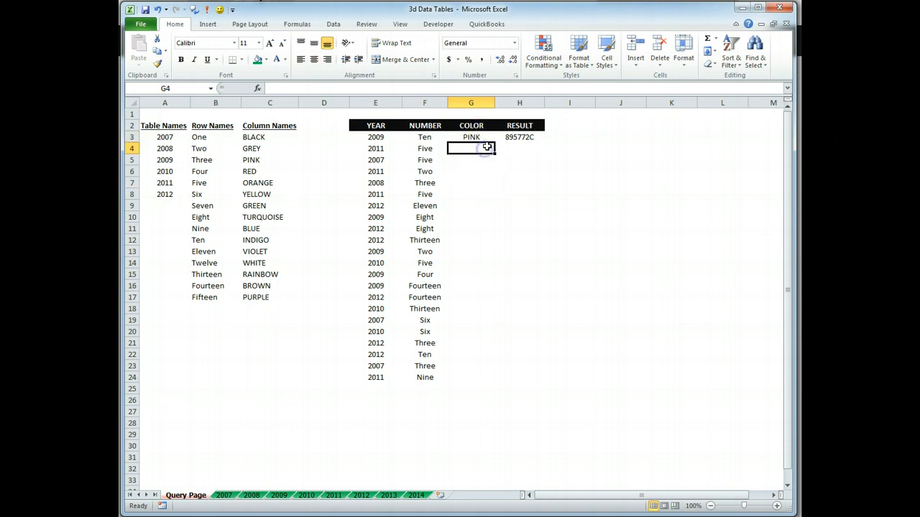
type("=index(")
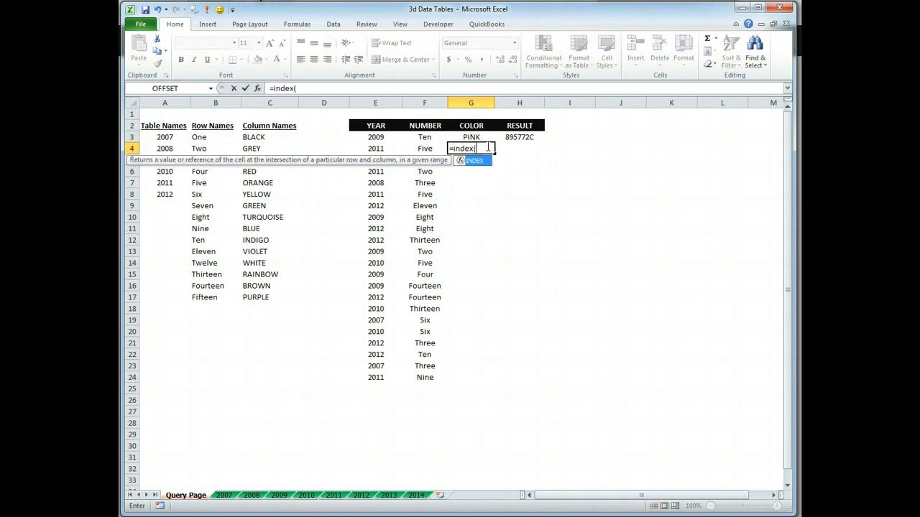
type("(colum")
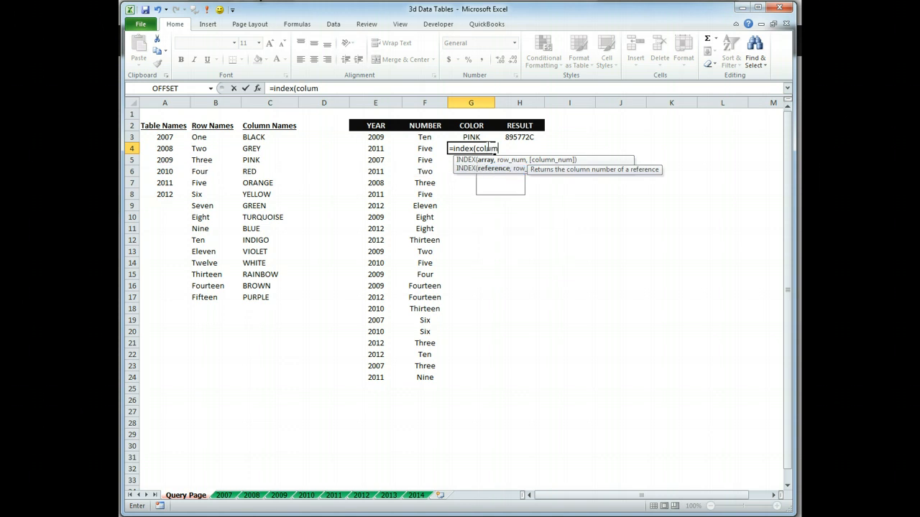
type("n")
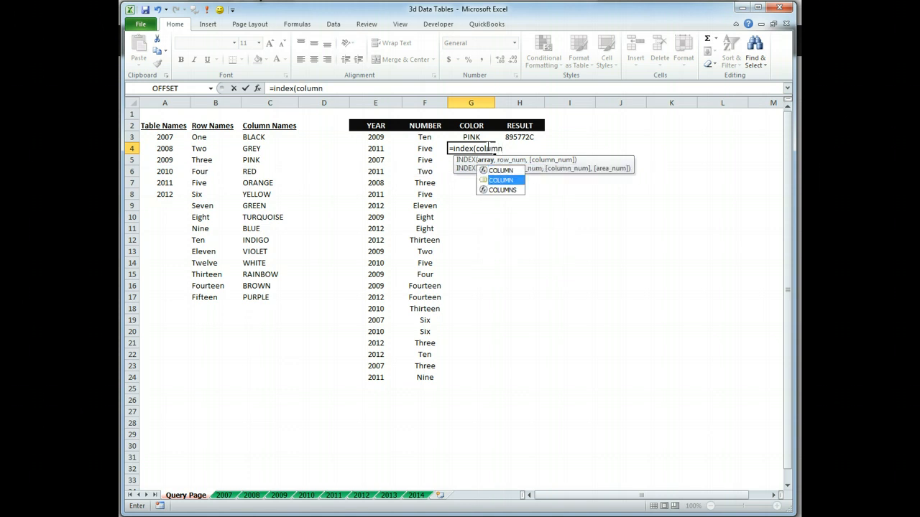
type(",")
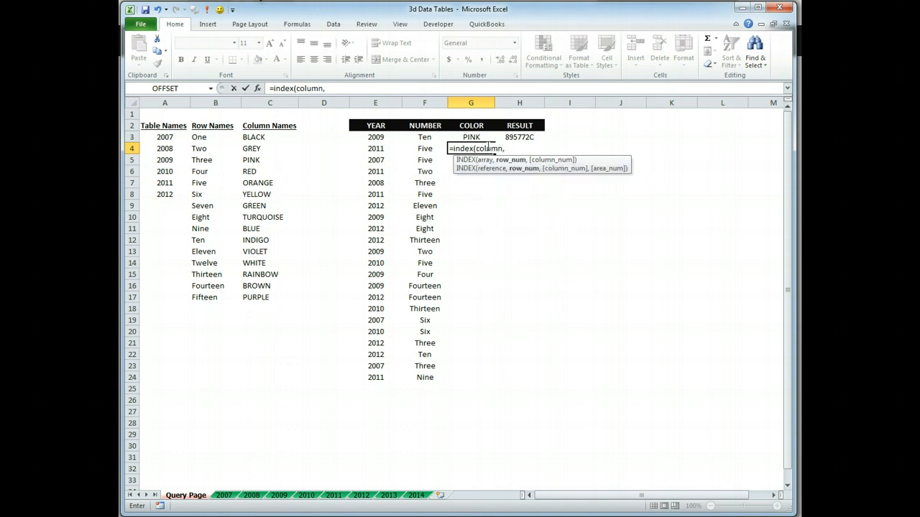
type("ra")
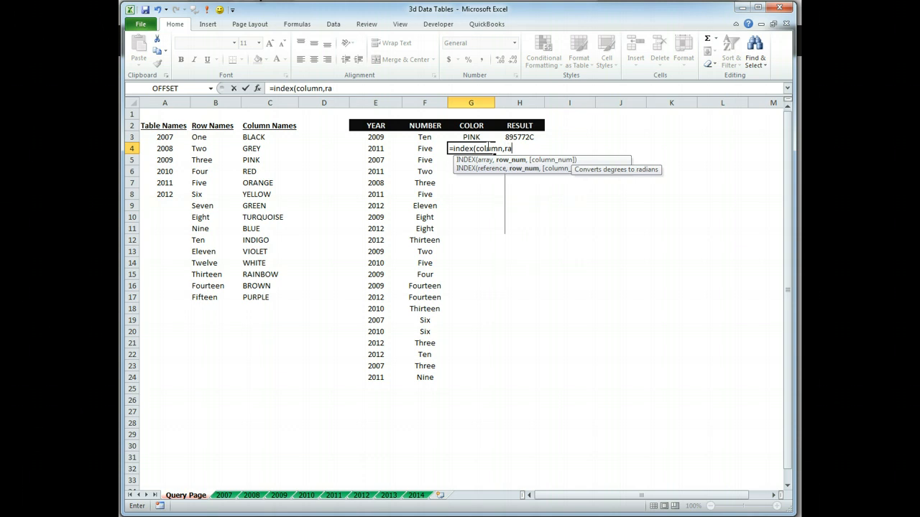
type("ndbet")
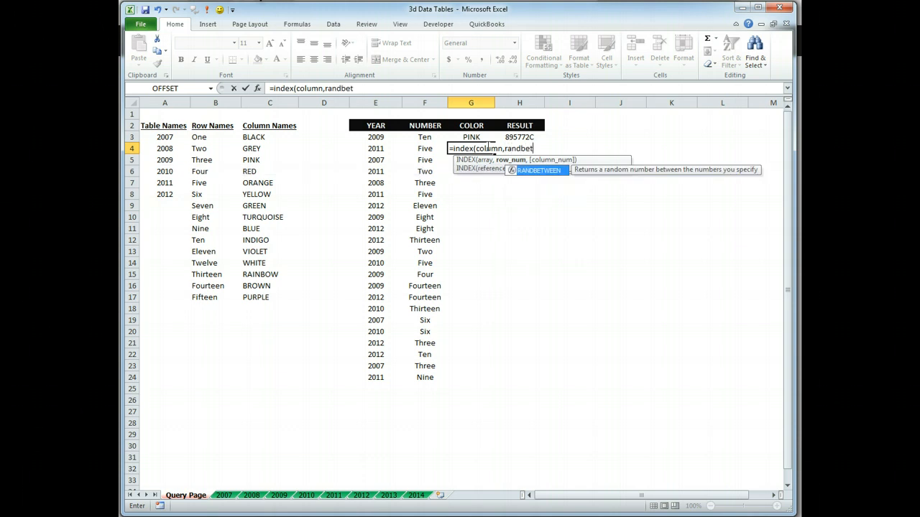
type("ween")
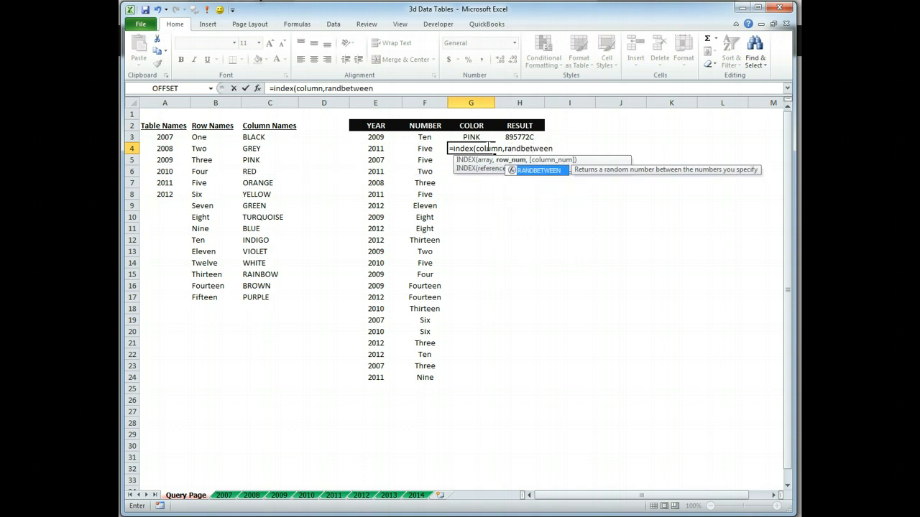
type("(1,")
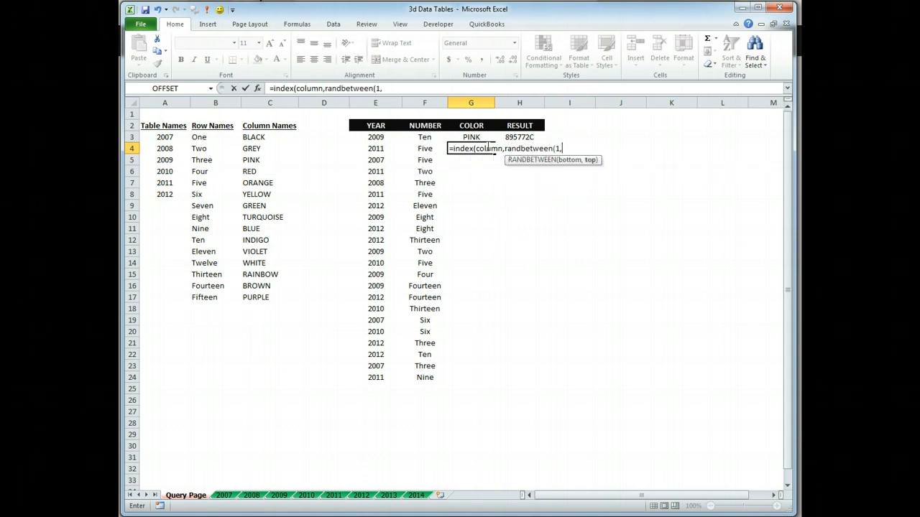
key("Enter")
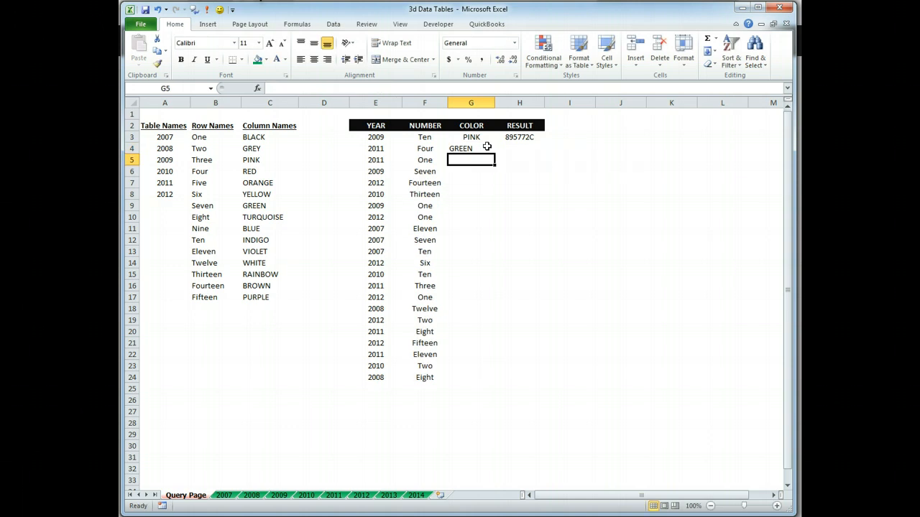
- Fill the COLOR formula from G4 down through G24
left_click(472, 148)
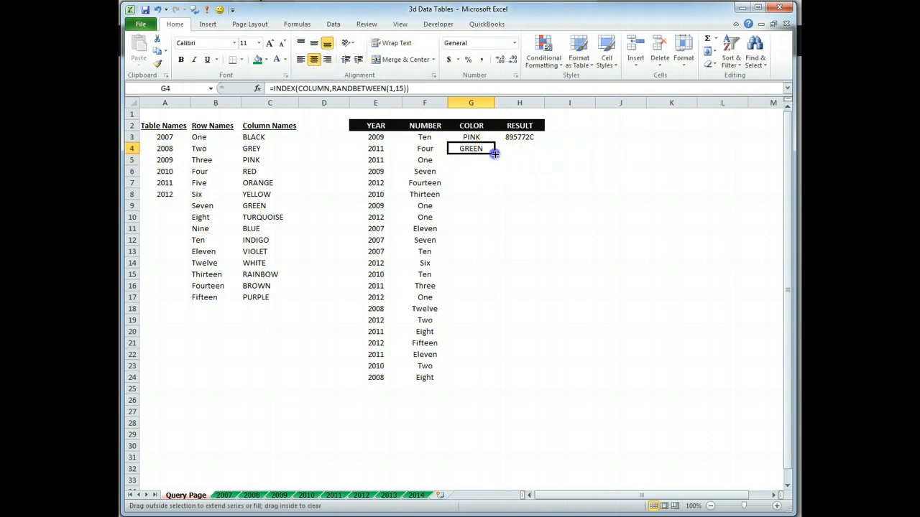
left_click_drag(494, 153, 471, 376)
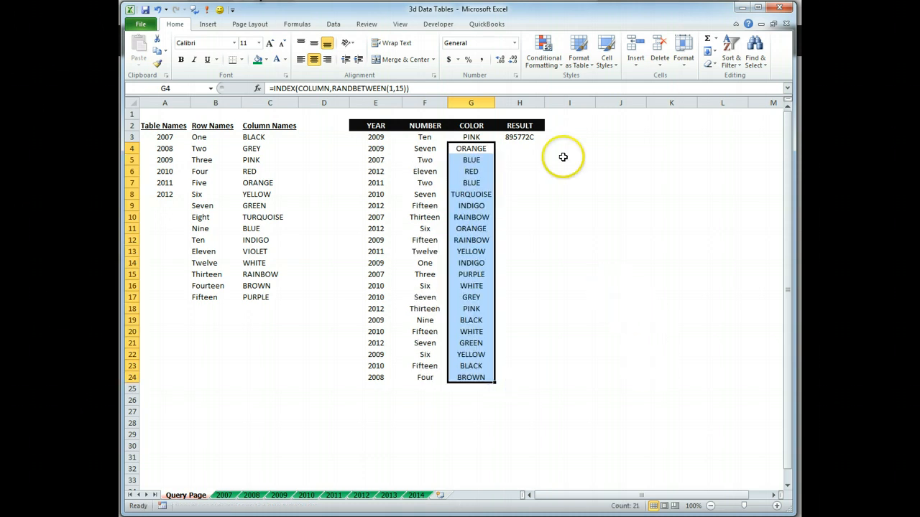
left_click(519, 136)
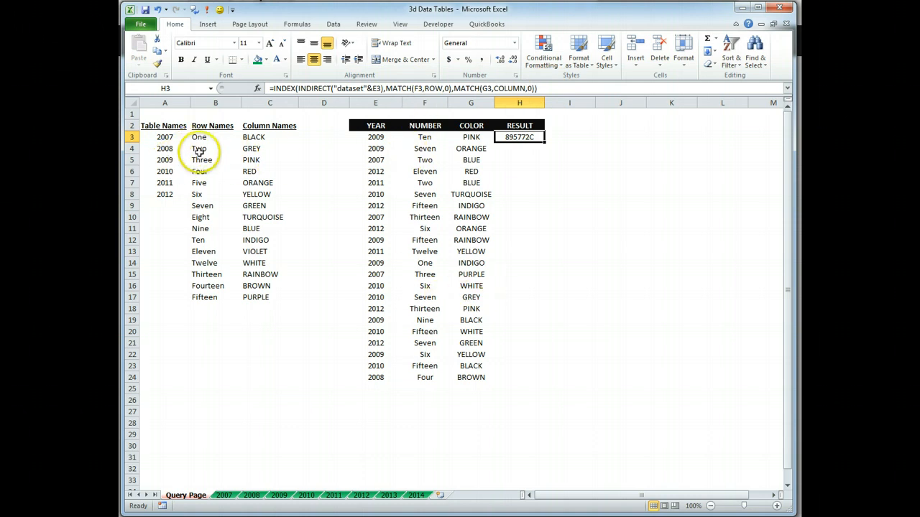
mouse_move(544, 143)
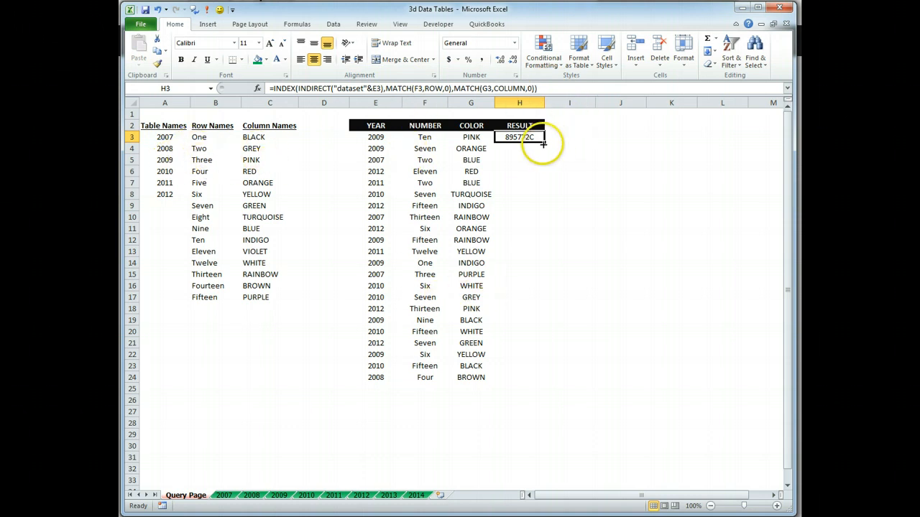
- Fill the RESULT formula from H3 down through H24 so every row returns its code
left_click_drag(544, 142, 532, 384)
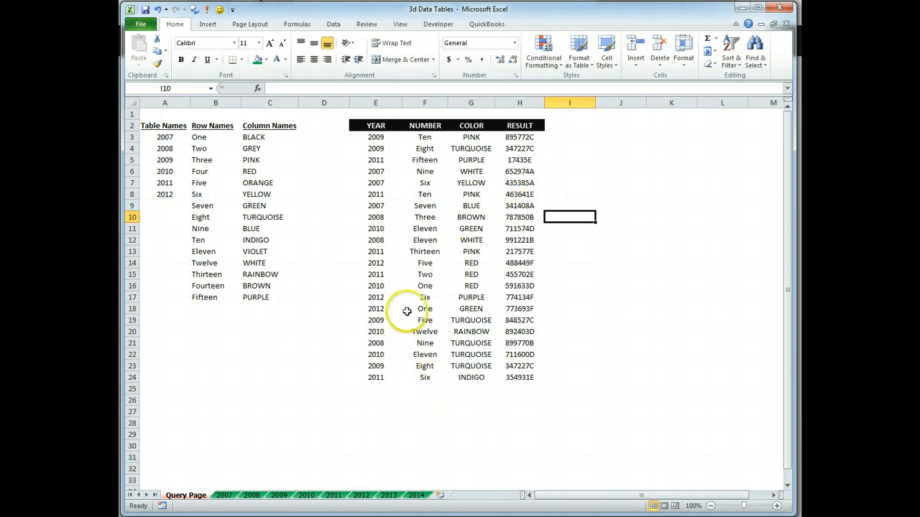
mouse_move(632, 126)
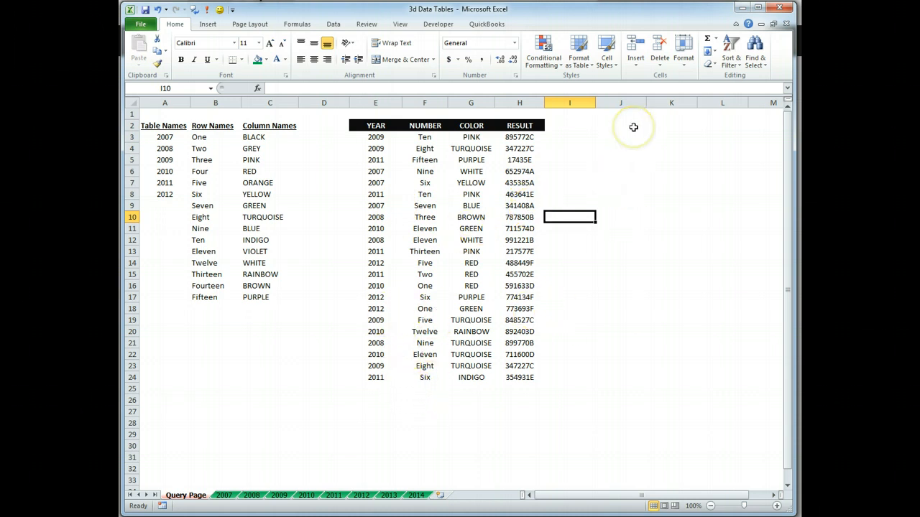
mouse_move(632, 127)
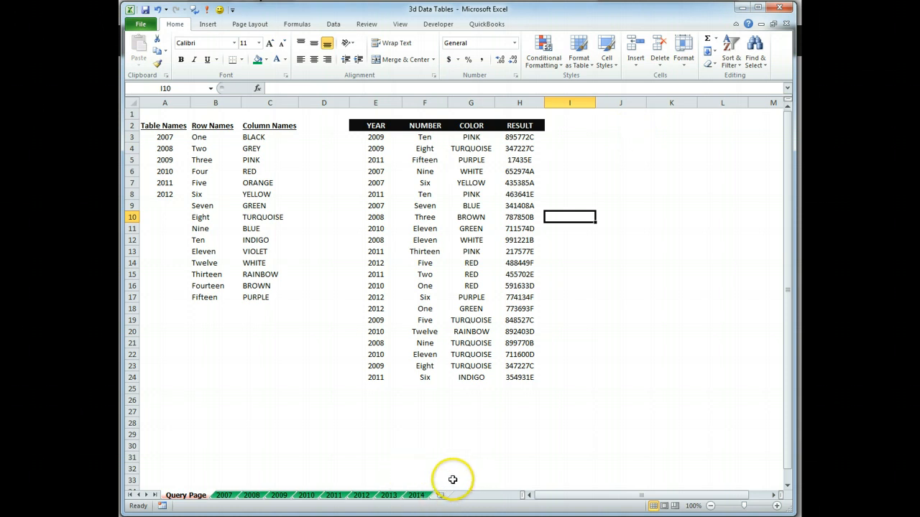
mouse_move(236, 268)
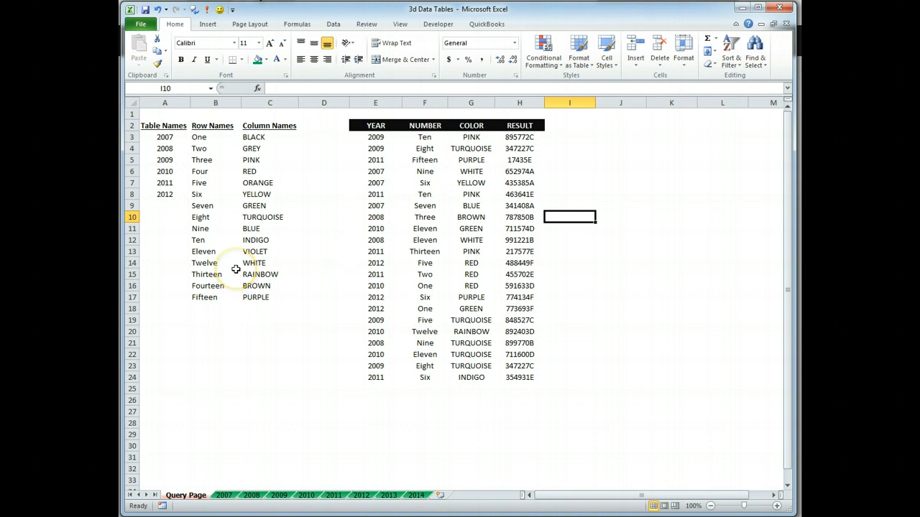